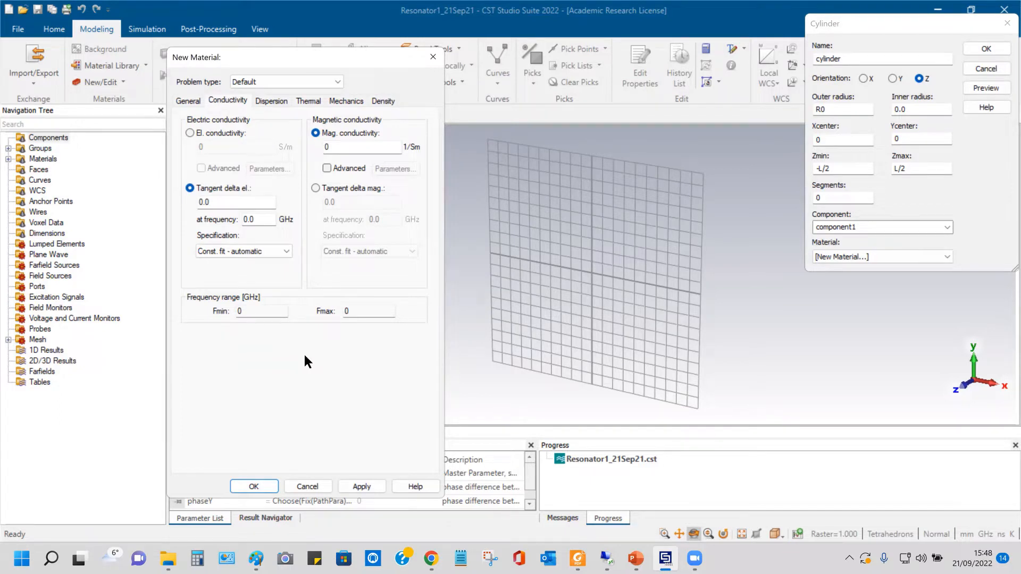
{"action": "mouse_move", "coordinate": [307, 323]}
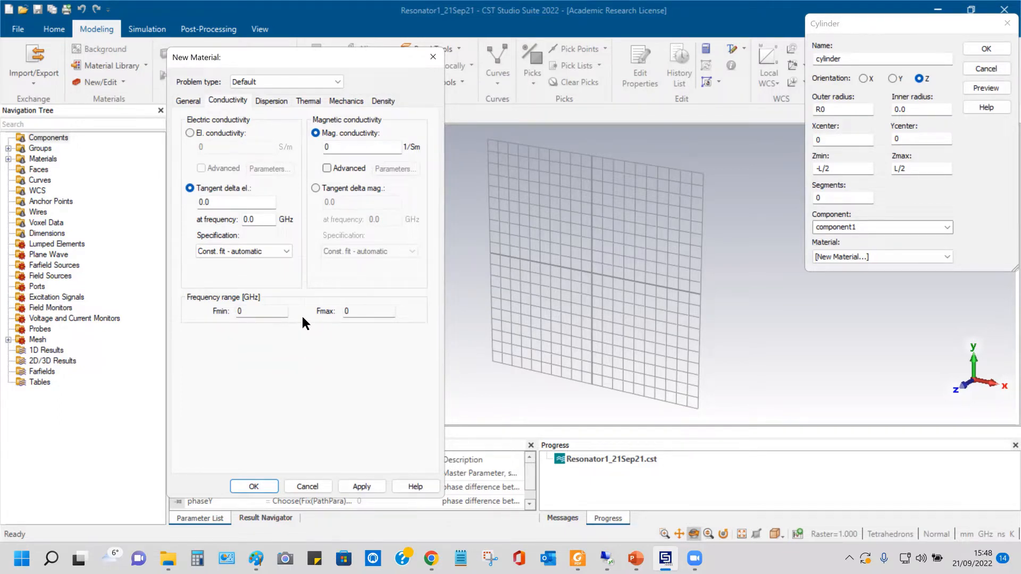
{"action": "mouse_move", "coordinate": [266, 350]}
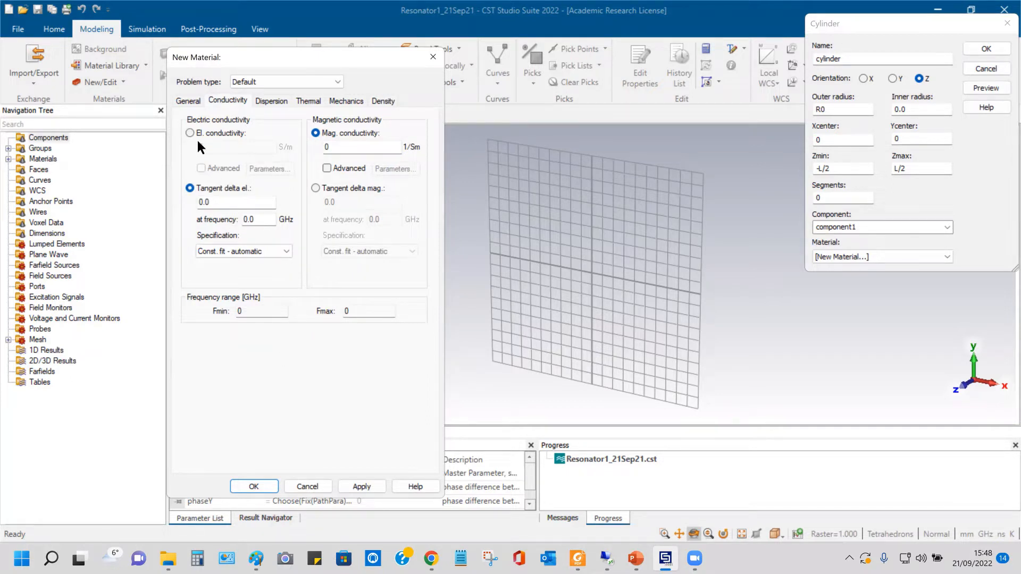
Step: Review material1's General settings (epsilon 2.1, mu 1) and edit its tangent delta under Conductivity
{"action": "left_click", "coordinate": [188, 102]}
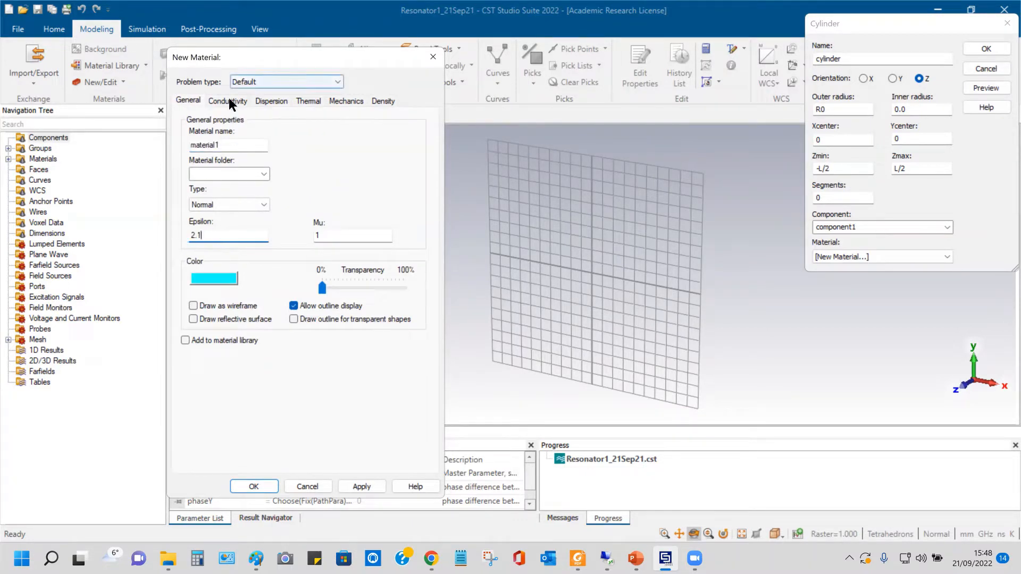
{"action": "left_click", "coordinate": [227, 102]}
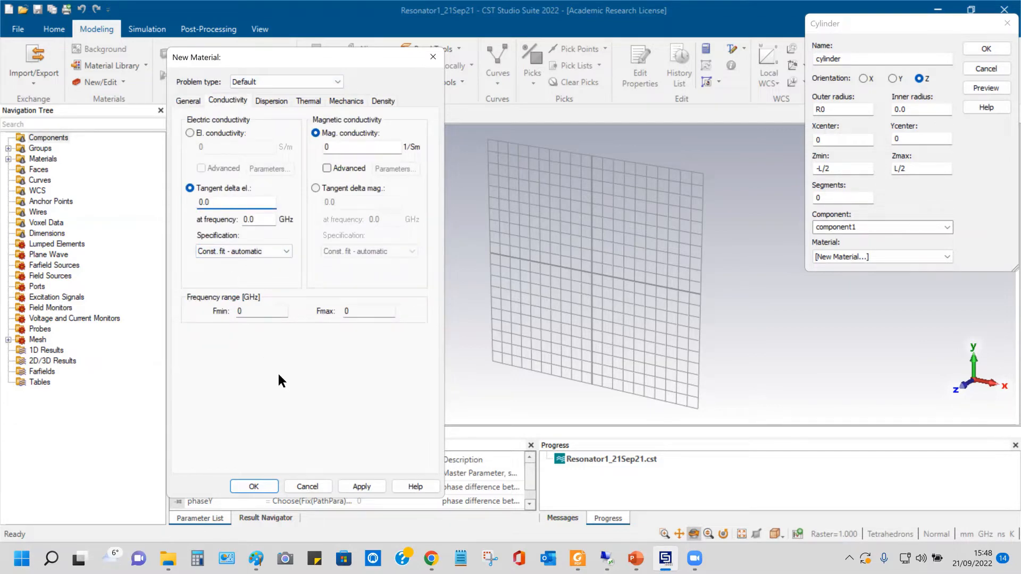
{"action": "left_click", "coordinate": [234, 202]}
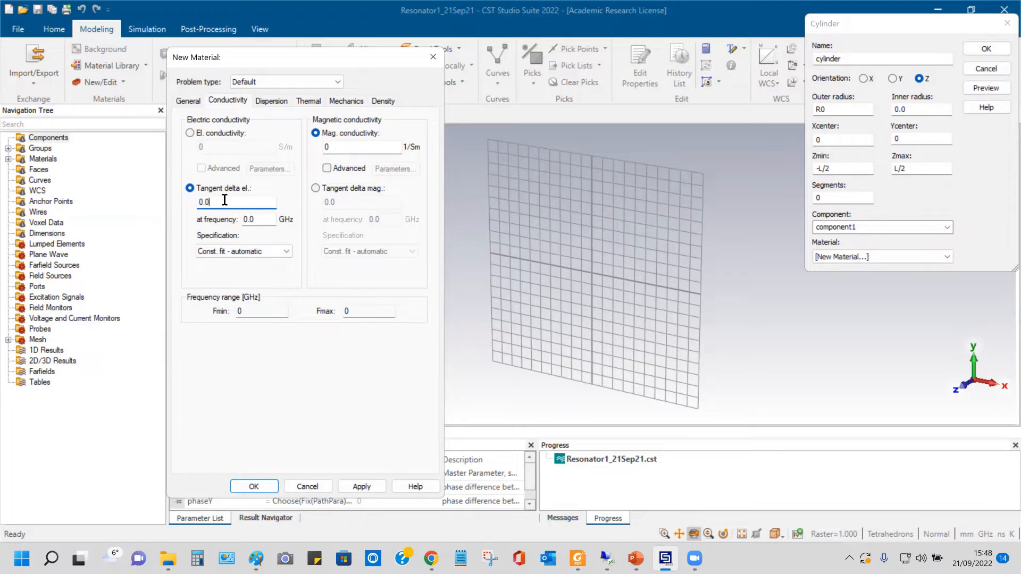
{"action": "mouse_move", "coordinate": [303, 405]}
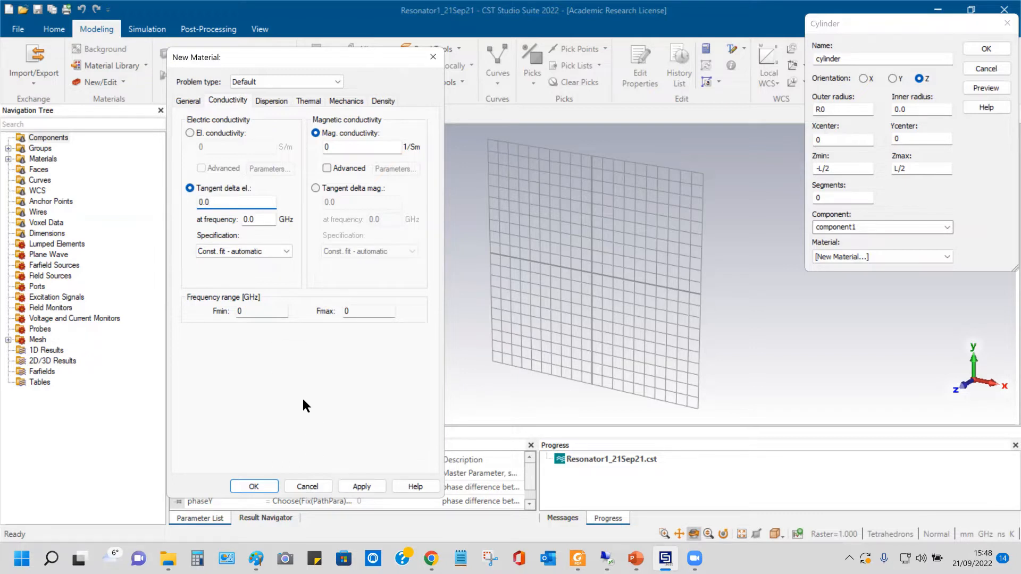
{"action": "left_click", "coordinate": [237, 203]}
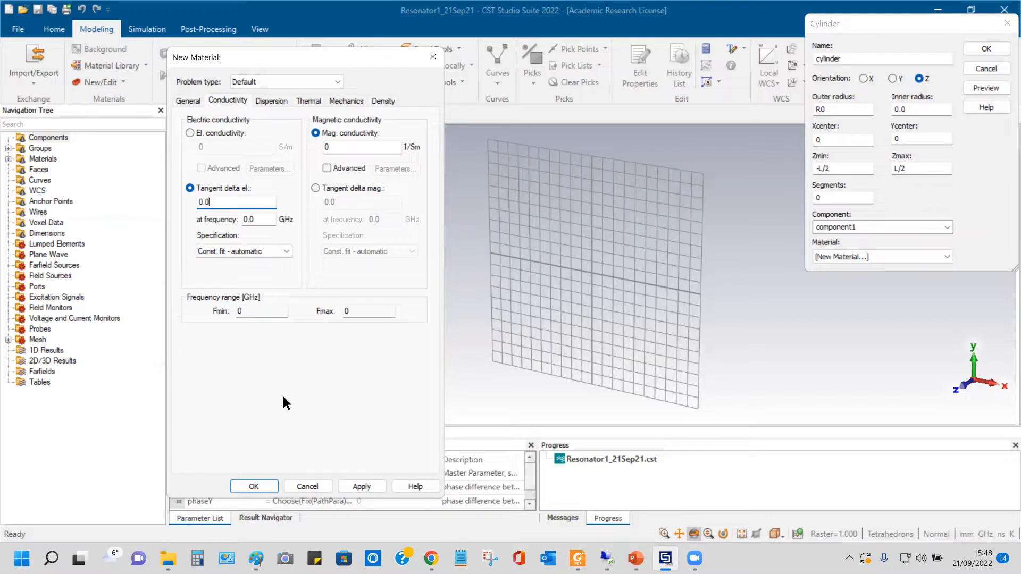
{"action": "mouse_move", "coordinate": [276, 411]}
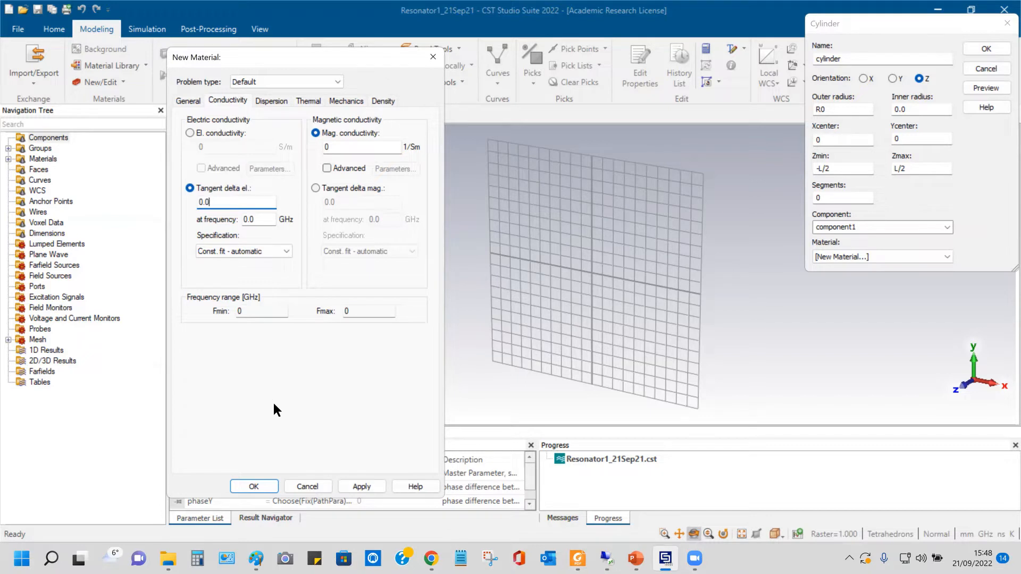
{"action": "mouse_move", "coordinate": [254, 411]}
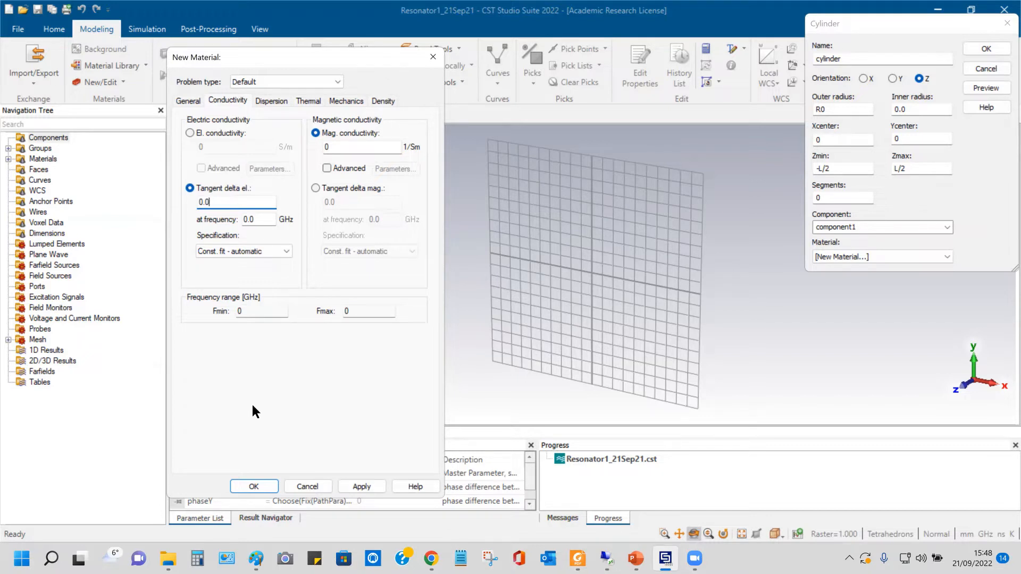
{"action": "left_click", "coordinate": [188, 102]}
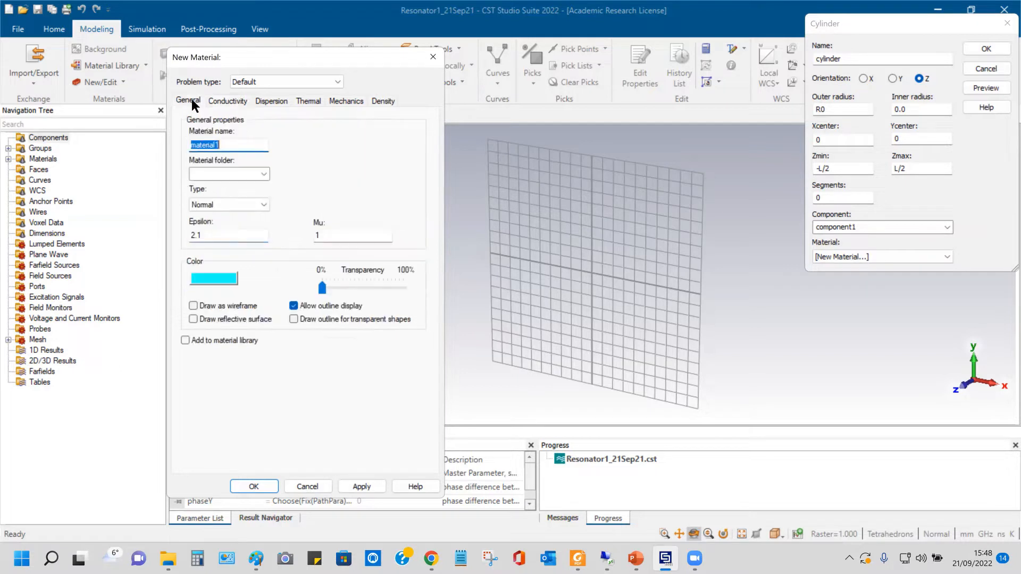
Step: Apply the material settings and revisit the tangent delta before returning to General
{"action": "left_click", "coordinate": [227, 101]}
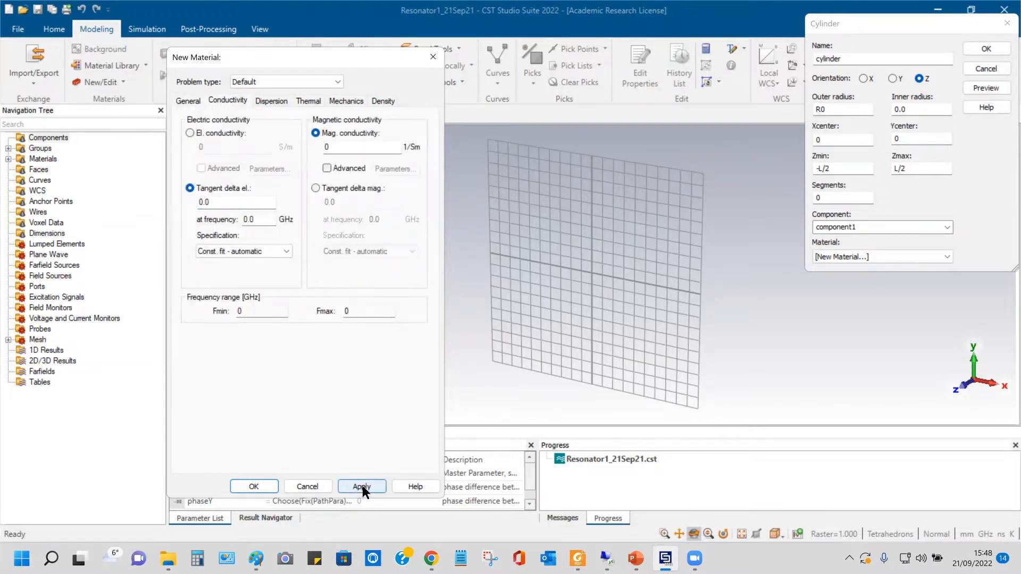
{"action": "left_click", "coordinate": [361, 486]}
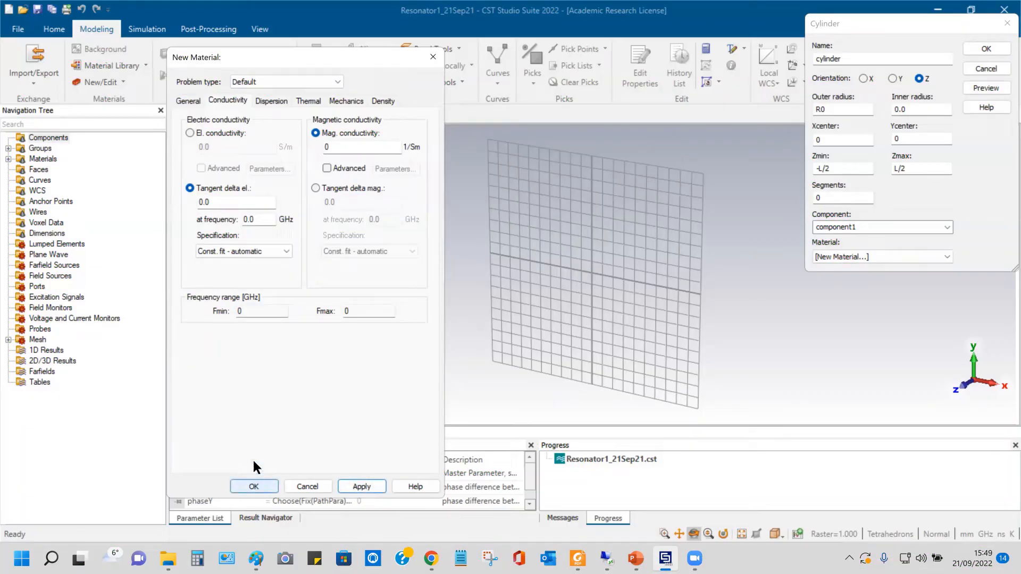
{"action": "left_click", "coordinate": [234, 202]}
{"action": "type", "text": "00"}
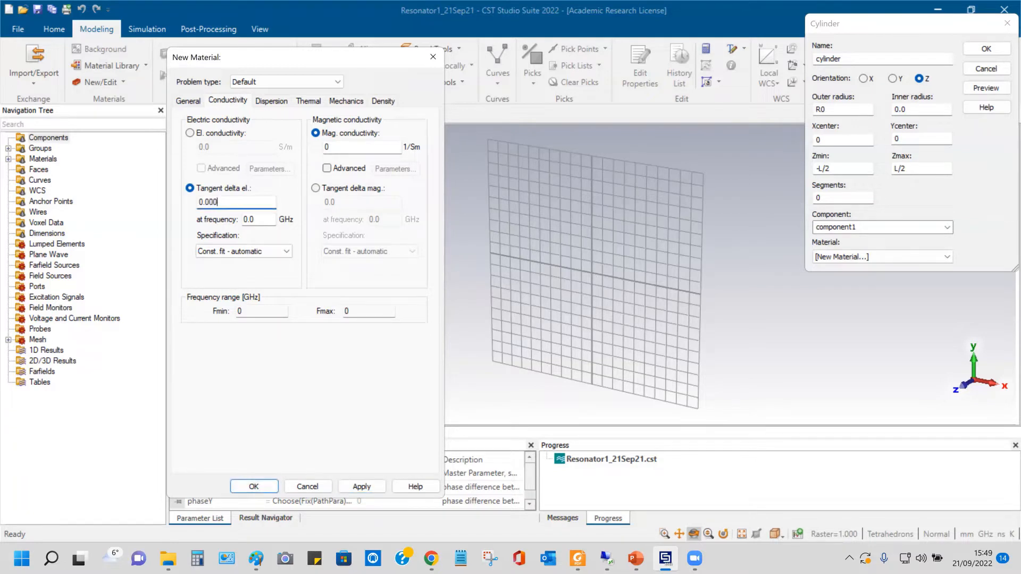
{"action": "left_click", "coordinate": [188, 101]}
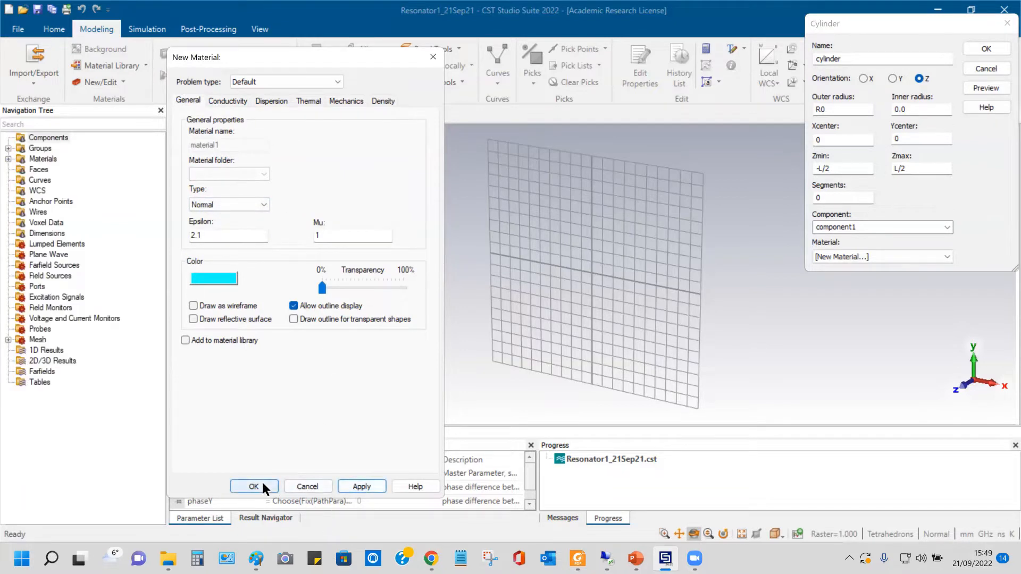
Step: Confirm material1 for the cylinder and define parameters R0 = 15 and L = 10
{"action": "left_click", "coordinate": [253, 486]}
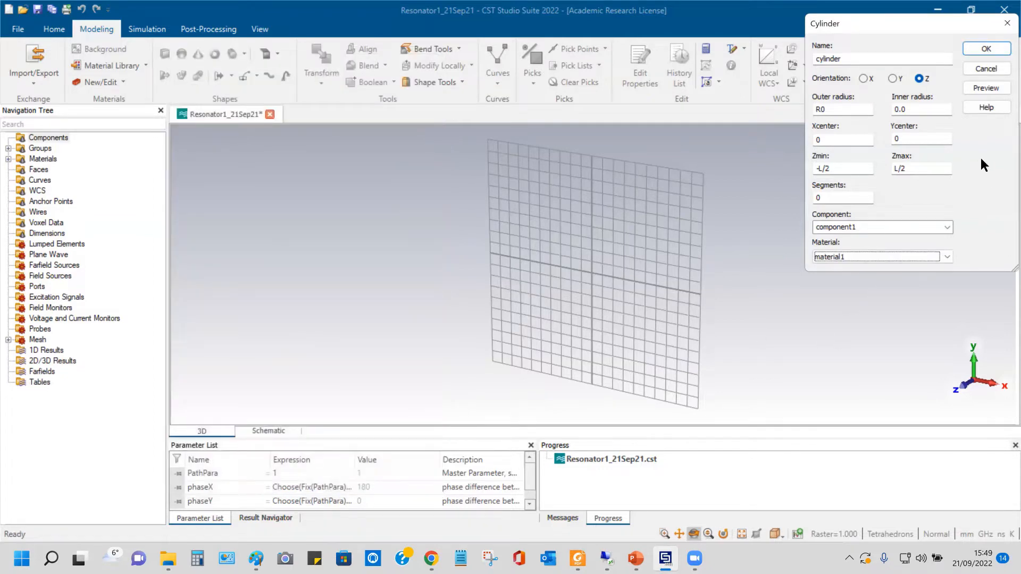
{"action": "left_click", "coordinate": [985, 47]}
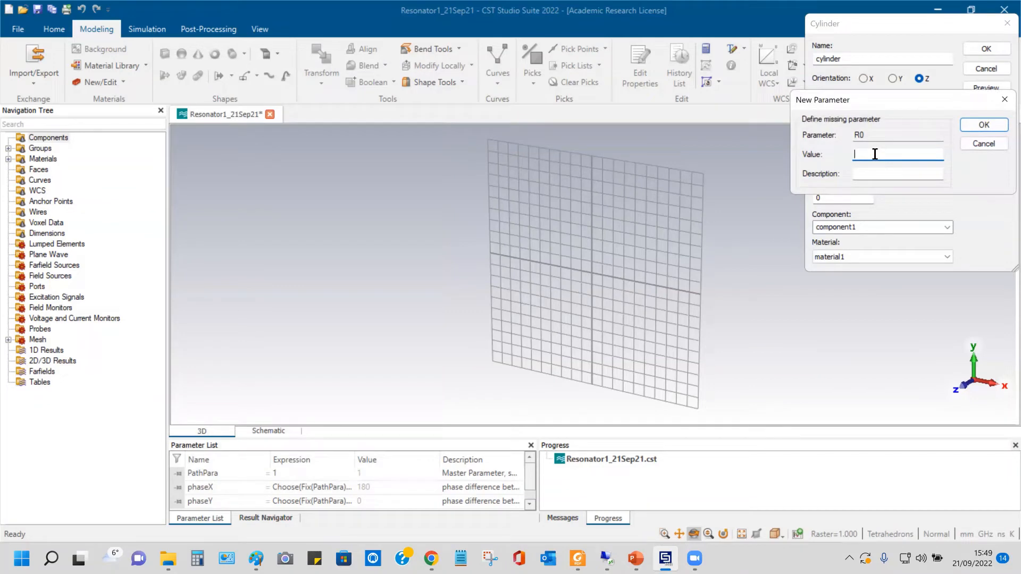
{"action": "mouse_move", "coordinate": [874, 154]}
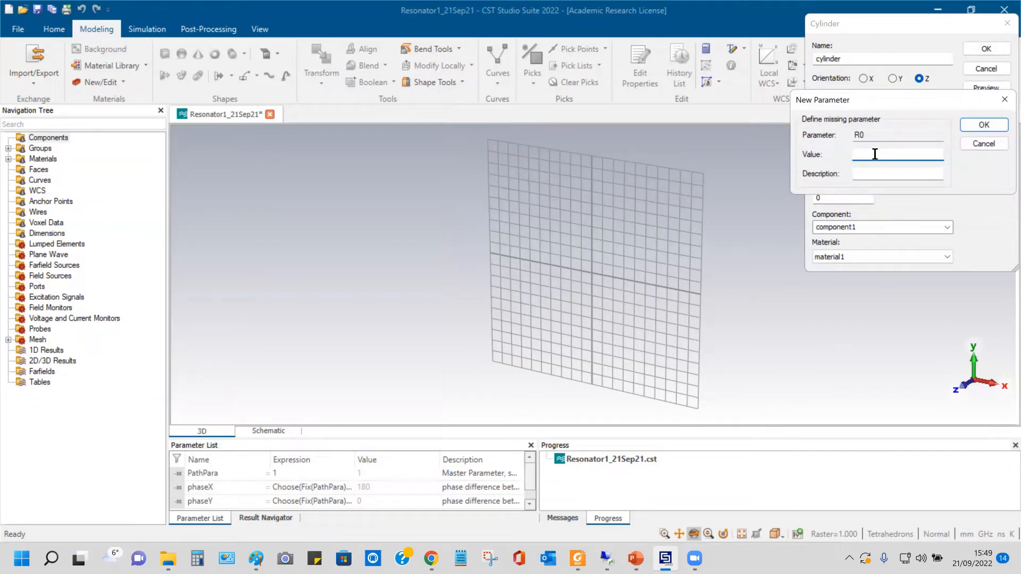
{"action": "left_click", "coordinate": [898, 153]}
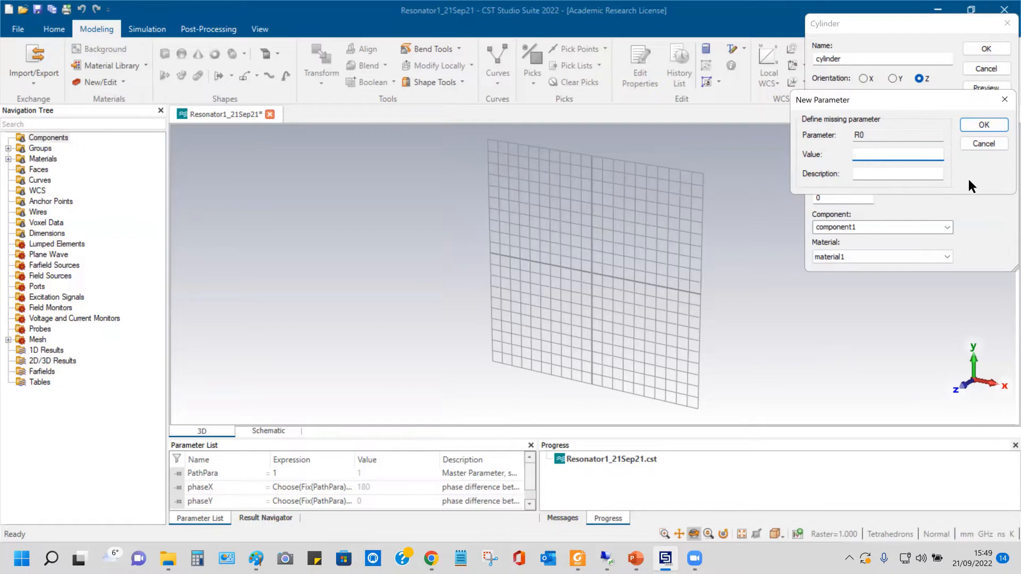
{"action": "left_click", "coordinate": [897, 154]}
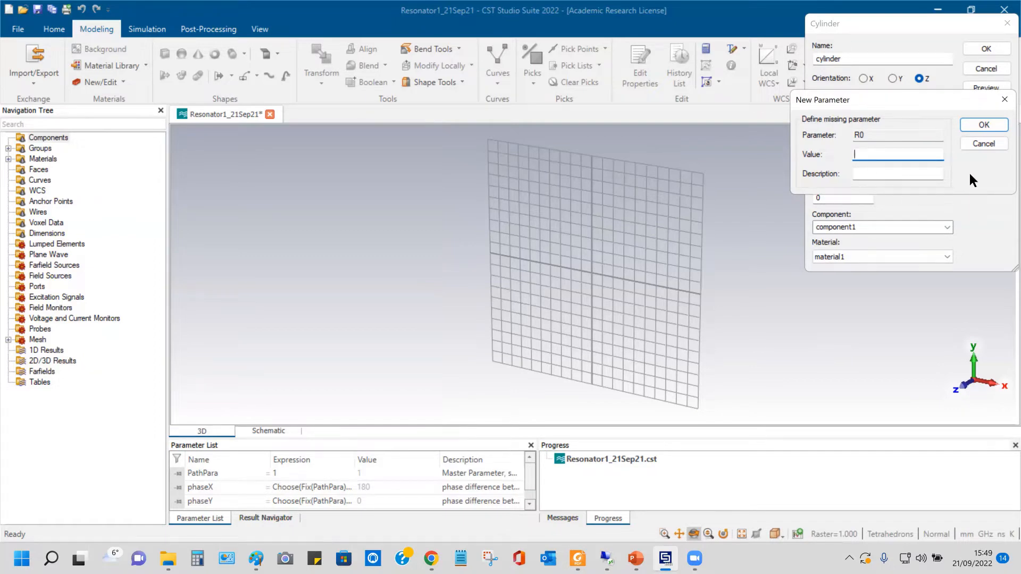
{"action": "mouse_move", "coordinate": [982, 187]}
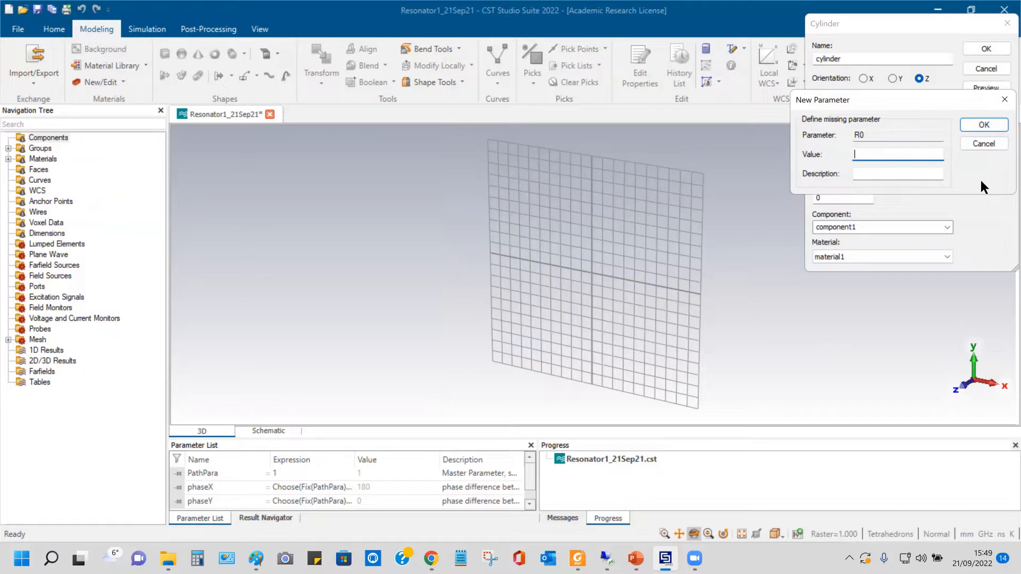
{"action": "type", "text": "15"}
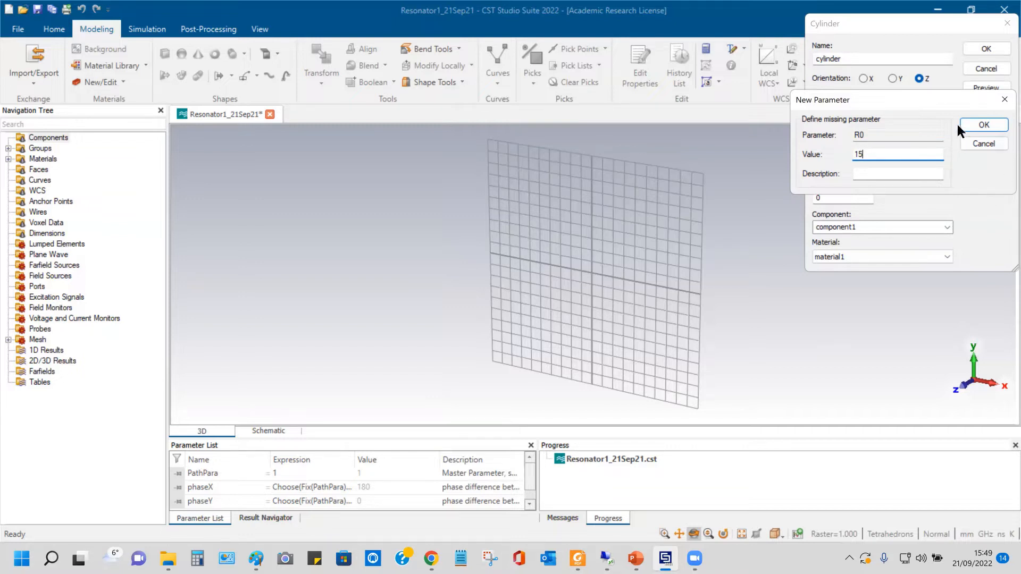
{"action": "left_click", "coordinate": [983, 125]}
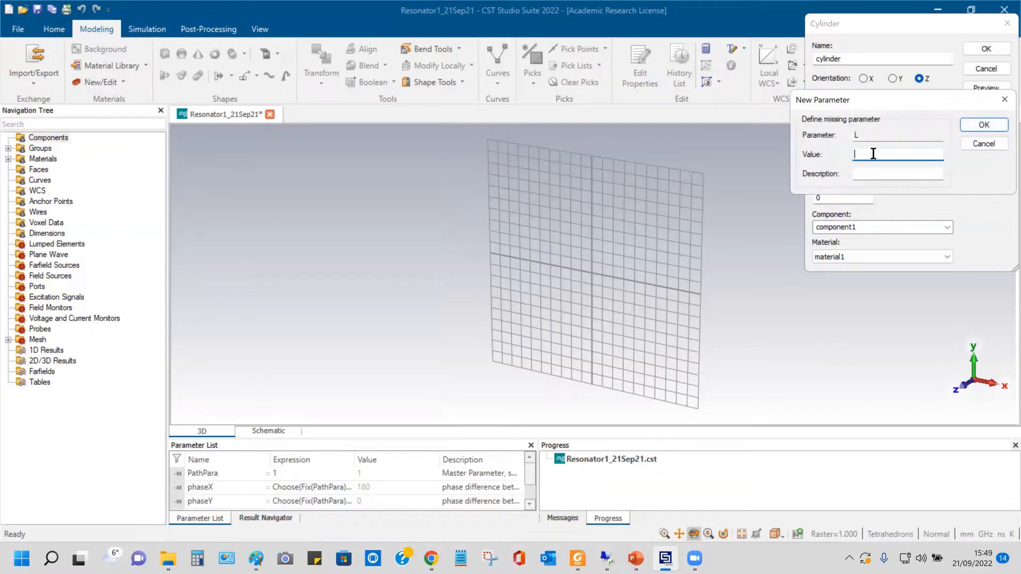
{"action": "type", "text": "10"}
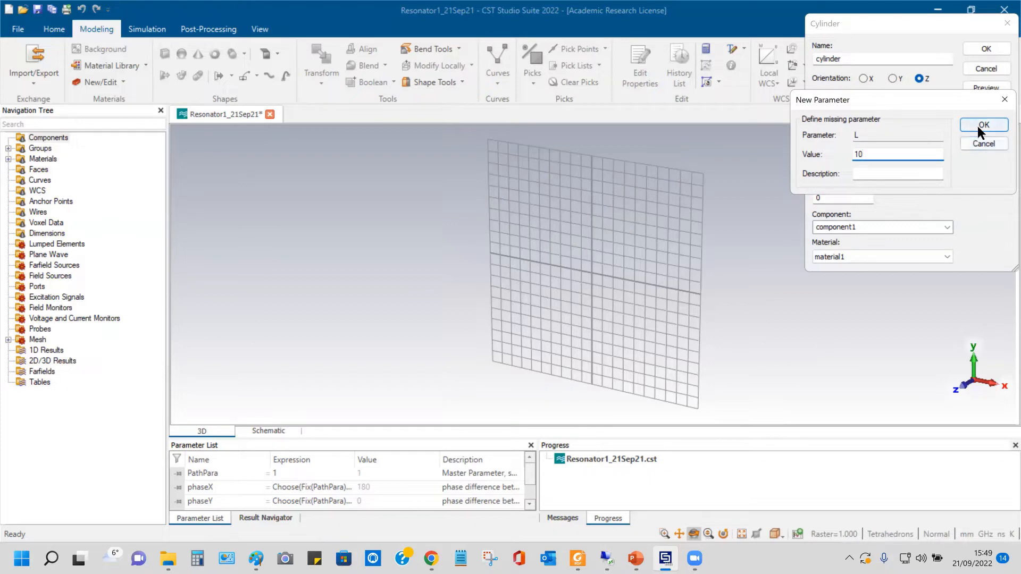
{"action": "left_click", "coordinate": [983, 124]}
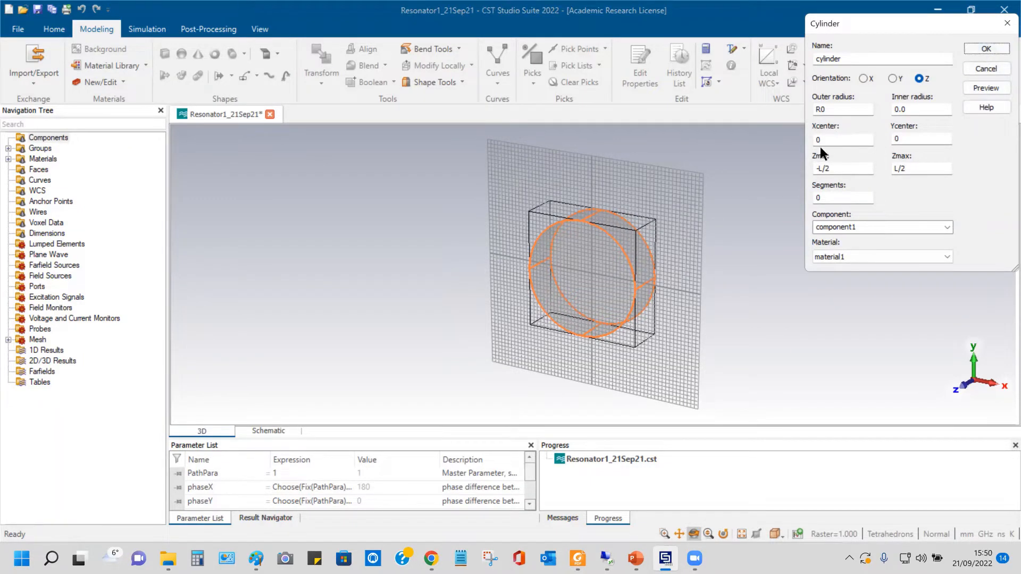
Step: Create the solid cylinder and hide the bounding box in the 3D view
{"action": "left_click", "coordinate": [985, 48]}
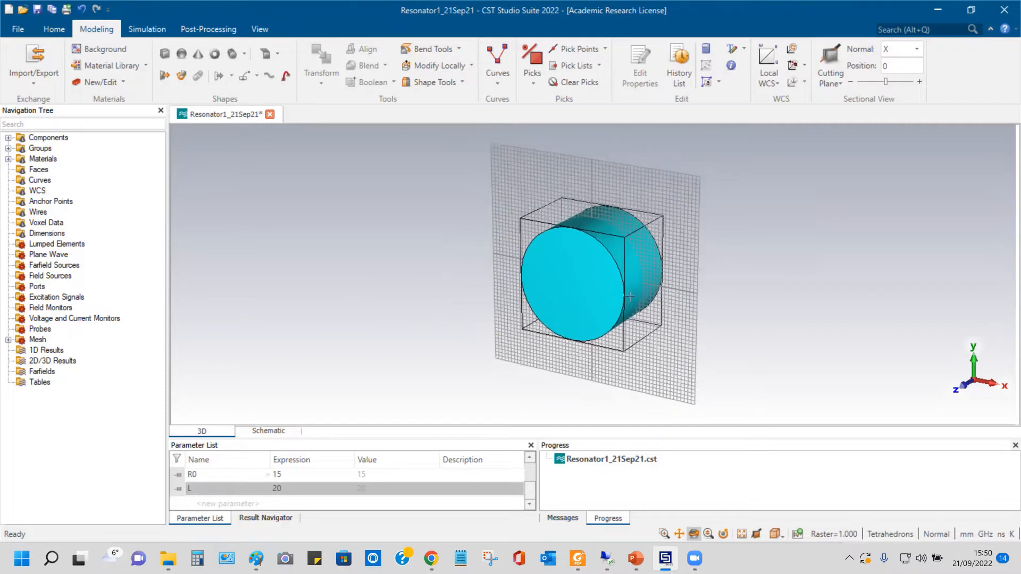
{"action": "mouse_move", "coordinate": [585, 298]}
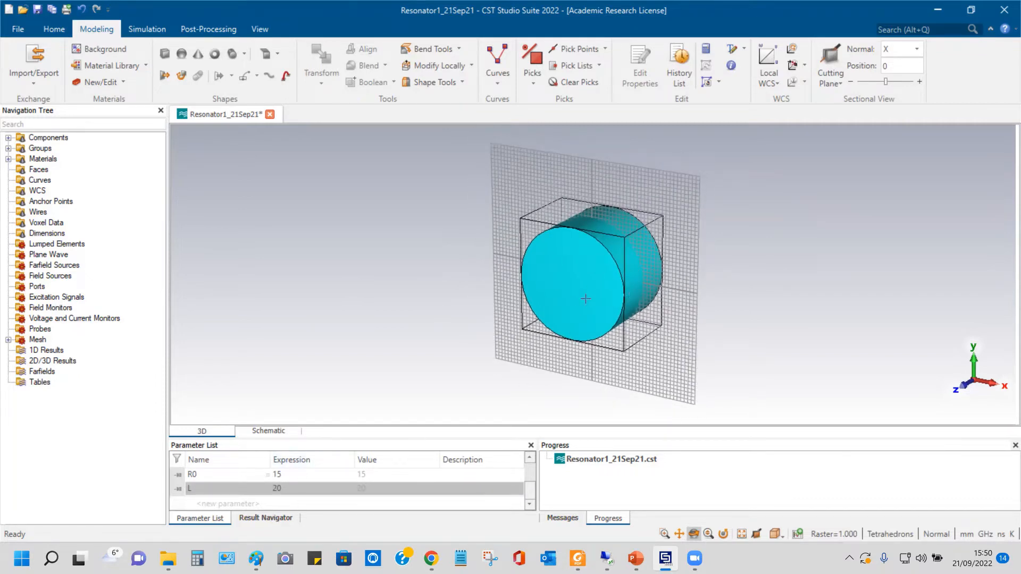
{"action": "mouse_move", "coordinate": [599, 304]}
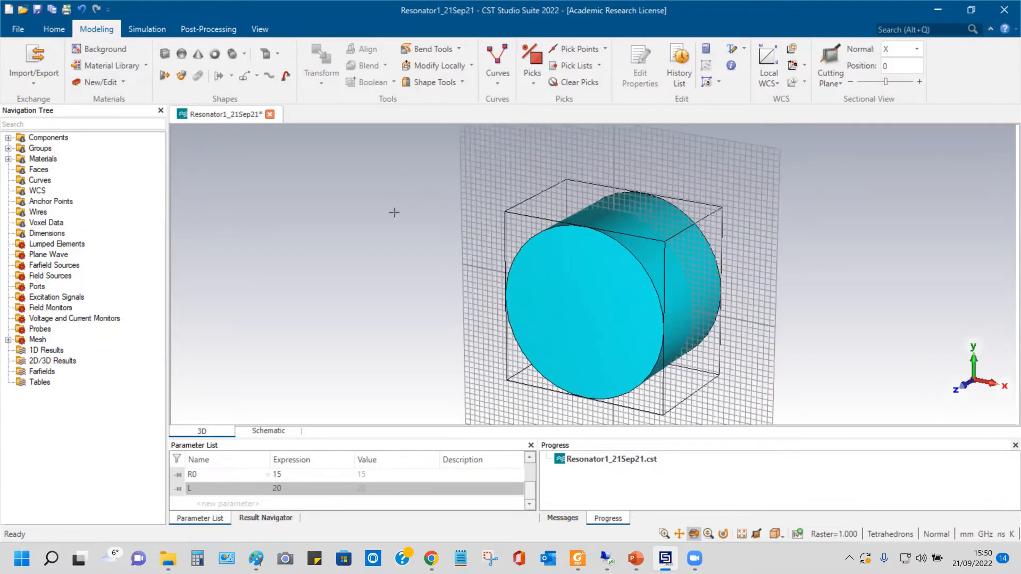
{"action": "right_click", "coordinate": [393, 213]}
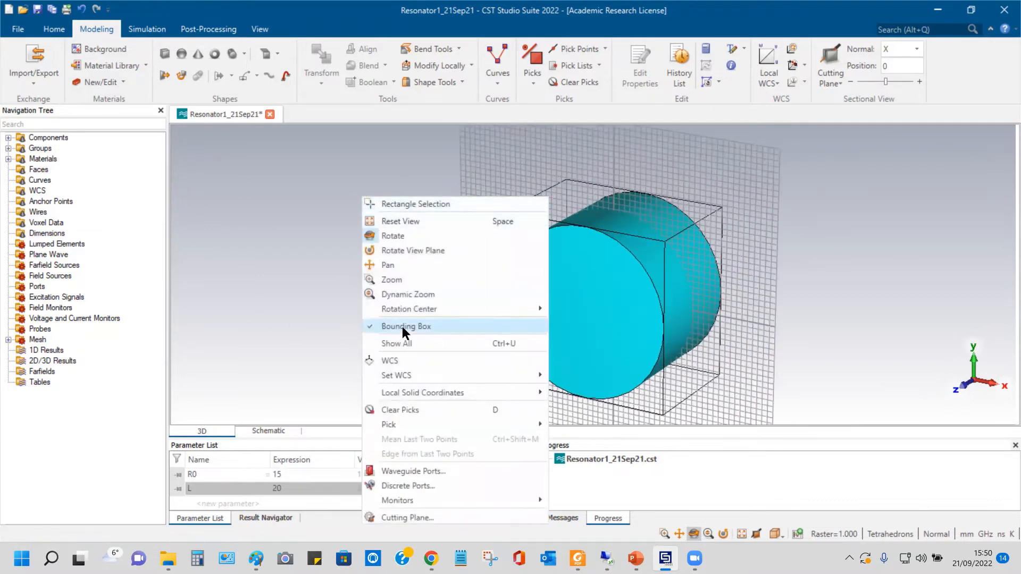
{"action": "left_click", "coordinate": [406, 327]}
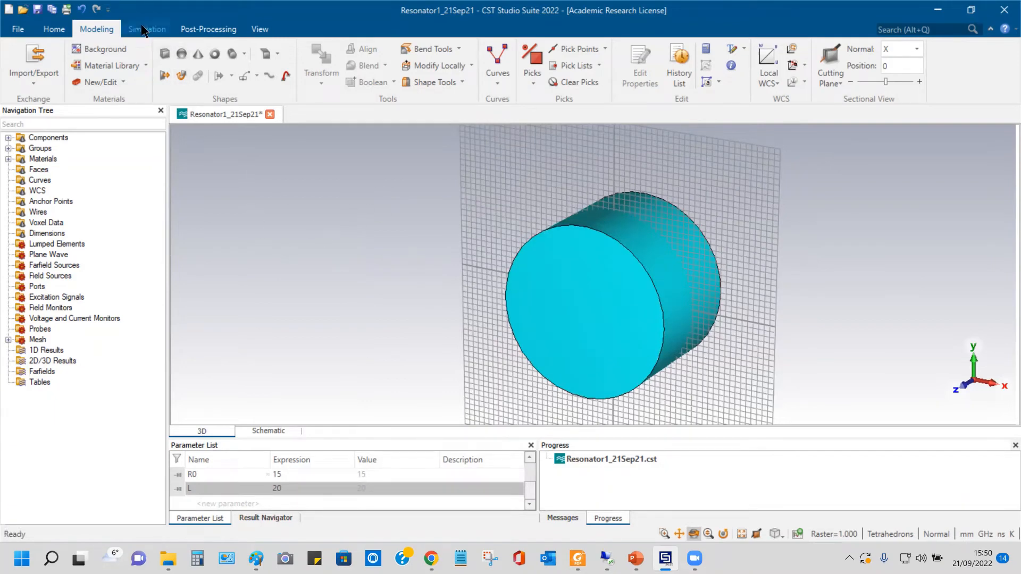
Step: Set the simulation frequency range from 5 to 15, then bring up the background properties
{"action": "left_click", "coordinate": [147, 29]}
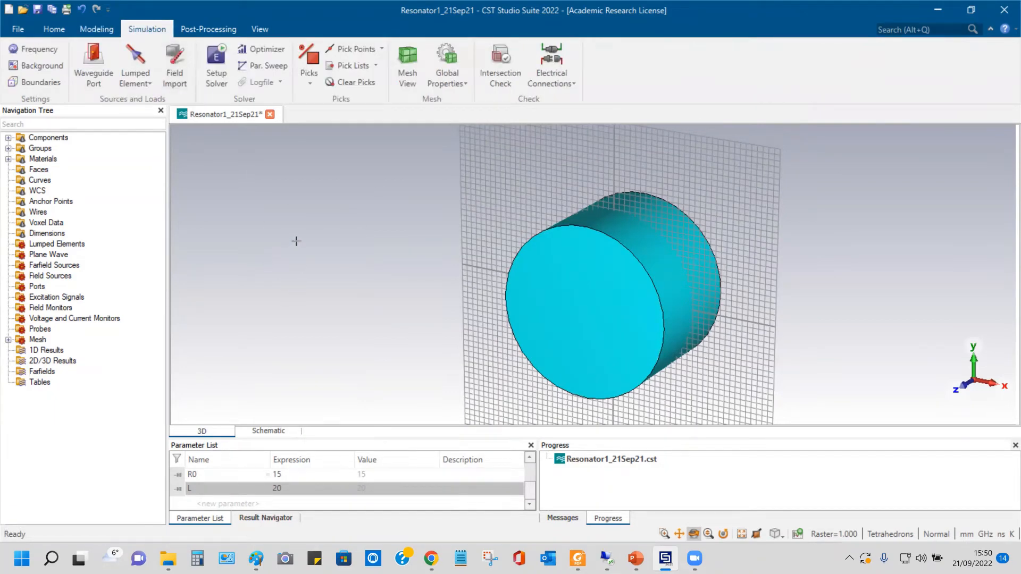
{"action": "left_click", "coordinate": [38, 49]}
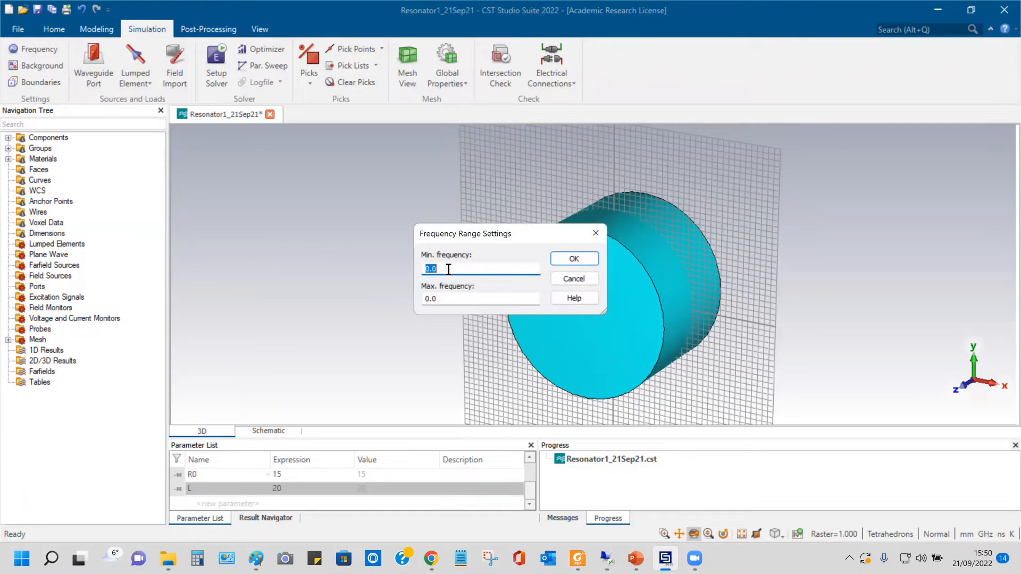
{"action": "type", "text": "5"}
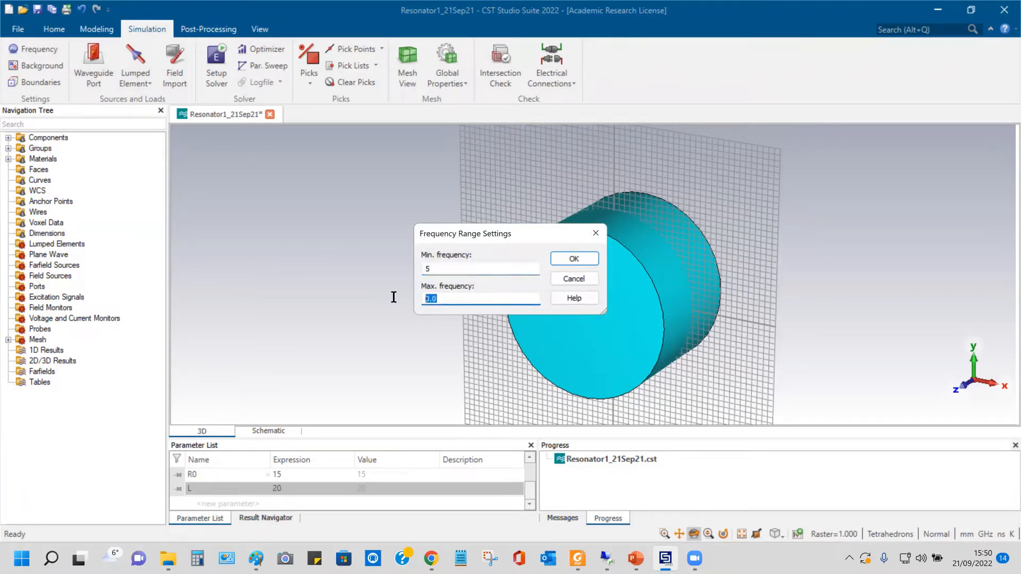
{"action": "type", "text": "15"}
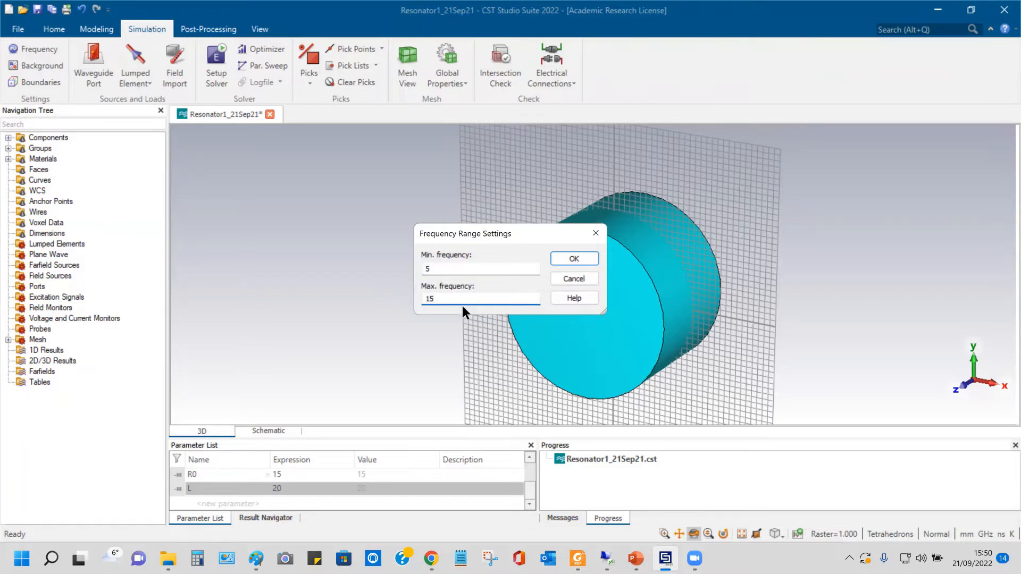
{"action": "left_click", "coordinate": [572, 258]}
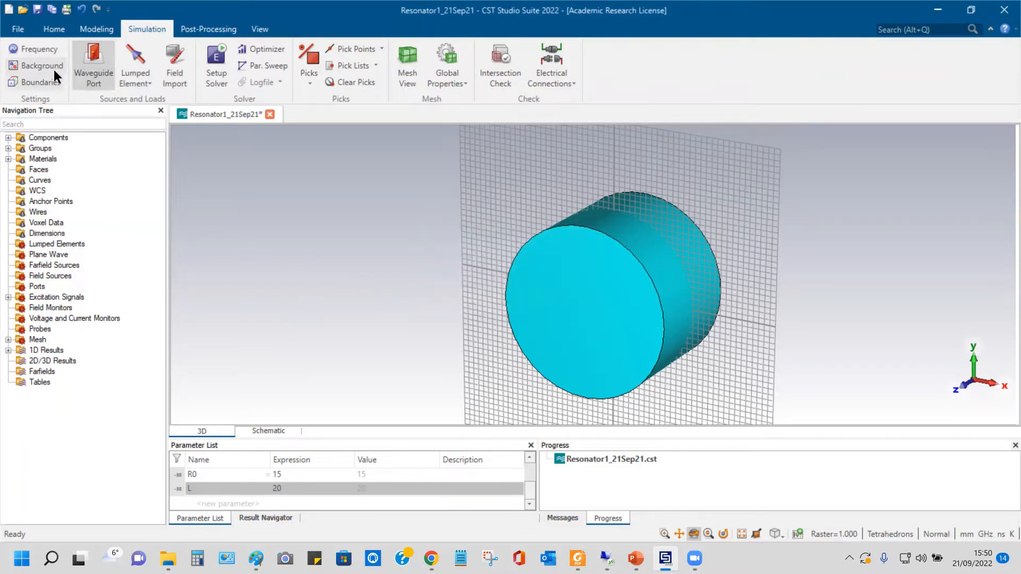
{"action": "left_click", "coordinate": [42, 64]}
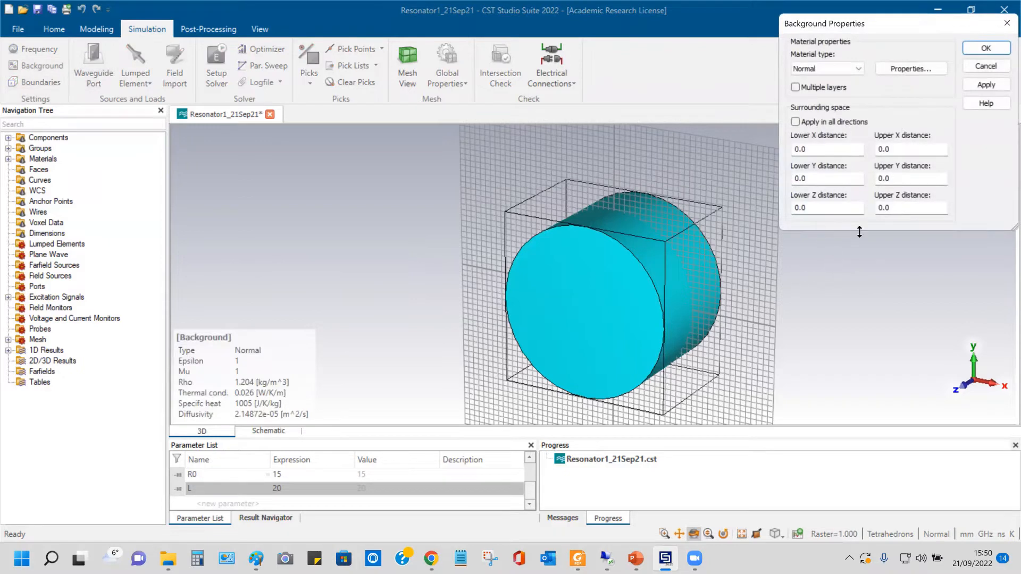
{"action": "mouse_move", "coordinate": [970, 167]}
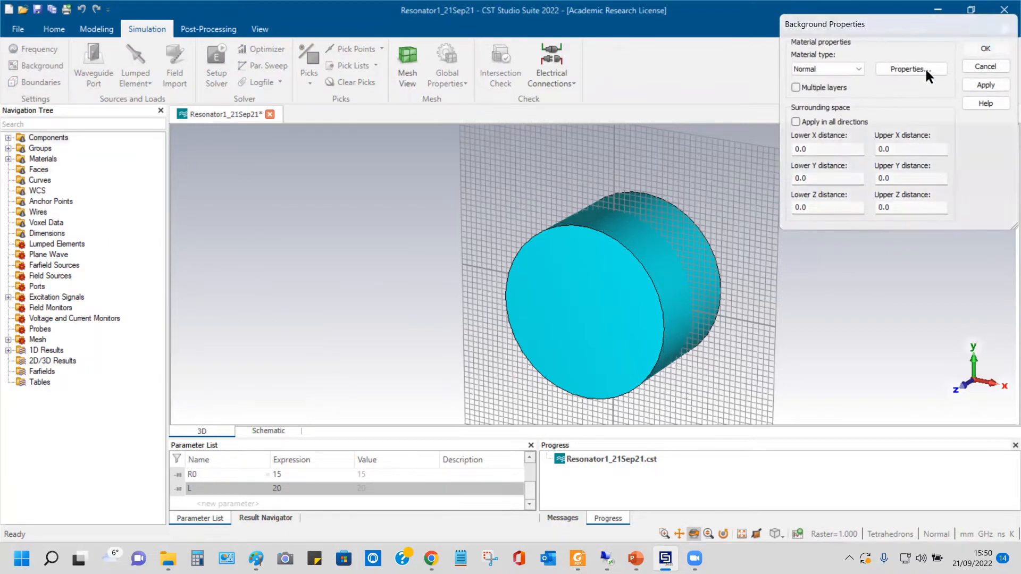
Step: Review the boundary conditions: periodic X and Y, electric Zmin and Zmax
{"action": "left_click", "coordinate": [40, 83]}
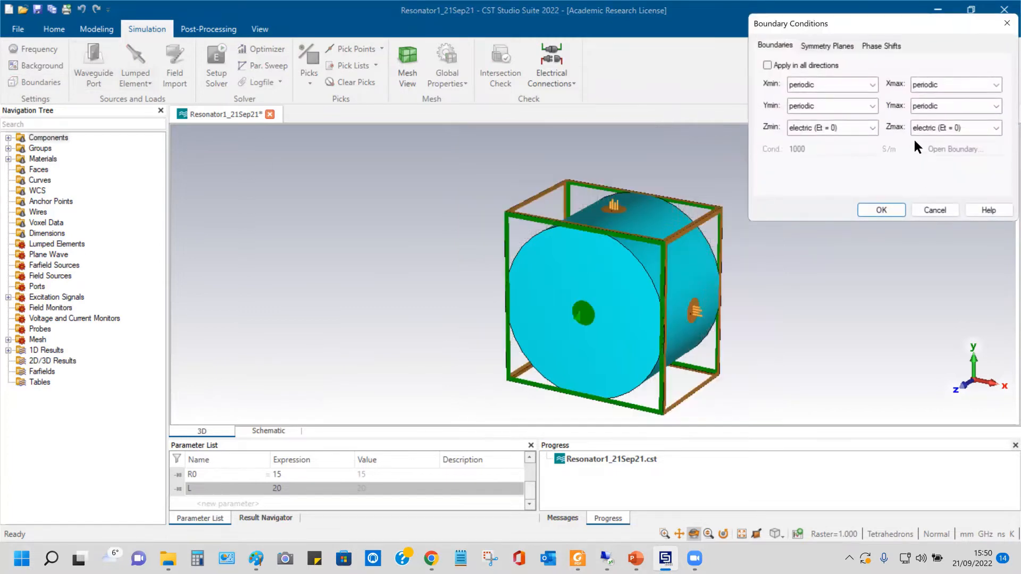
{"action": "mouse_move", "coordinate": [899, 183]}
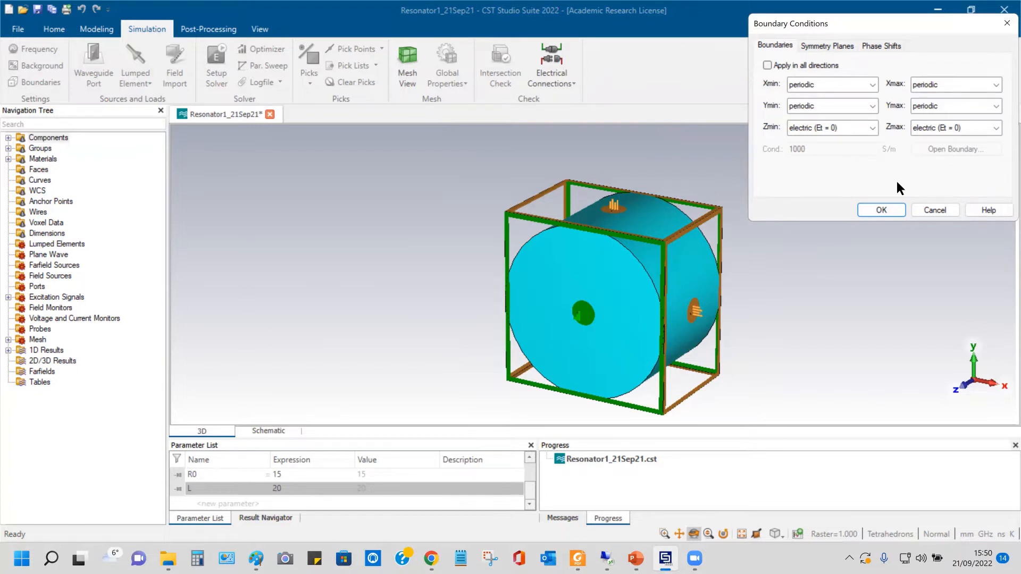
{"action": "mouse_move", "coordinate": [698, 285]}
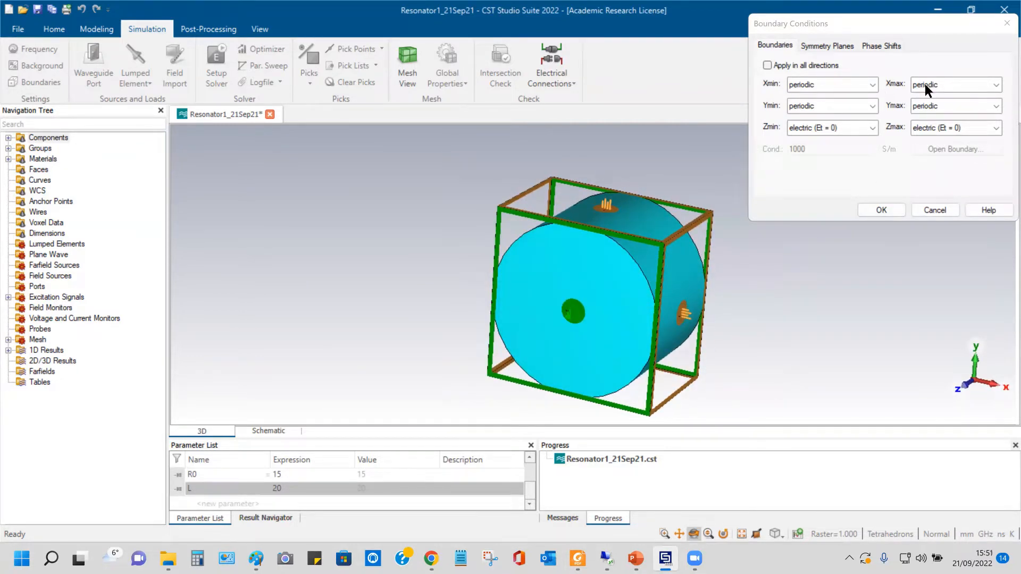
{"action": "mouse_move", "coordinate": [953, 366]}
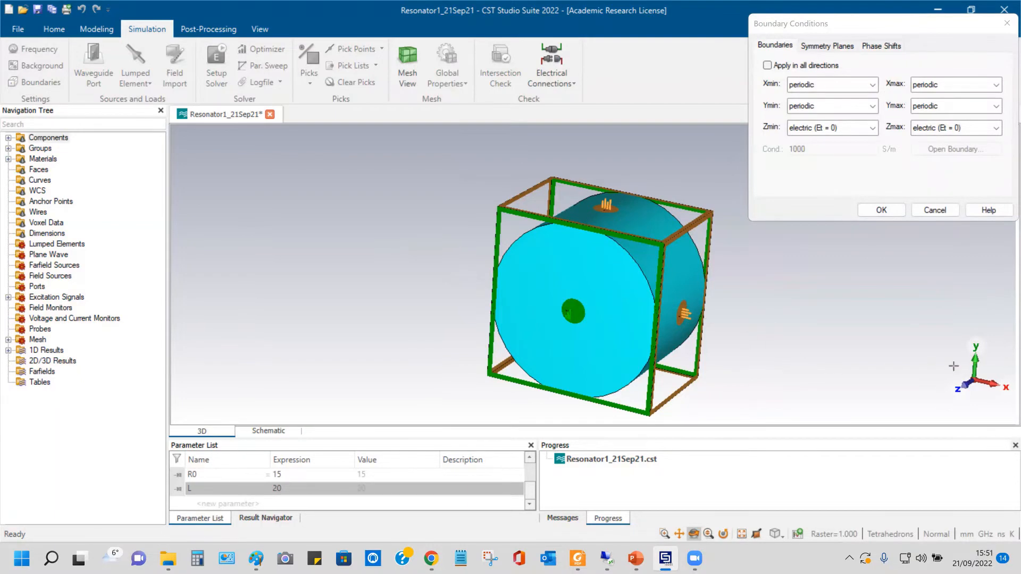
{"action": "mouse_move", "coordinate": [626, 160]}
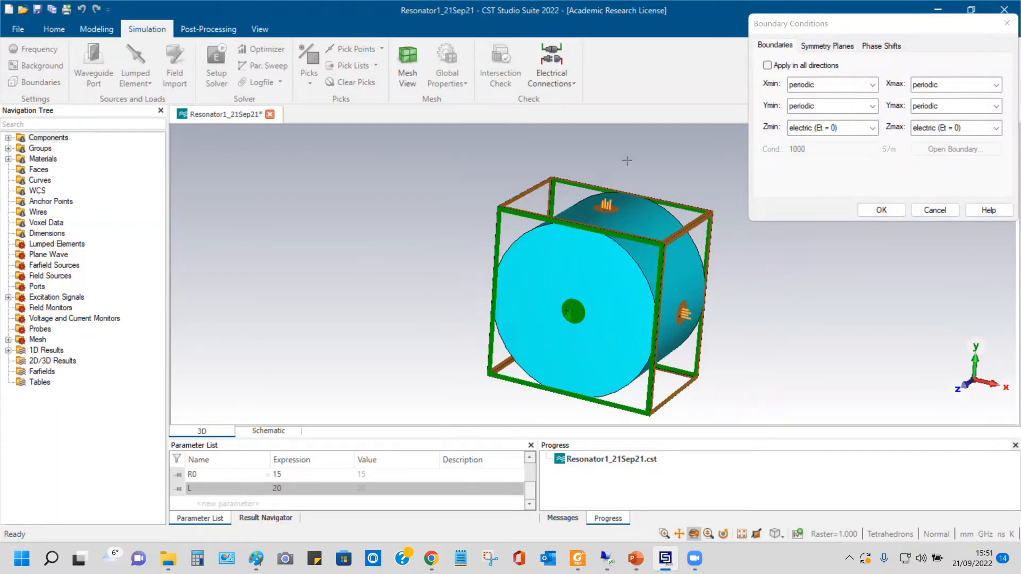
{"action": "mouse_move", "coordinate": [810, 141]}
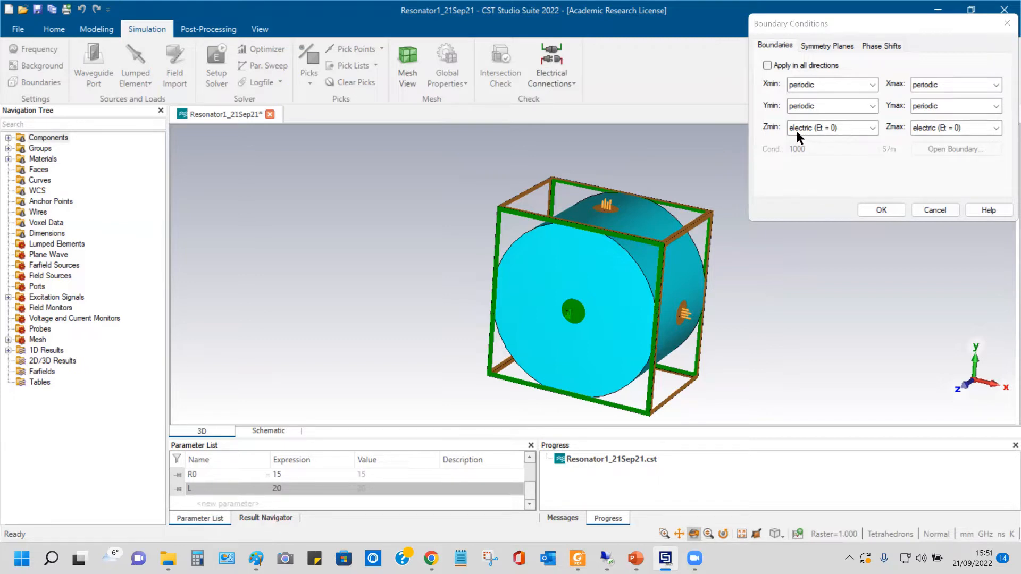
{"action": "mouse_move", "coordinate": [807, 138]}
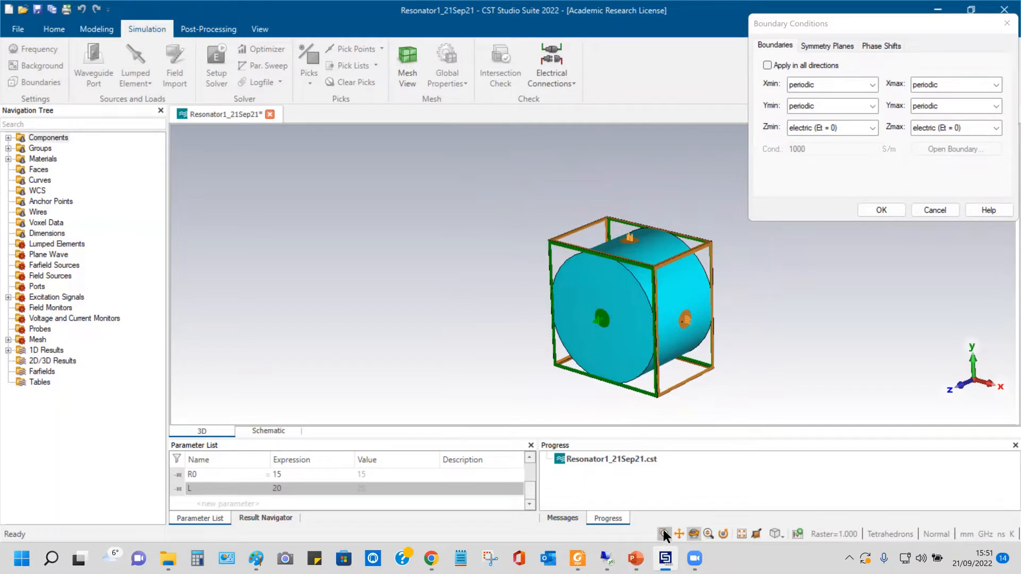
{"action": "mouse_move", "coordinate": [626, 540]}
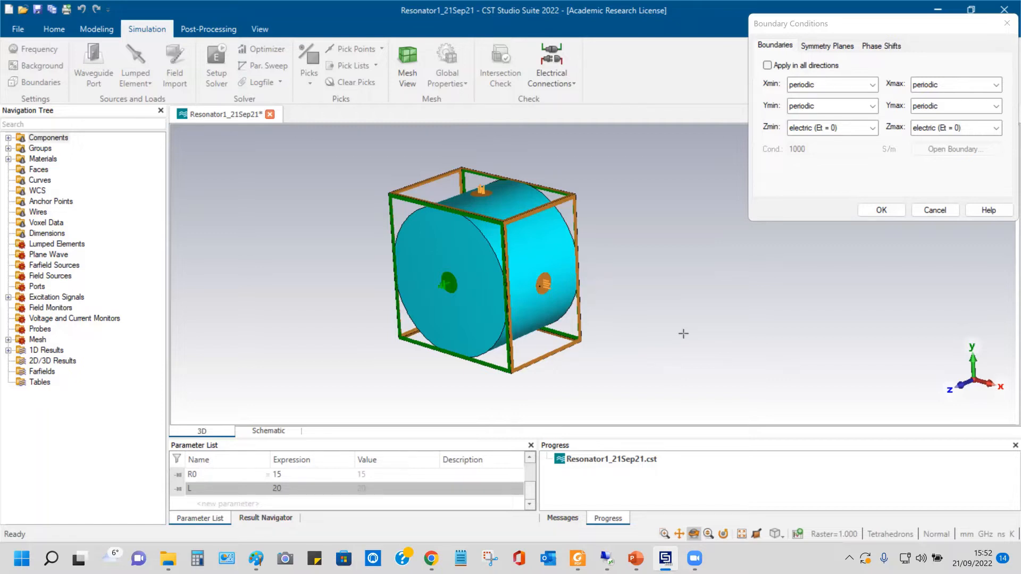
{"action": "mouse_move", "coordinate": [969, 451]}
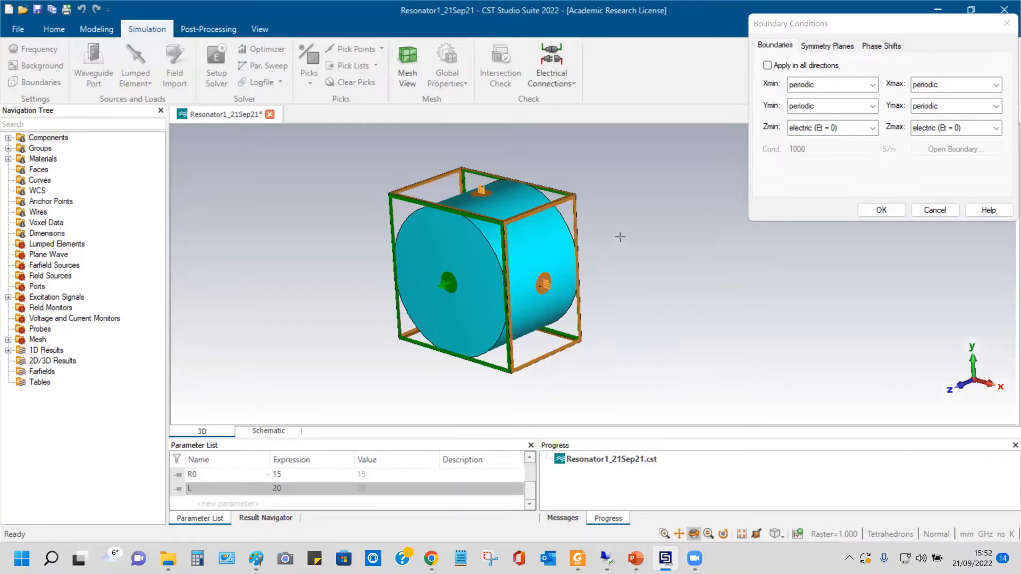
{"action": "left_click", "coordinate": [828, 128]}
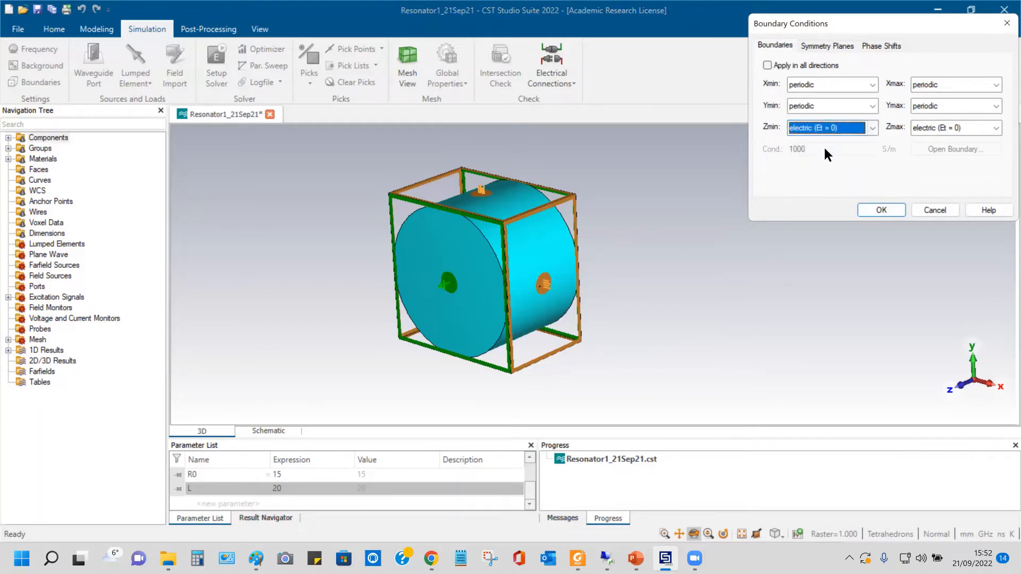
{"action": "mouse_move", "coordinate": [823, 141]}
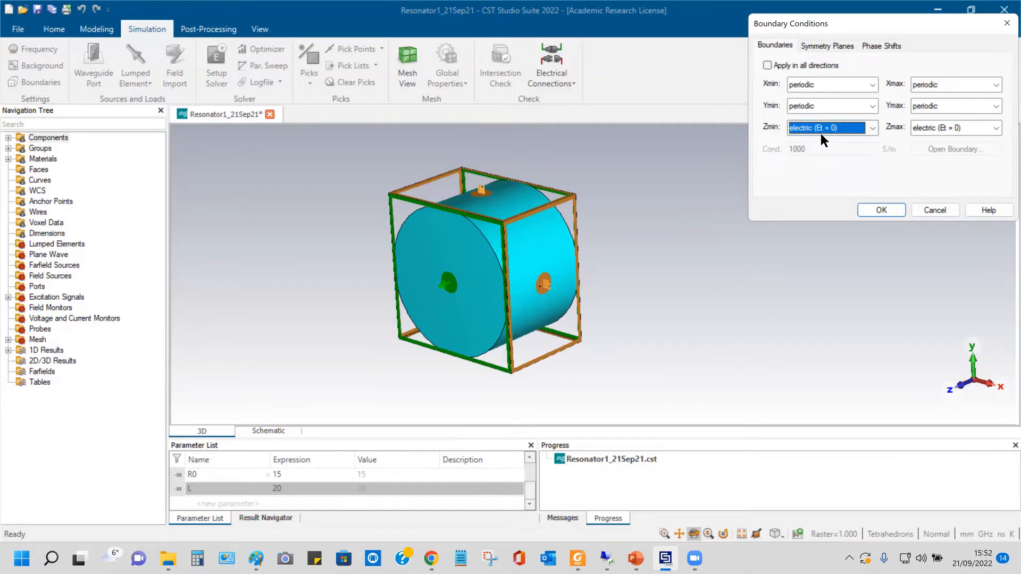
{"action": "mouse_move", "coordinate": [825, 179]}
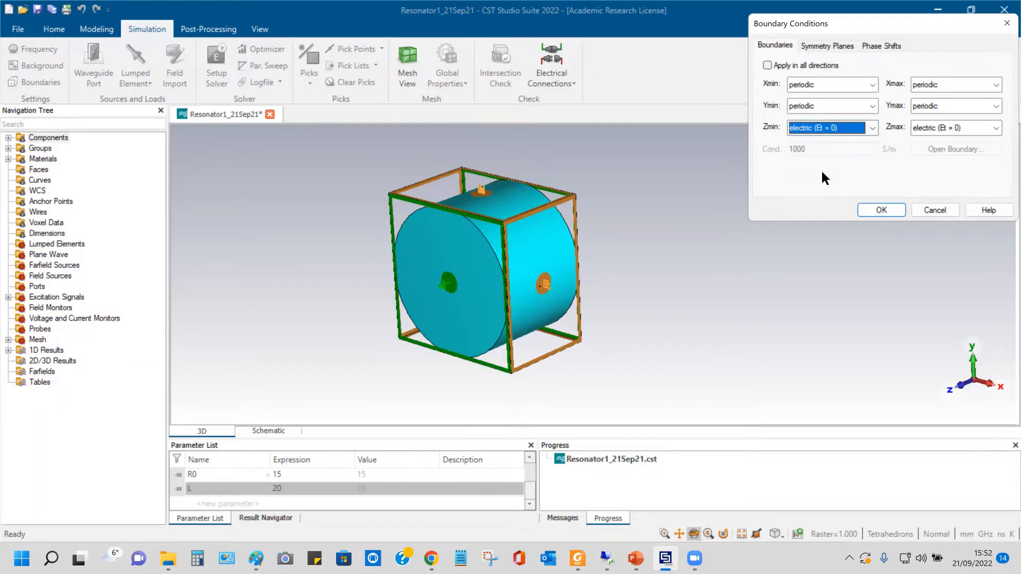
{"action": "mouse_move", "coordinate": [817, 199]}
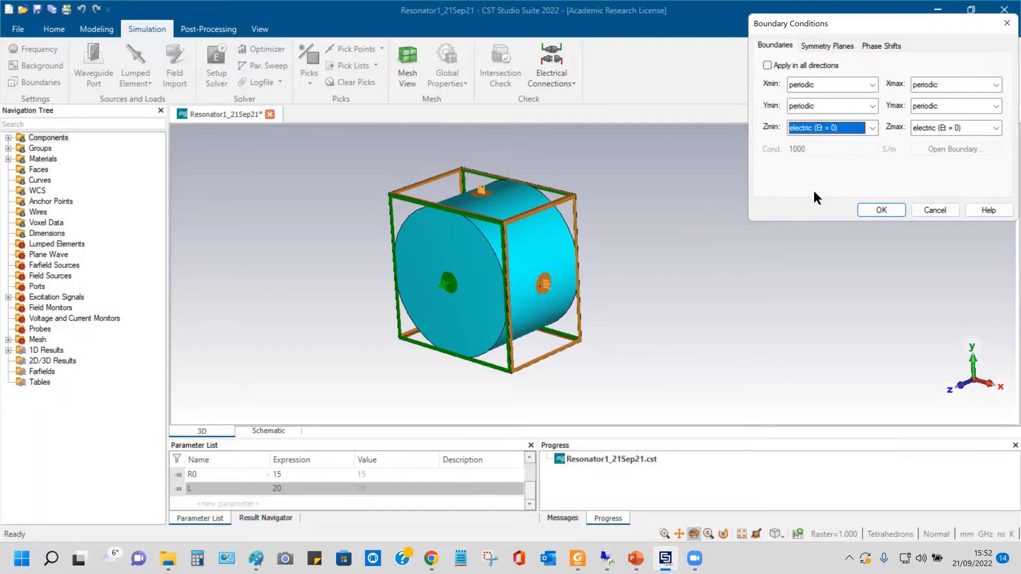
{"action": "mouse_move", "coordinate": [823, 190]}
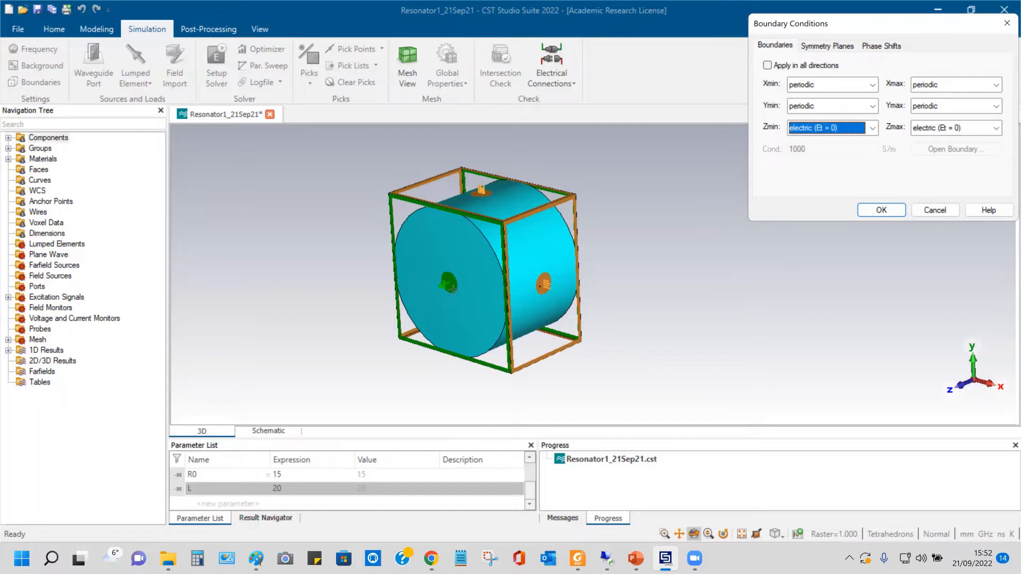
{"action": "mouse_move", "coordinate": [418, 295]}
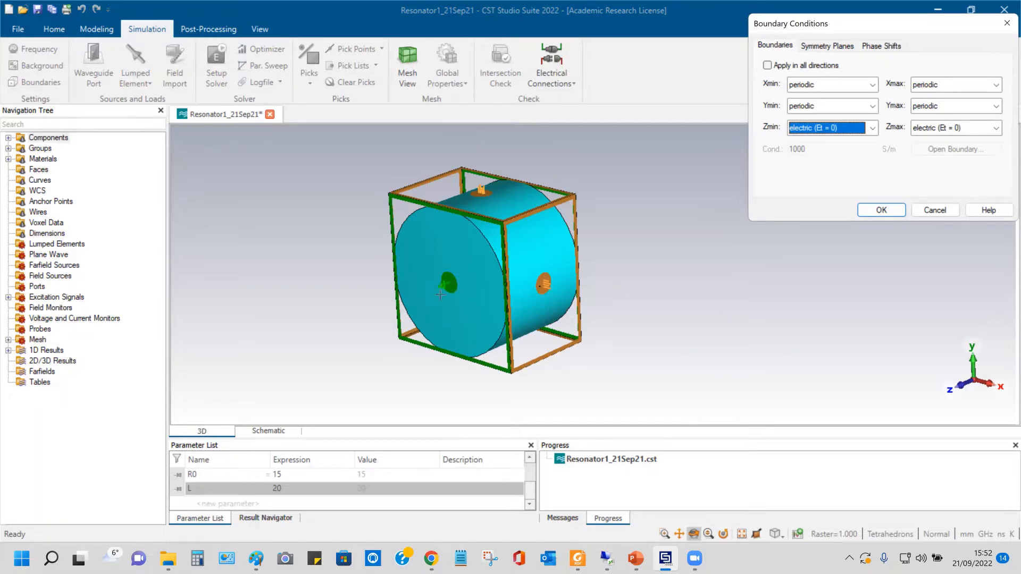
{"action": "mouse_move", "coordinate": [490, 252]}
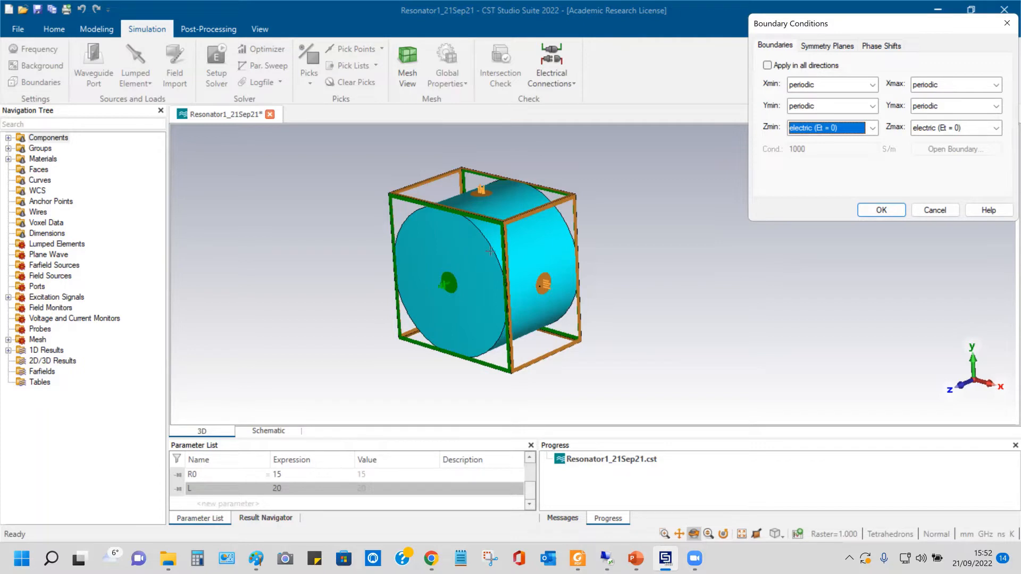
{"action": "mouse_move", "coordinate": [443, 292]}
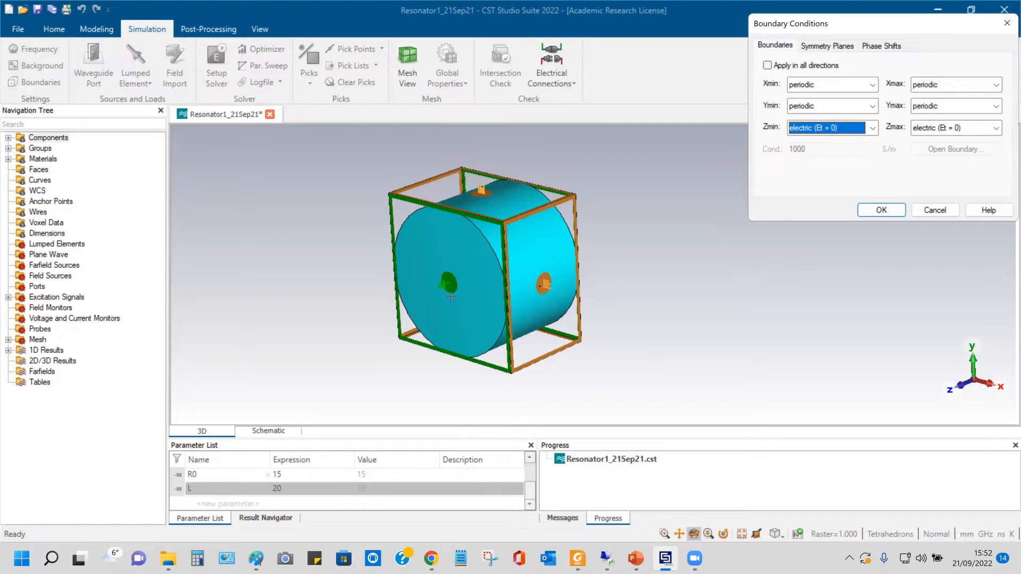
{"action": "mouse_move", "coordinate": [855, 71]}
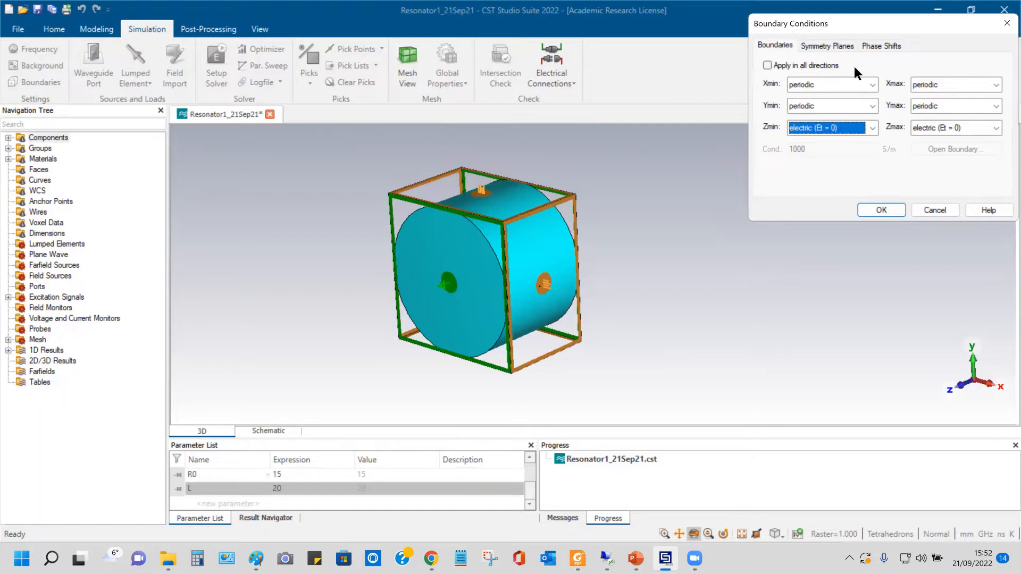
Step: Check the phase shifts phaseX and phaseY for the periodic boundaries
{"action": "left_click", "coordinate": [881, 45]}
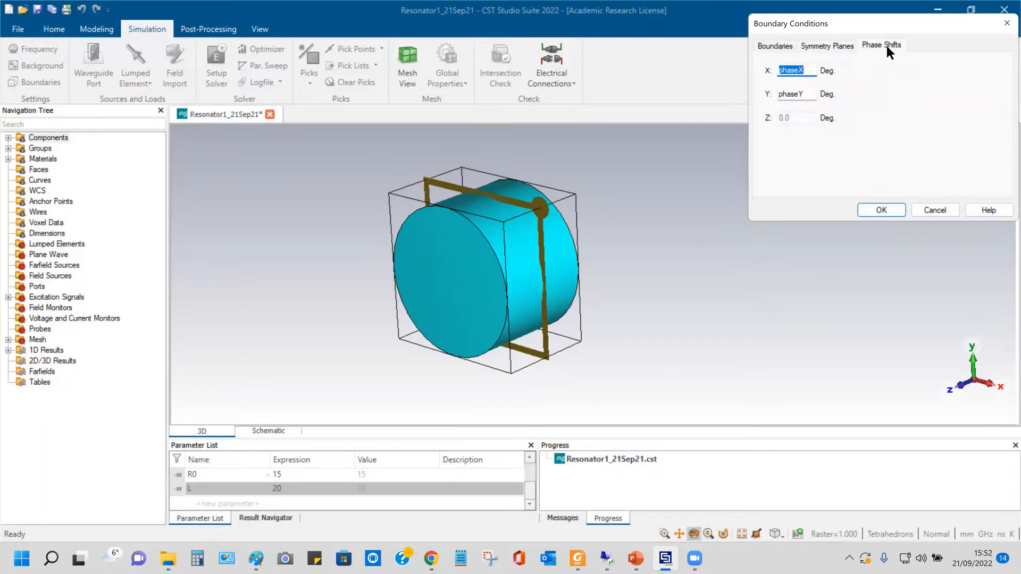
{"action": "mouse_move", "coordinate": [501, 437]}
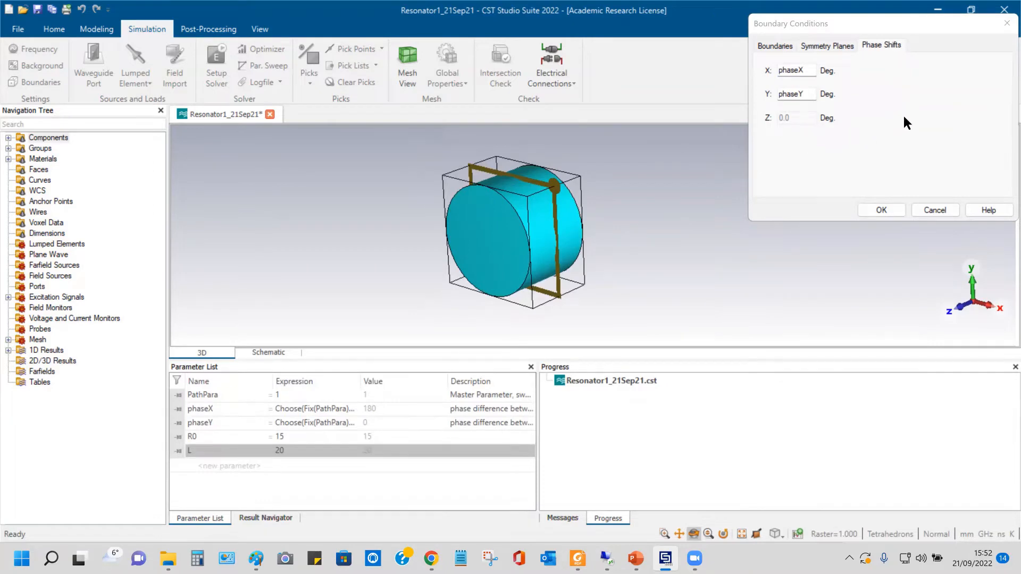
{"action": "mouse_move", "coordinate": [901, 120]}
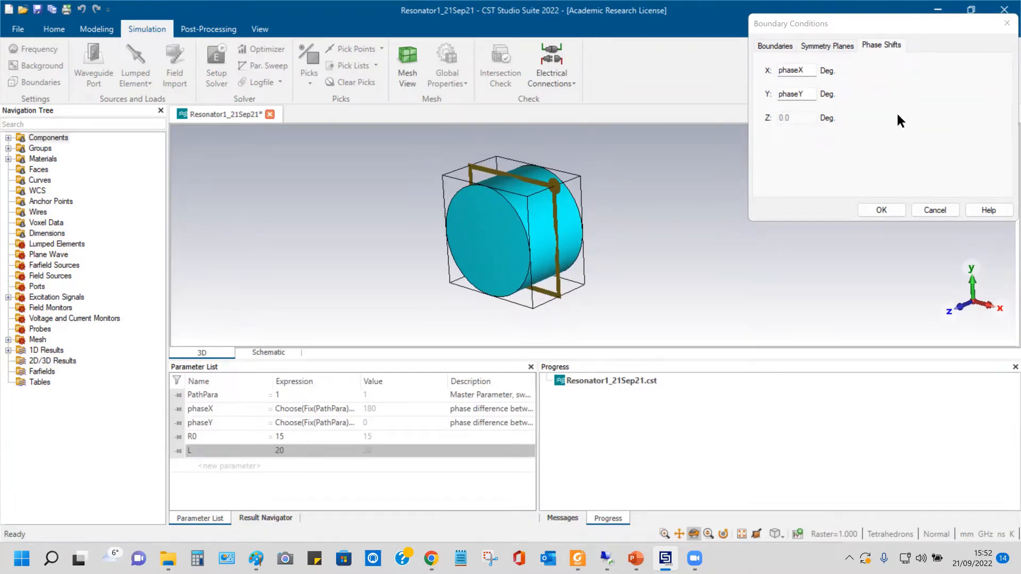
{"action": "mouse_move", "coordinate": [860, 89]}
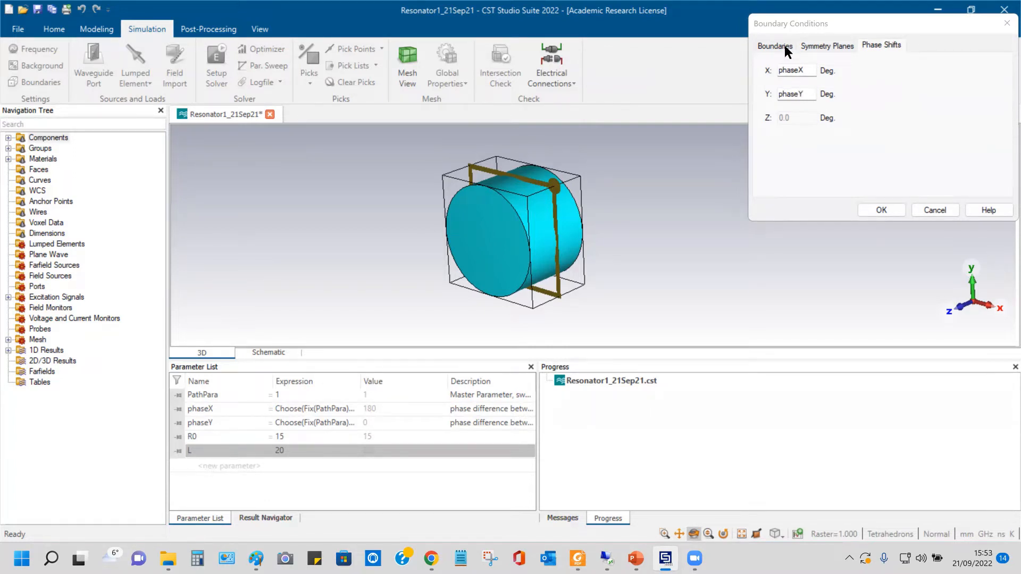
{"action": "left_click", "coordinate": [774, 45]}
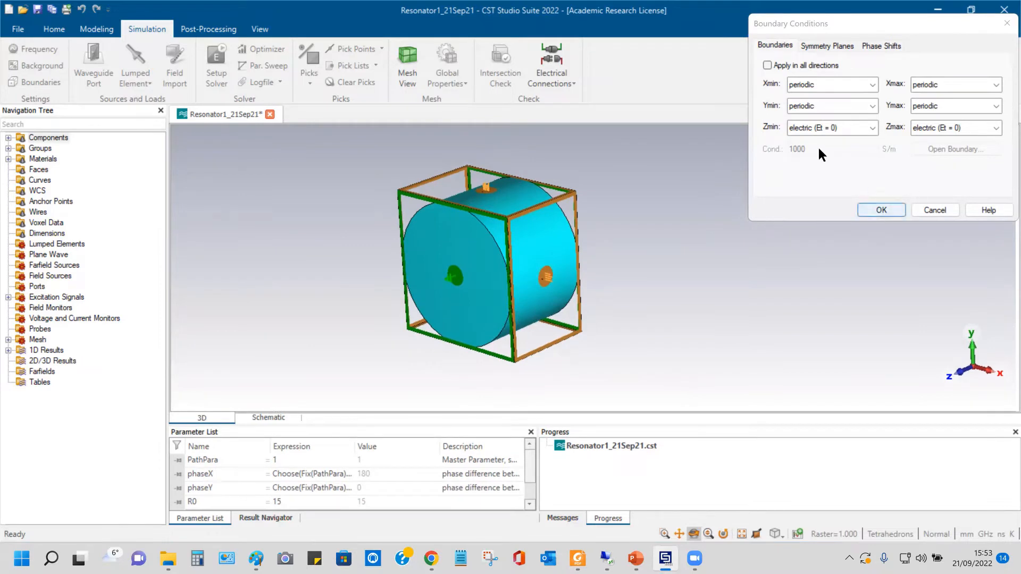
Step: Confirm the boundaries and keep the tetrahedral mesh in the eigenmode solver parameters
{"action": "left_click", "coordinate": [881, 209]}
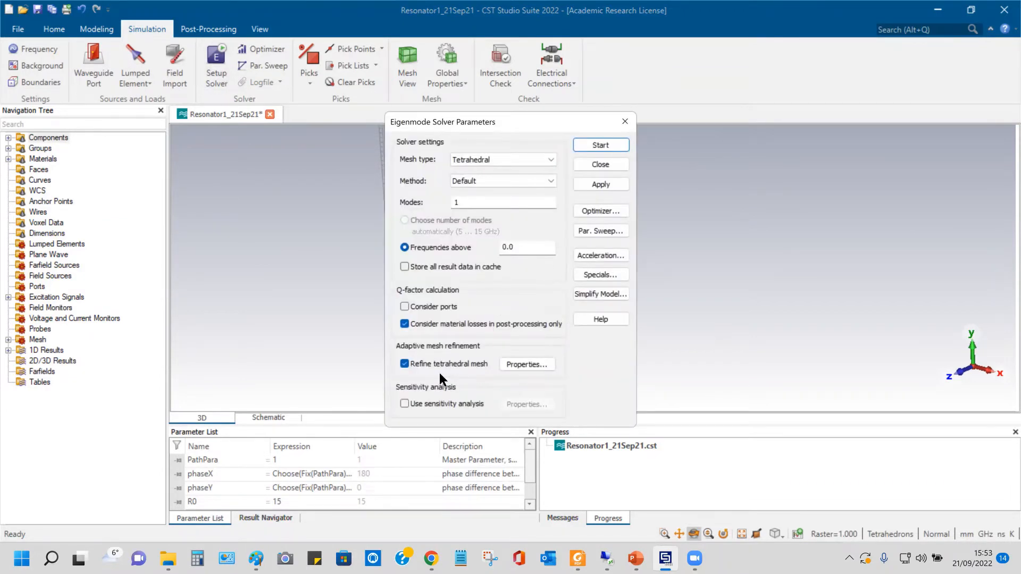
{"action": "mouse_move", "coordinate": [586, 372]}
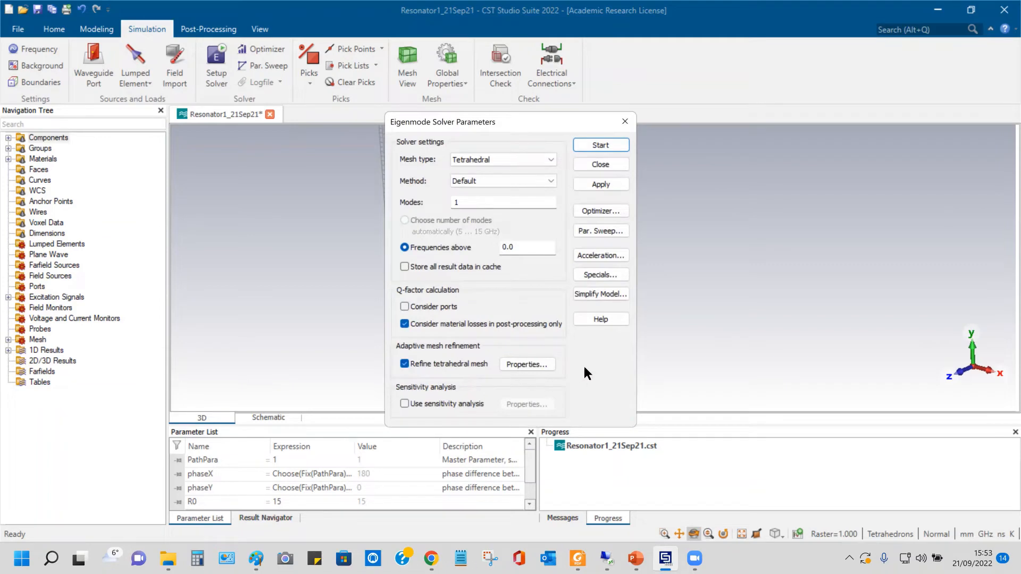
{"action": "mouse_move", "coordinate": [507, 274]}
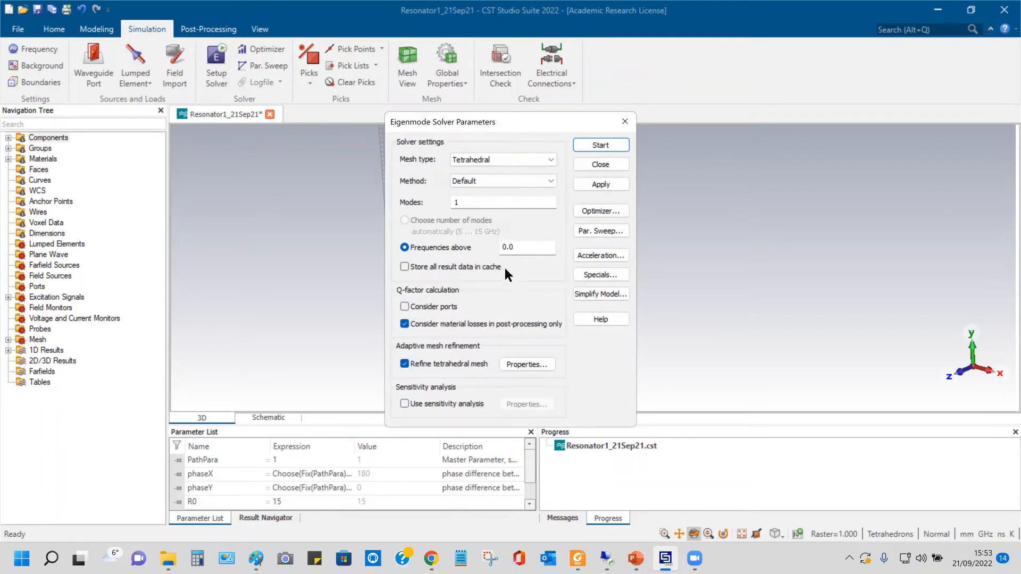
{"action": "left_click", "coordinate": [550, 160]}
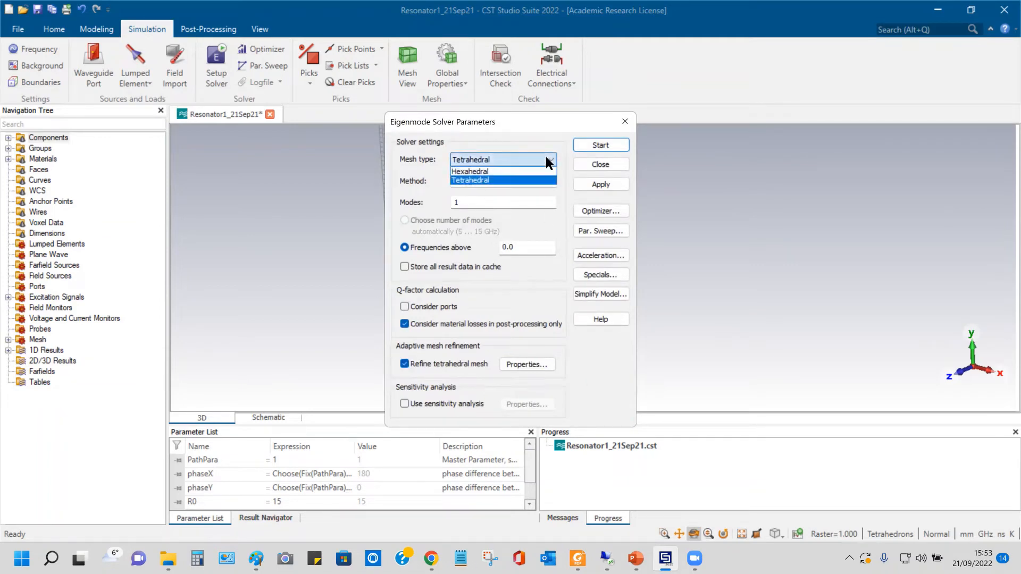
{"action": "left_click", "coordinate": [470, 180]}
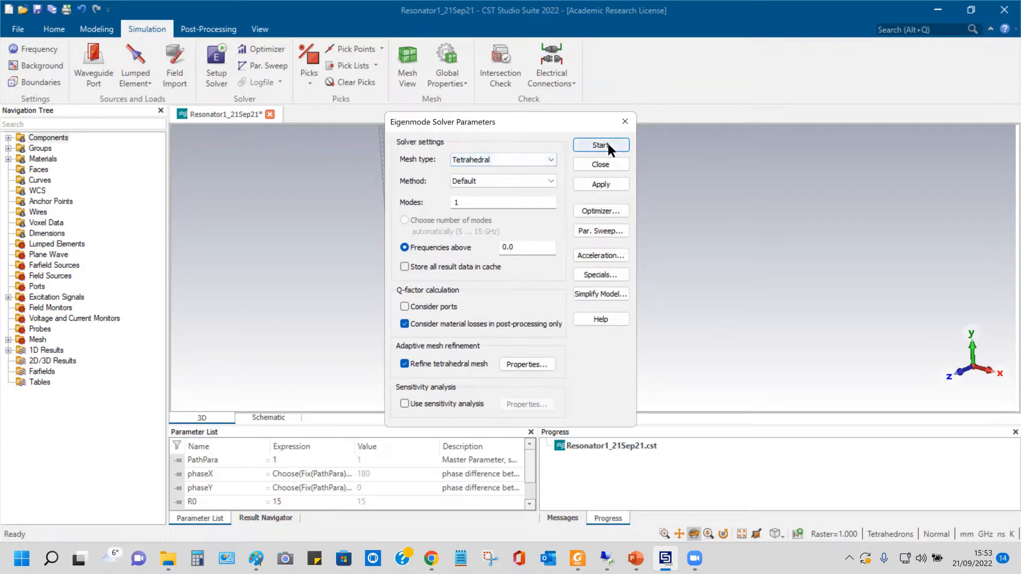
Step: Run the eigenmode solve and watch its progress from the post-processing tools
{"action": "left_click", "coordinate": [599, 145]}
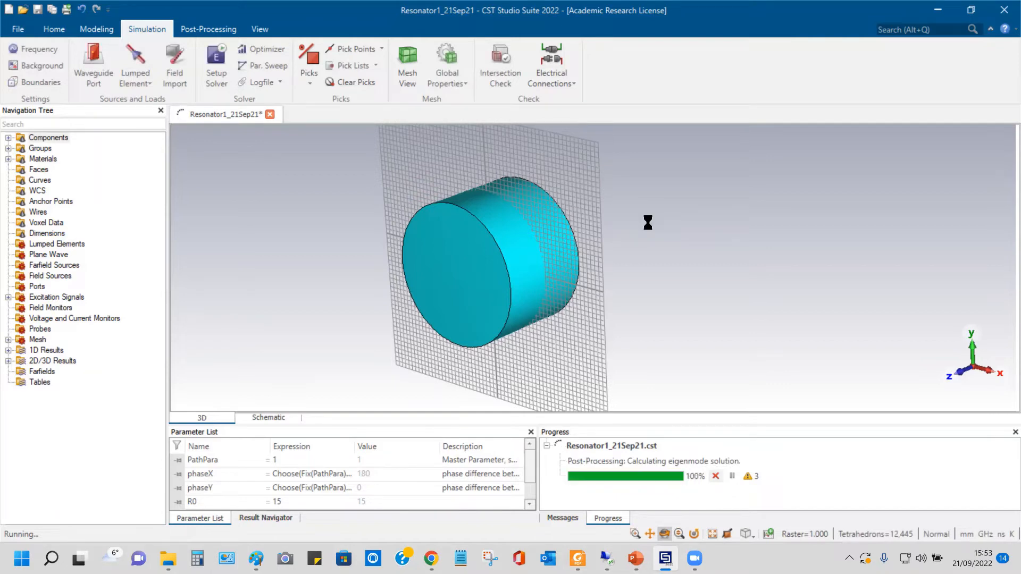
{"action": "left_click", "coordinate": [561, 518]}
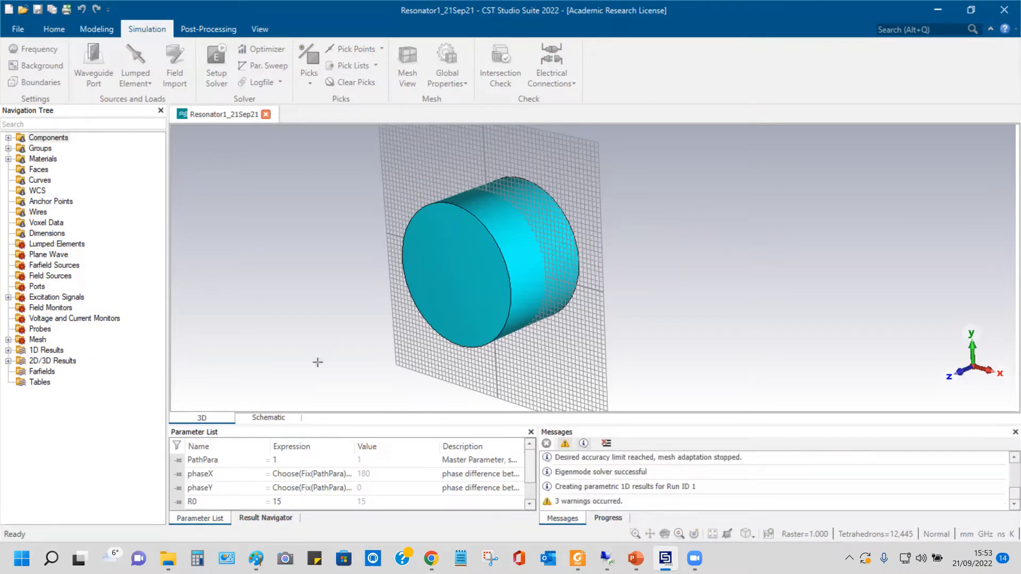
{"action": "mouse_move", "coordinate": [558, 463]}
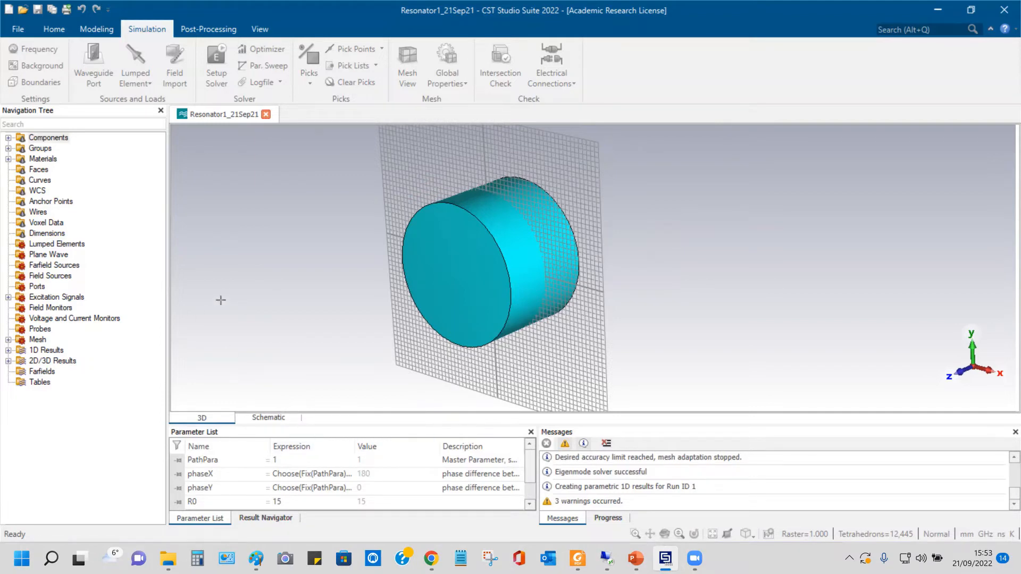
{"action": "mouse_move", "coordinate": [223, 281]}
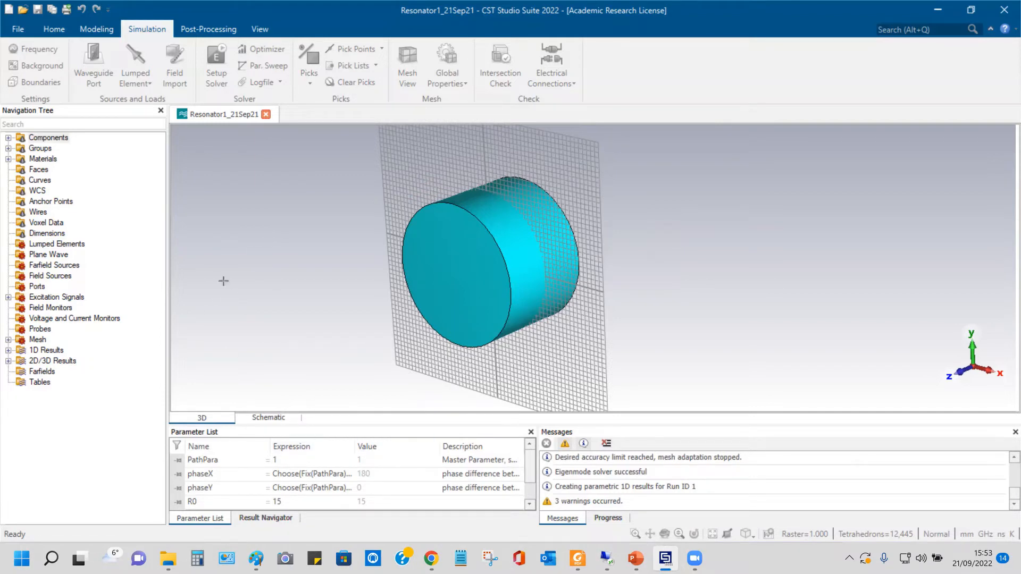
{"action": "left_click", "coordinate": [7, 361]}
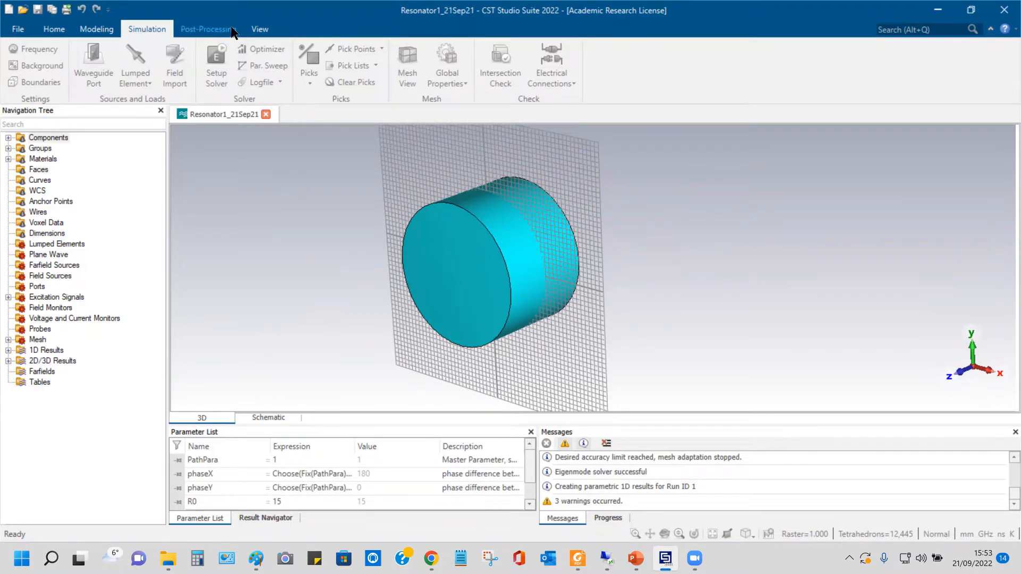
{"action": "left_click", "coordinate": [209, 29]}
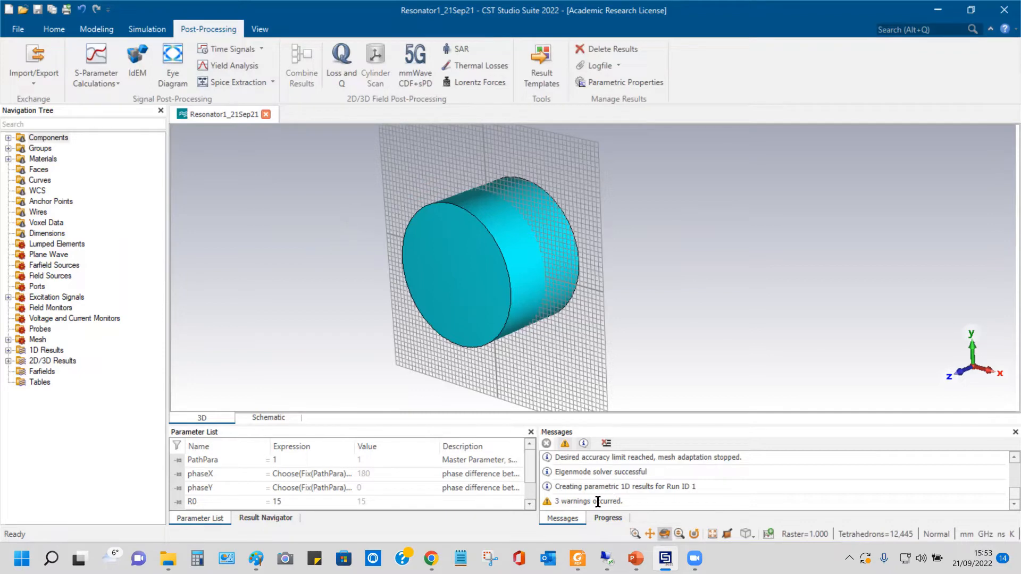
{"action": "left_click", "coordinate": [607, 519]}
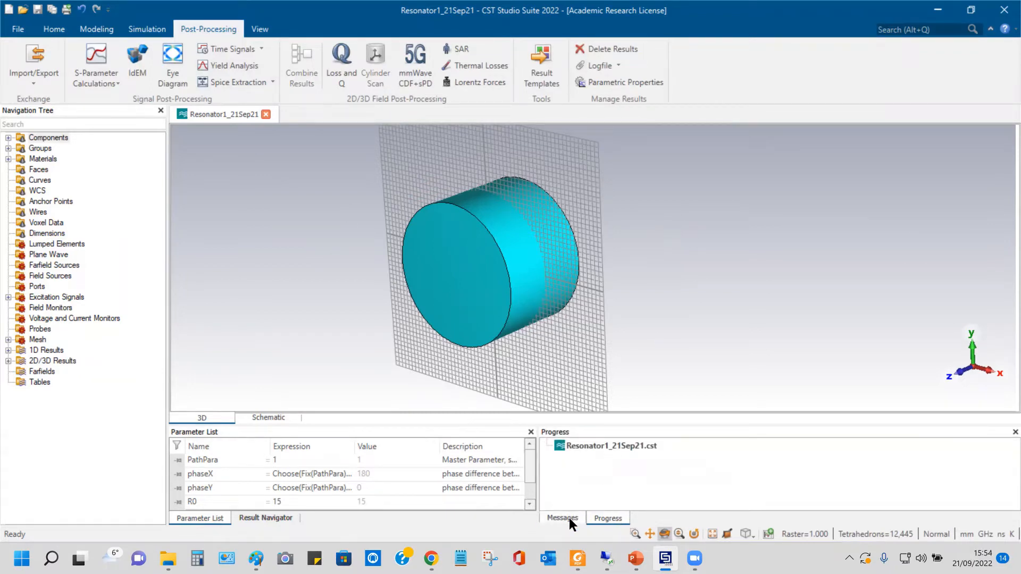
Step: Read the solver messages reporting mode 1 at 3.512966 GHz with three warnings
{"action": "left_click", "coordinate": [562, 518]}
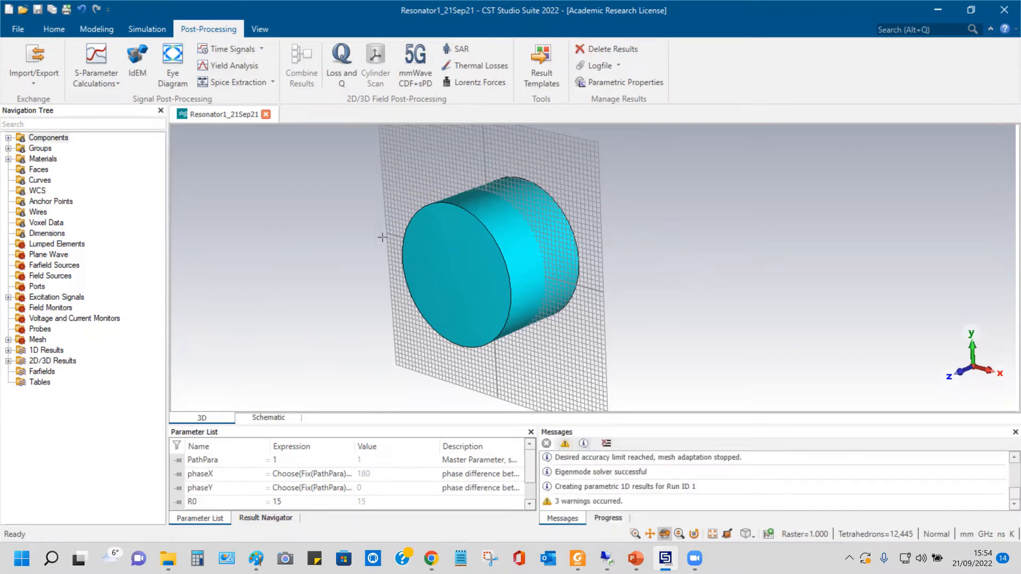
{"action": "left_click", "coordinate": [147, 29]}
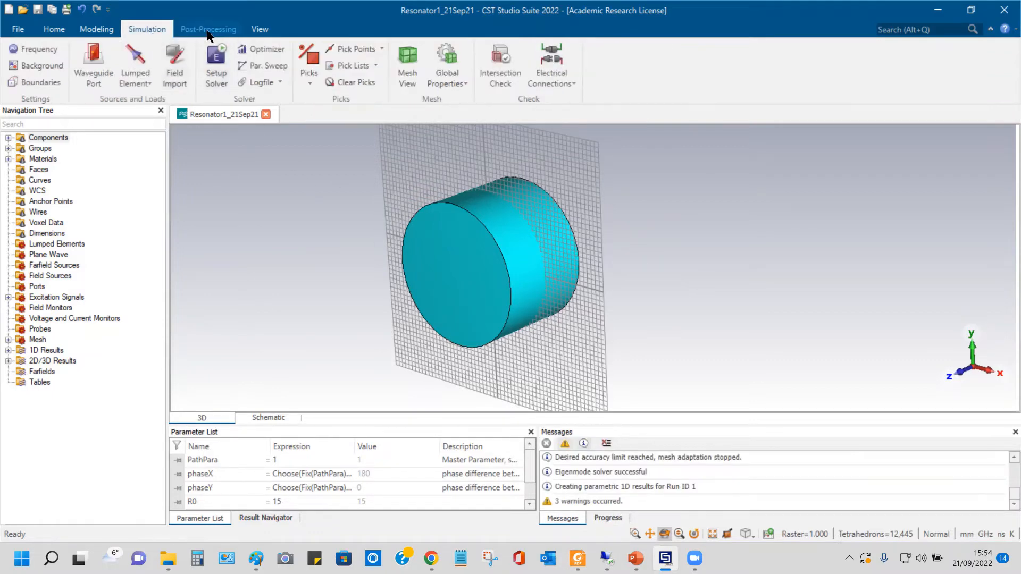
{"action": "left_click", "coordinate": [208, 29]}
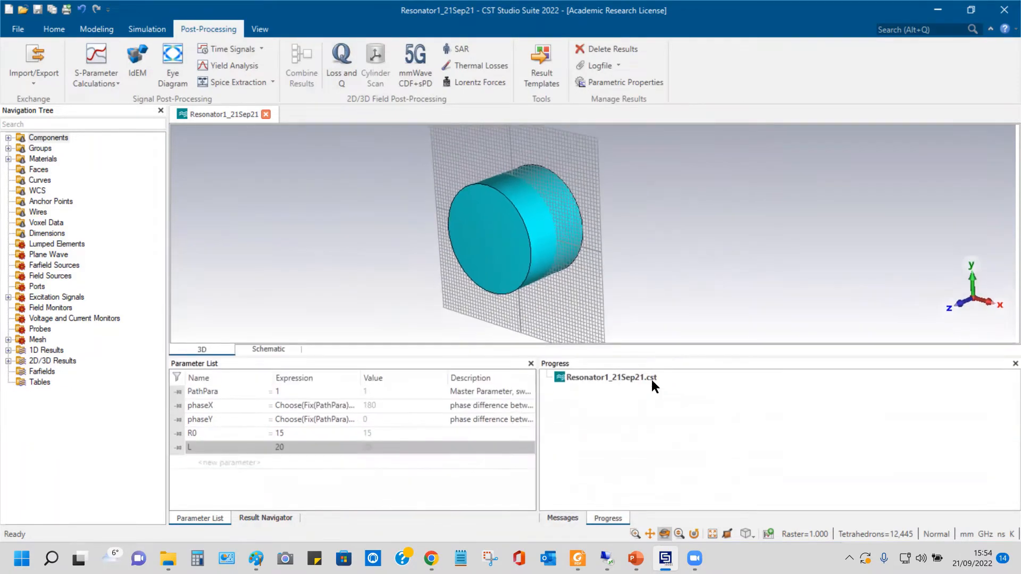
{"action": "left_click", "coordinate": [562, 518]}
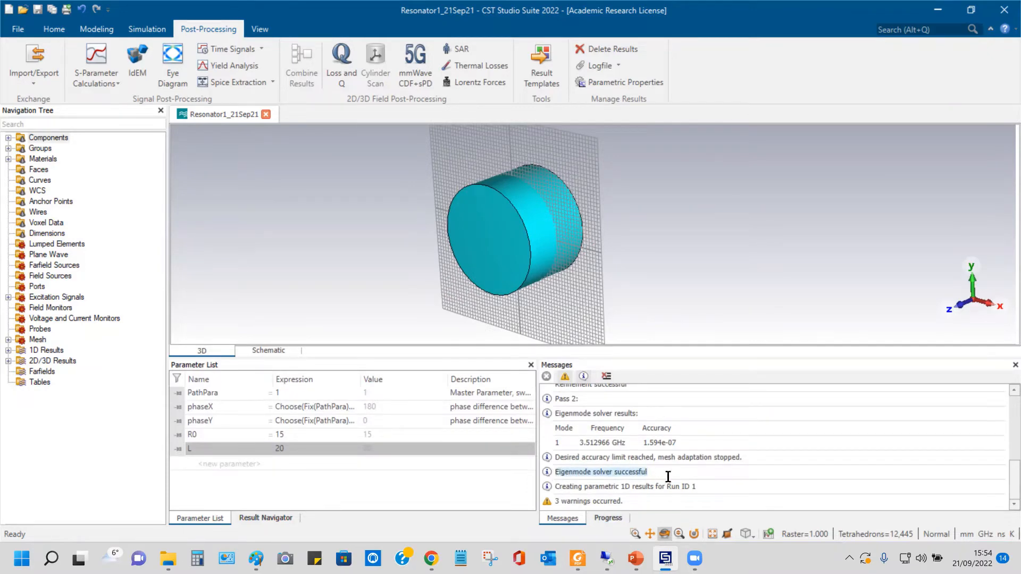
{"action": "mouse_move", "coordinate": [651, 474]}
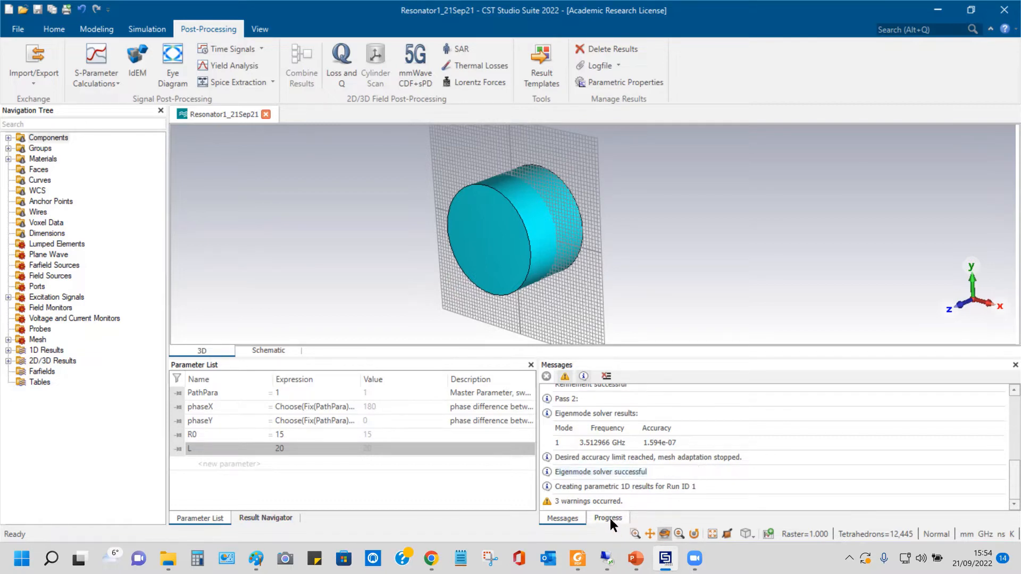
{"action": "left_click", "coordinate": [607, 518]}
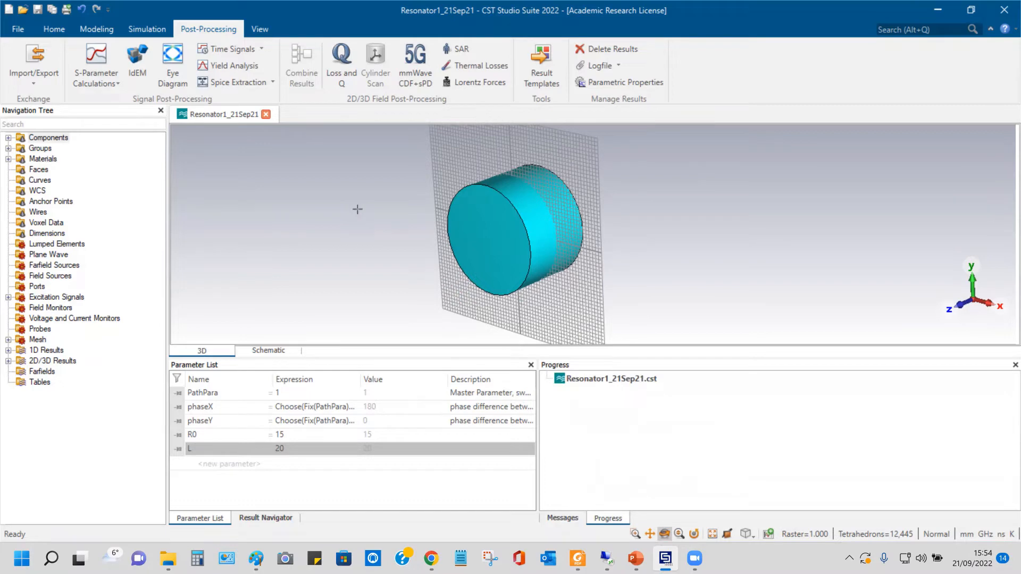
{"action": "mouse_move", "coordinate": [334, 176]}
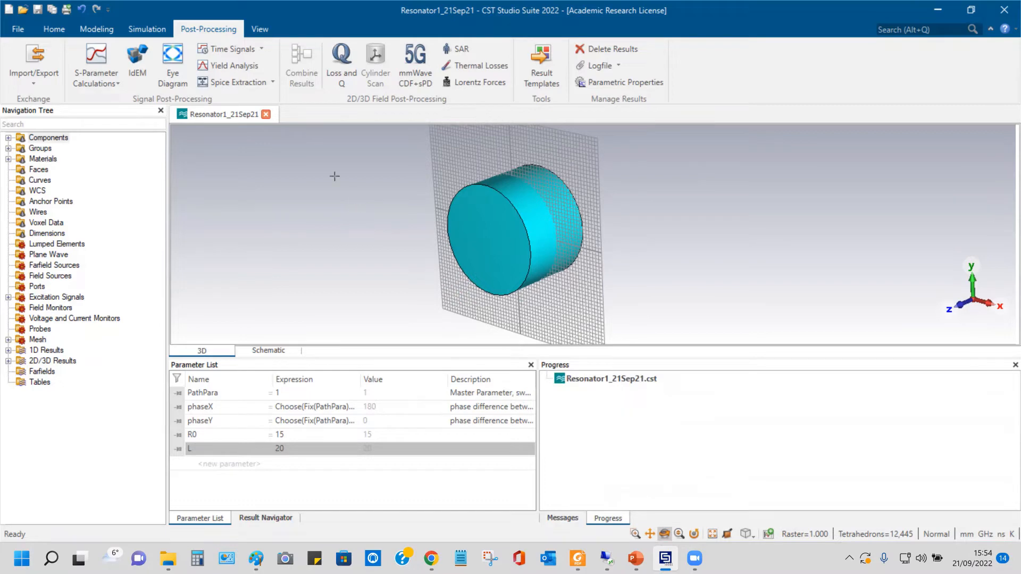
{"action": "mouse_move", "coordinate": [274, 213]}
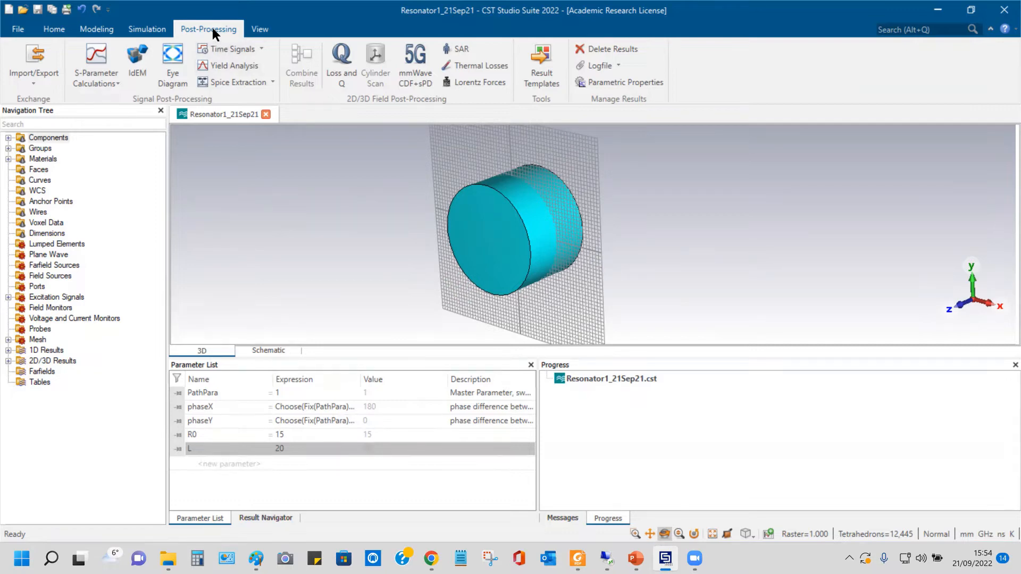
Step: In template-based post-processing, choose the 2D and 3D Field Results group and list its steps
{"action": "left_click", "coordinate": [540, 65]}
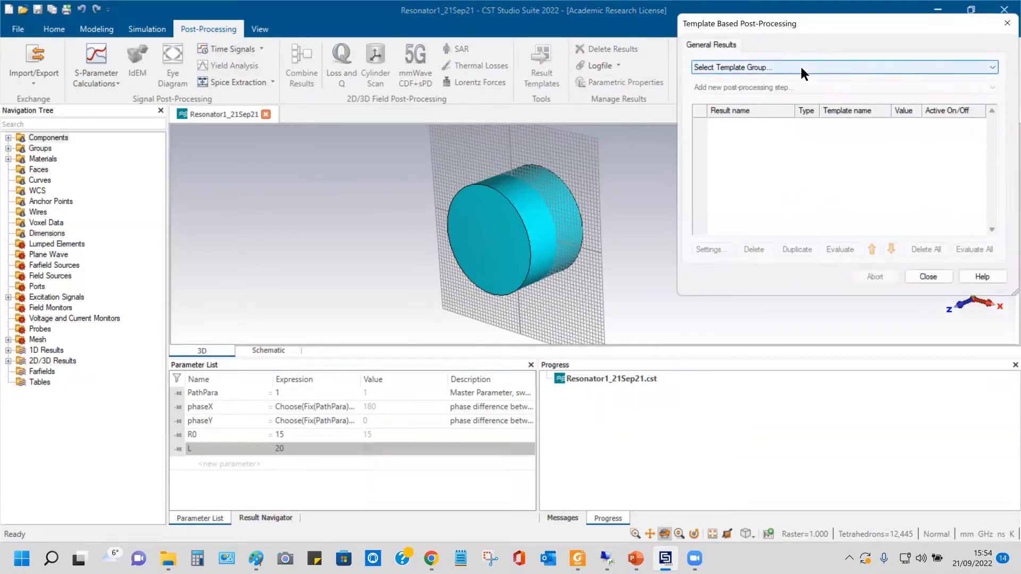
{"action": "left_click", "coordinate": [841, 67]}
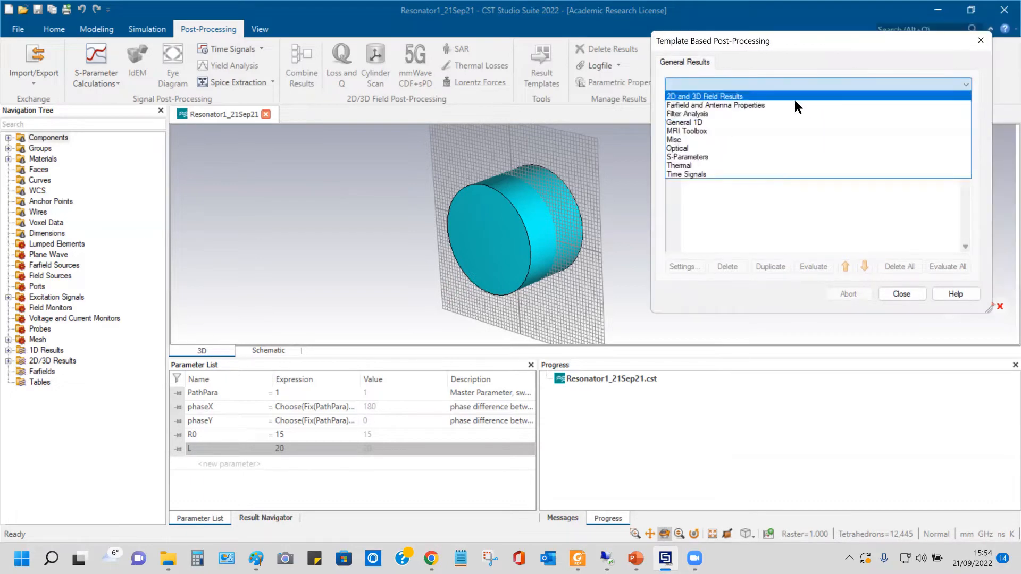
{"action": "left_click", "coordinate": [703, 96]}
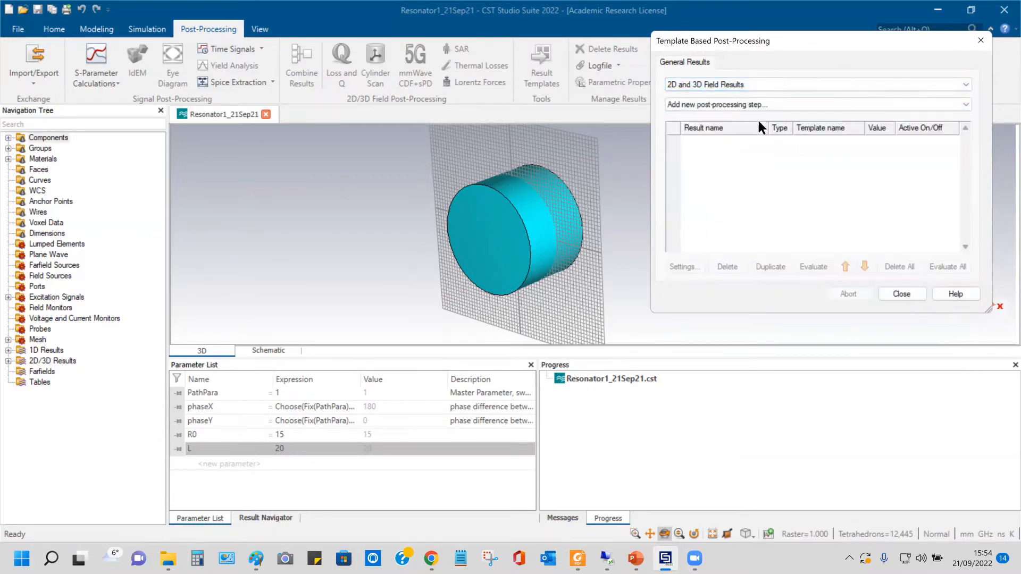
{"action": "mouse_move", "coordinate": [836, 195]}
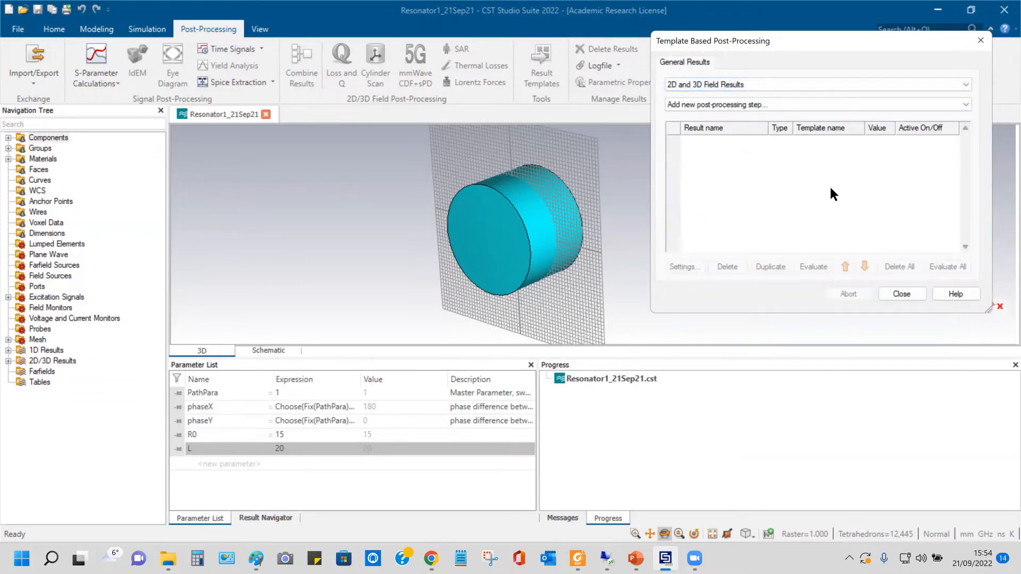
{"action": "left_click", "coordinate": [813, 105]}
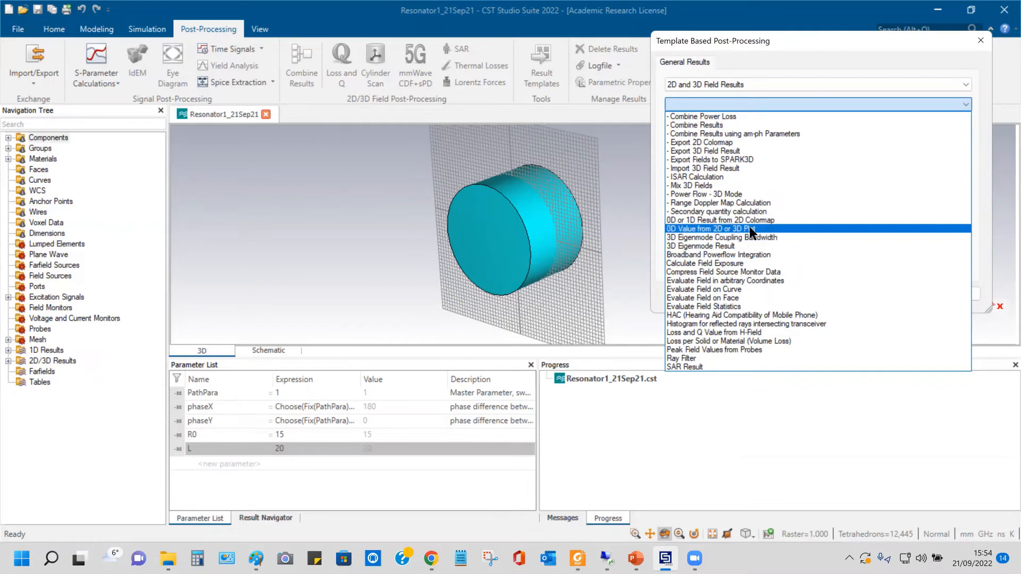
{"action": "mouse_move", "coordinate": [819, 223]}
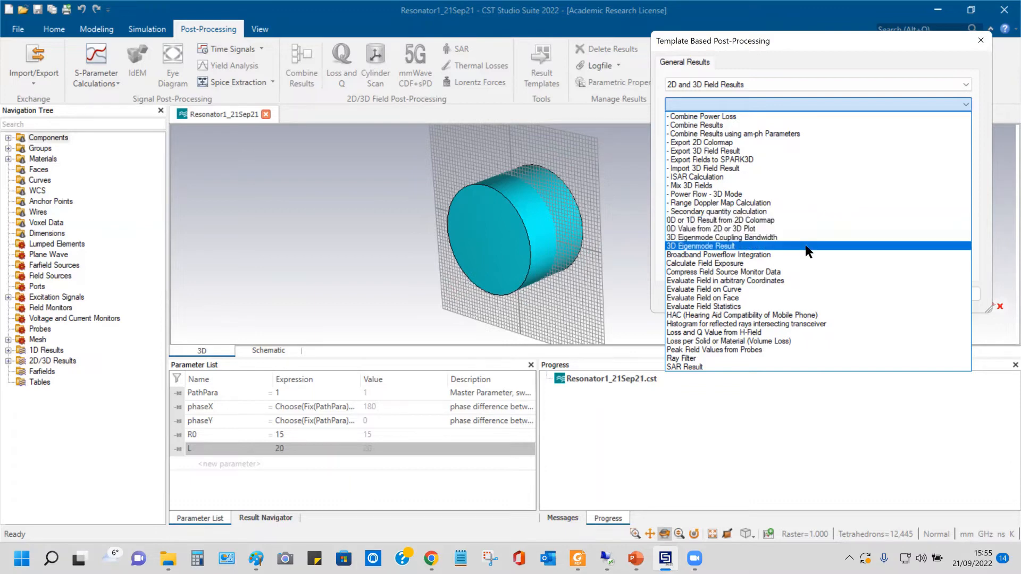
Step: Add a 3D Eigenmode Result step reporting Frequency for mode 3 as a 0D result
{"action": "left_click", "coordinate": [700, 246]}
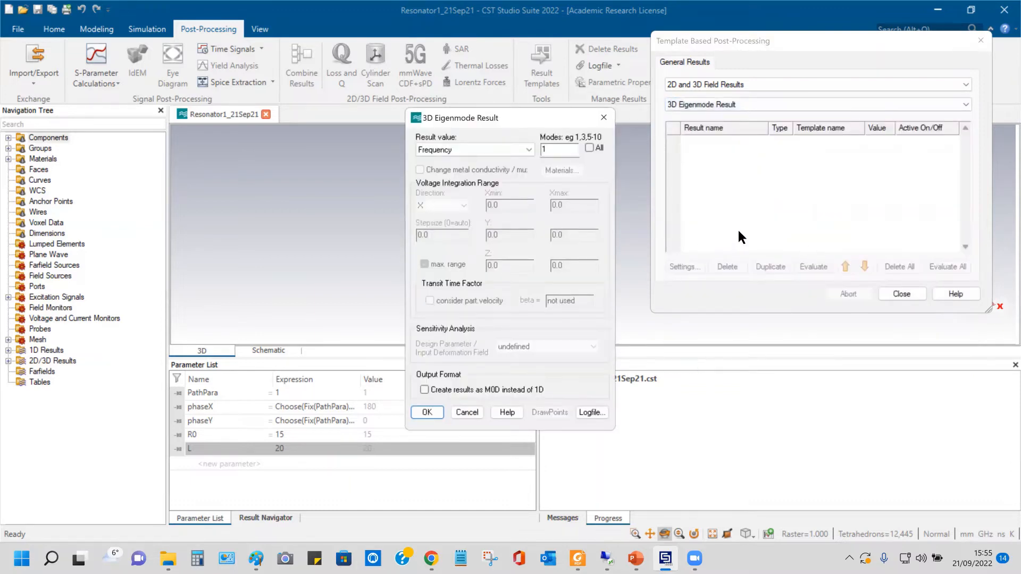
{"action": "mouse_move", "coordinate": [739, 218]}
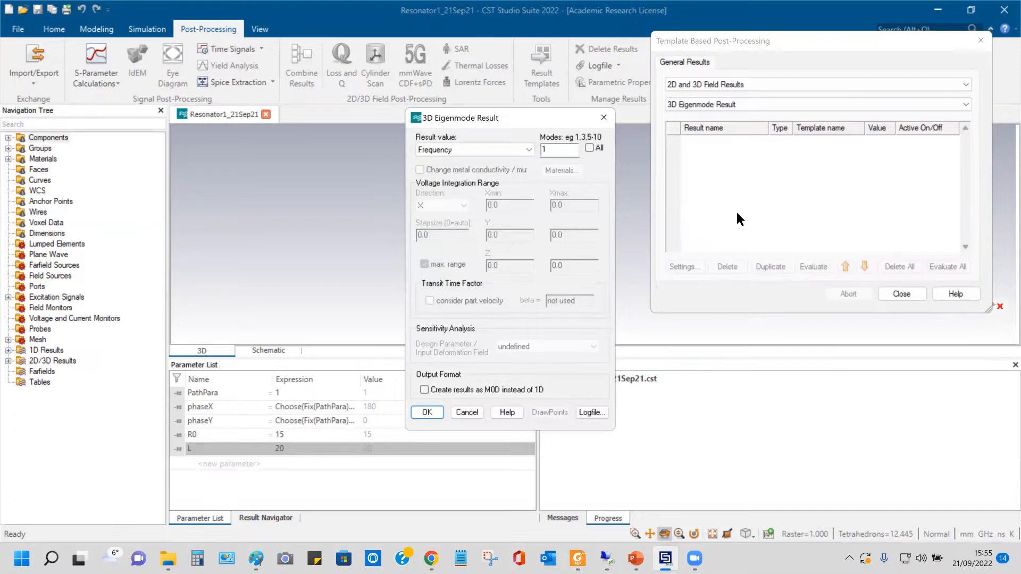
{"action": "mouse_move", "coordinate": [580, 184]}
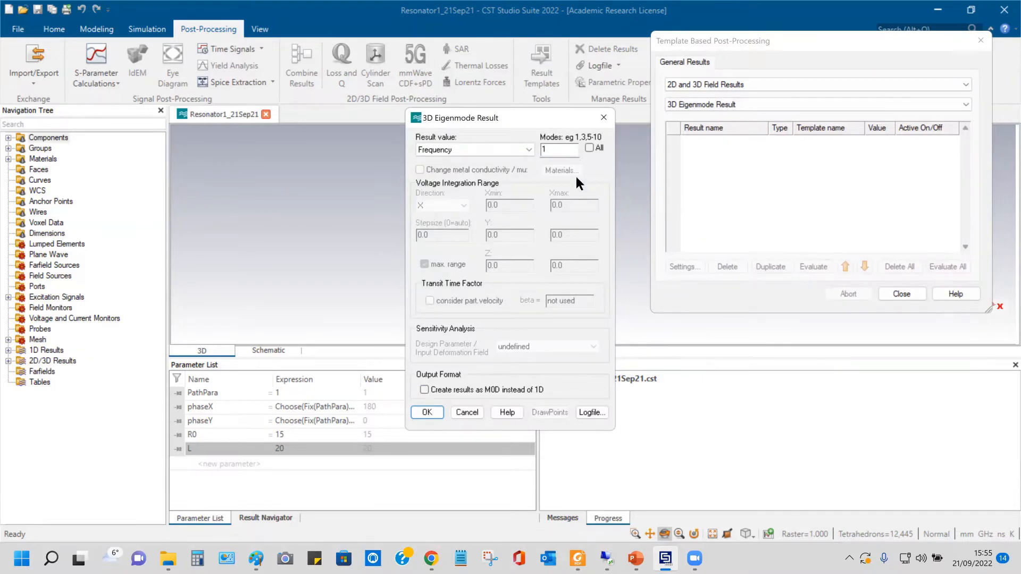
{"action": "mouse_move", "coordinate": [556, 149]}
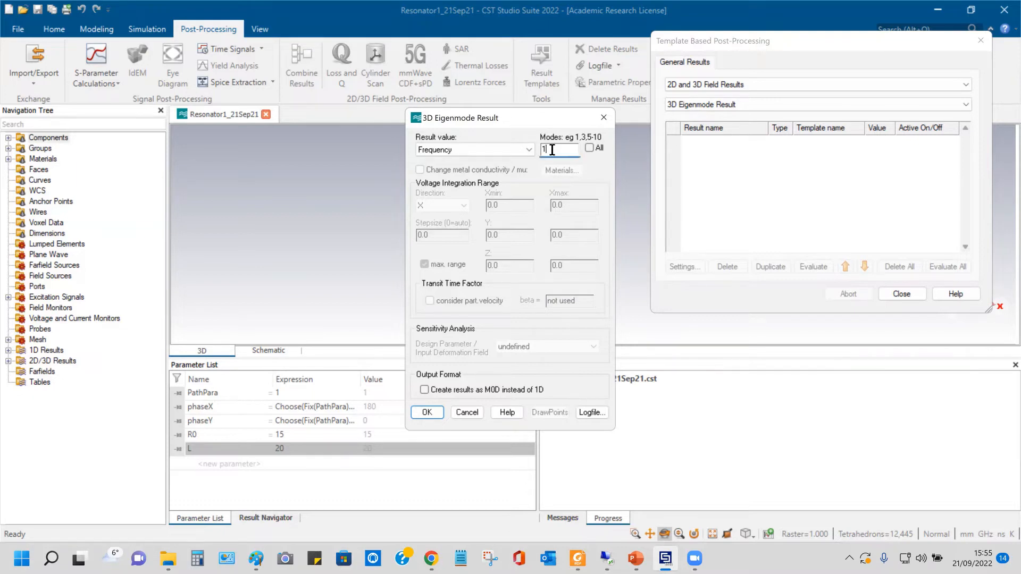
{"action": "mouse_move", "coordinate": [554, 121]}
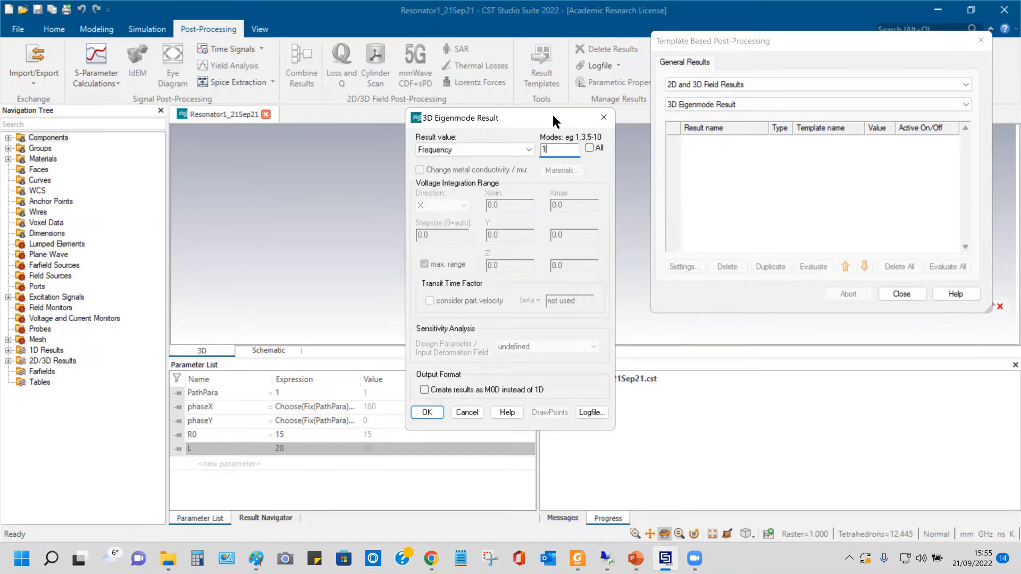
{"action": "mouse_move", "coordinate": [553, 126]}
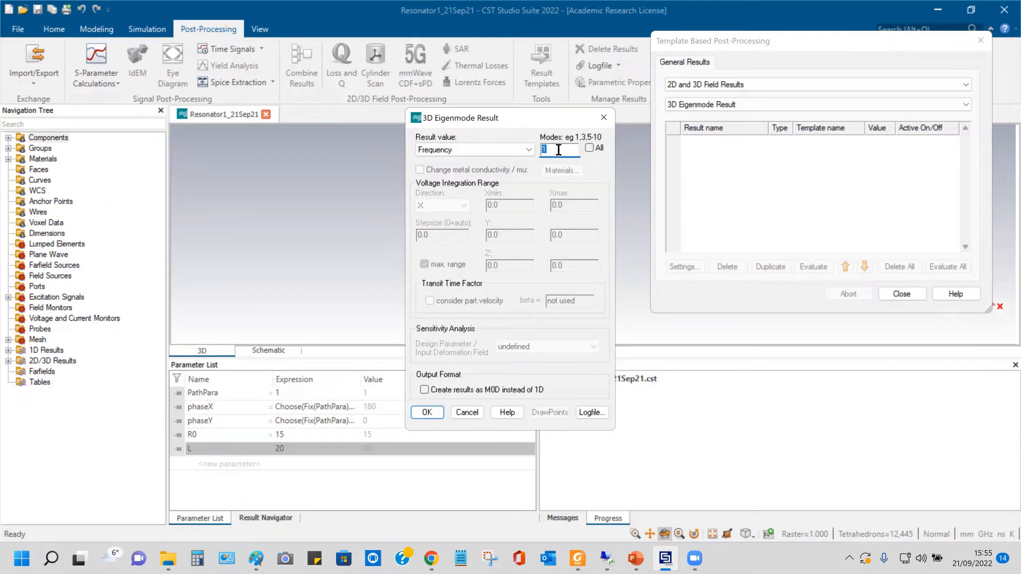
{"action": "type", "text": "2"}
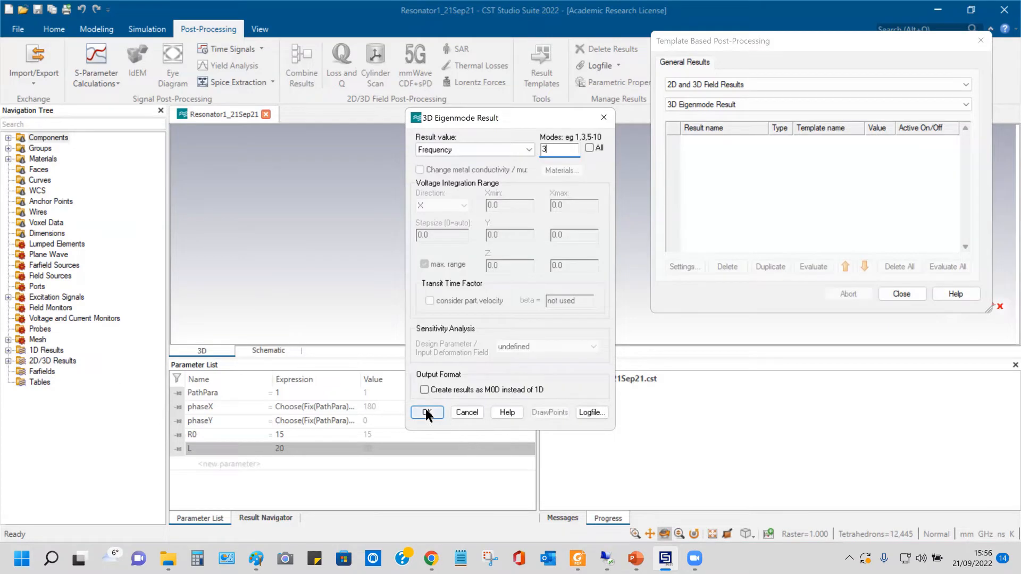
{"action": "mouse_move", "coordinate": [433, 419]}
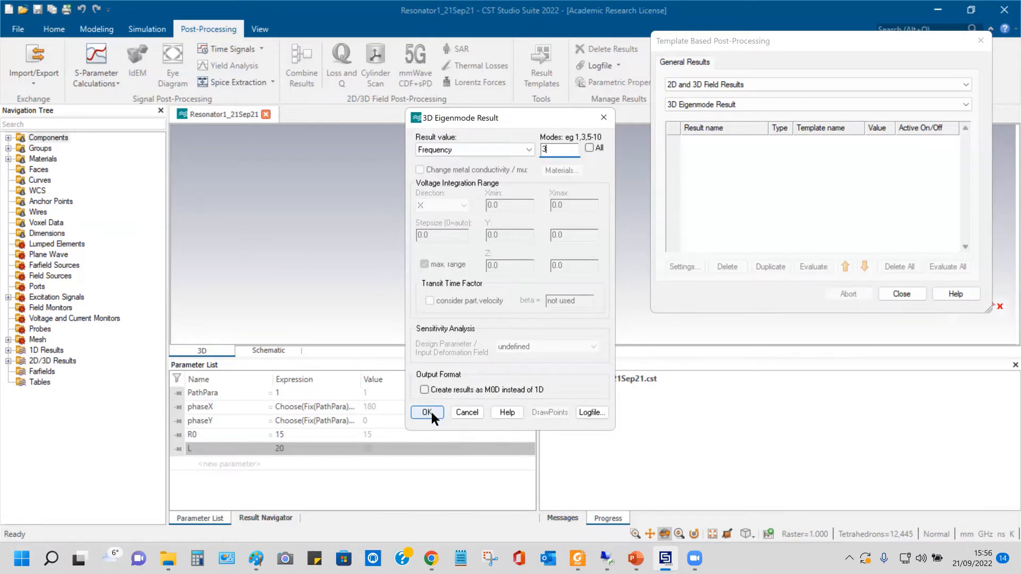
{"action": "mouse_move", "coordinate": [442, 396]}
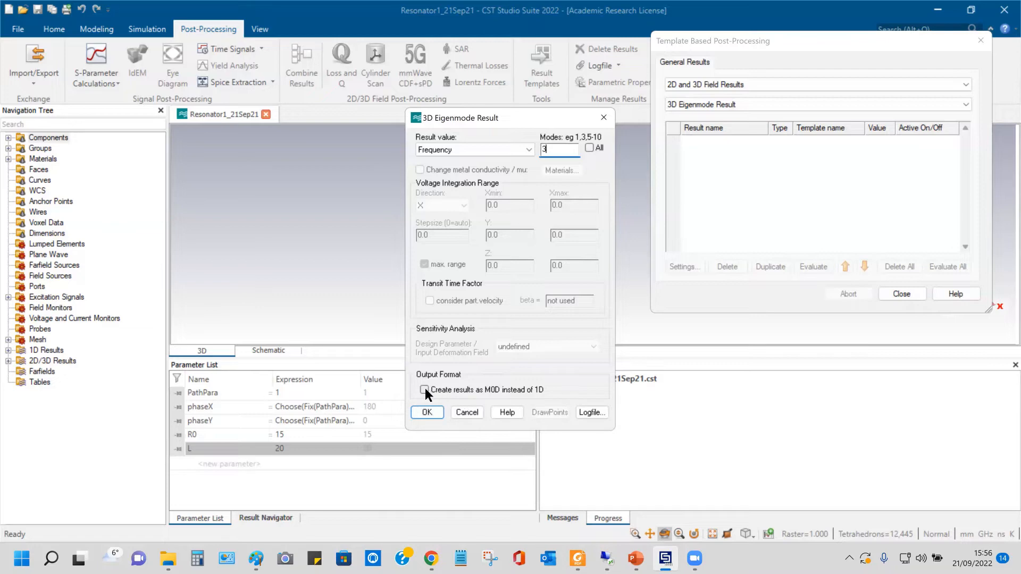
{"action": "left_click", "coordinate": [424, 390]}
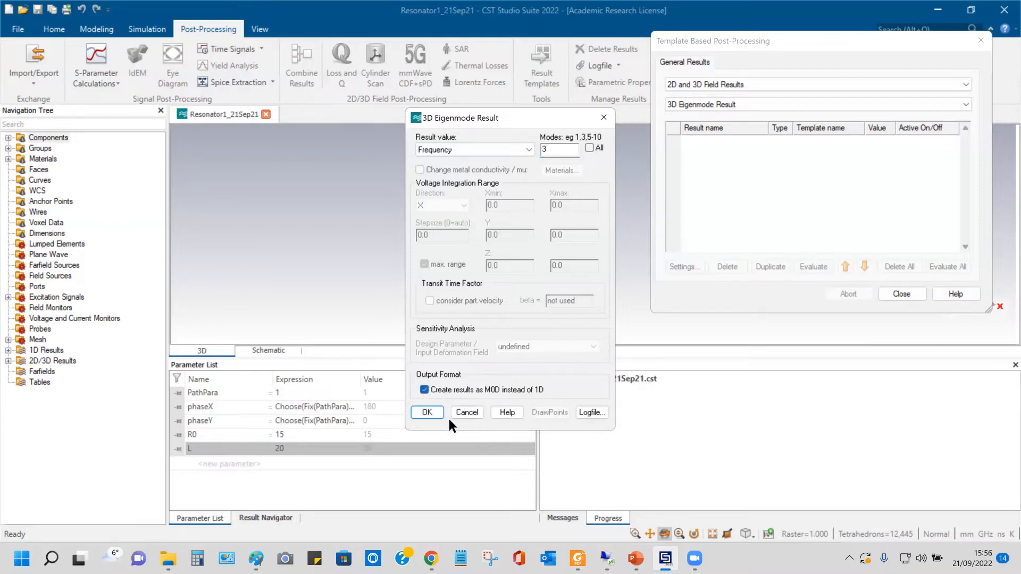
Step: Confirm the Frequency (Mode 3) 0D step and evaluate all post-processing steps
{"action": "left_click", "coordinate": [426, 412]}
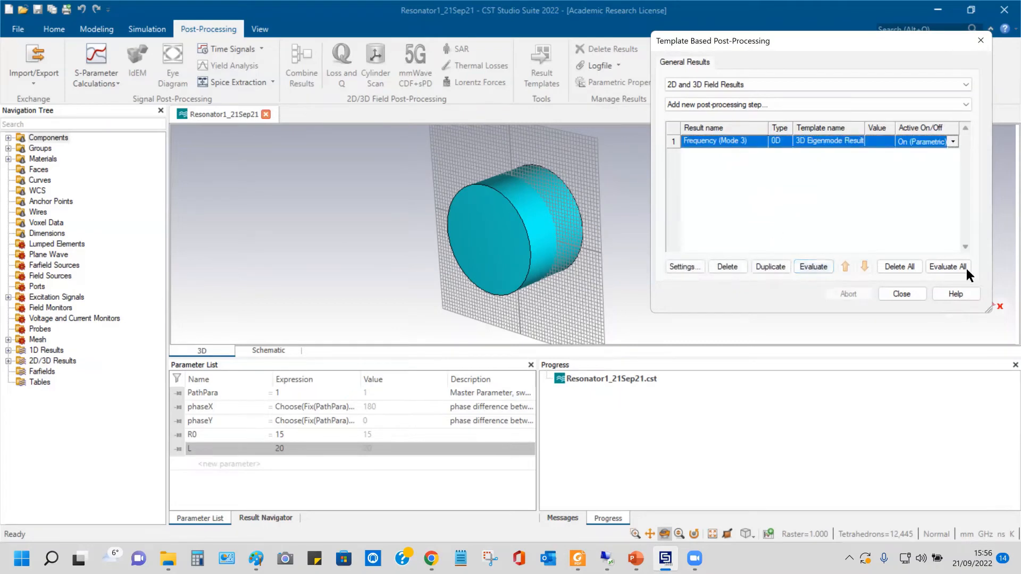
{"action": "left_click", "coordinate": [946, 266]}
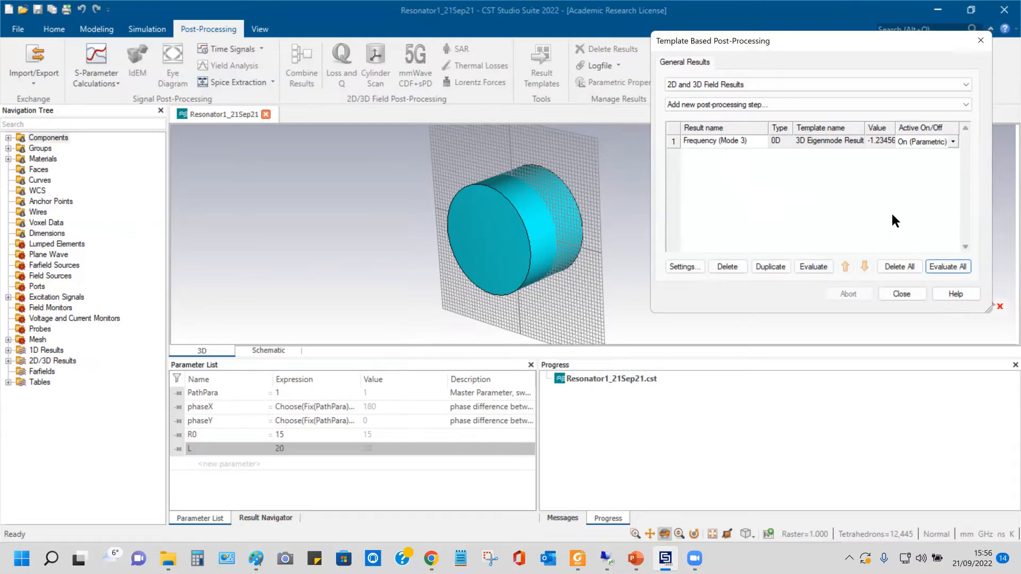
{"action": "mouse_move", "coordinate": [736, 191]}
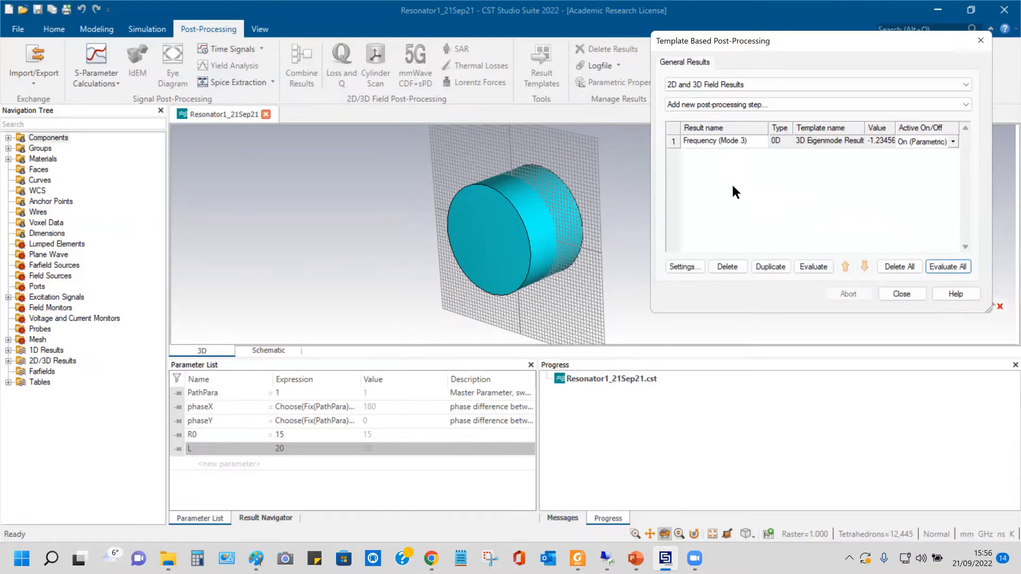
{"action": "mouse_move", "coordinate": [70, 404]}
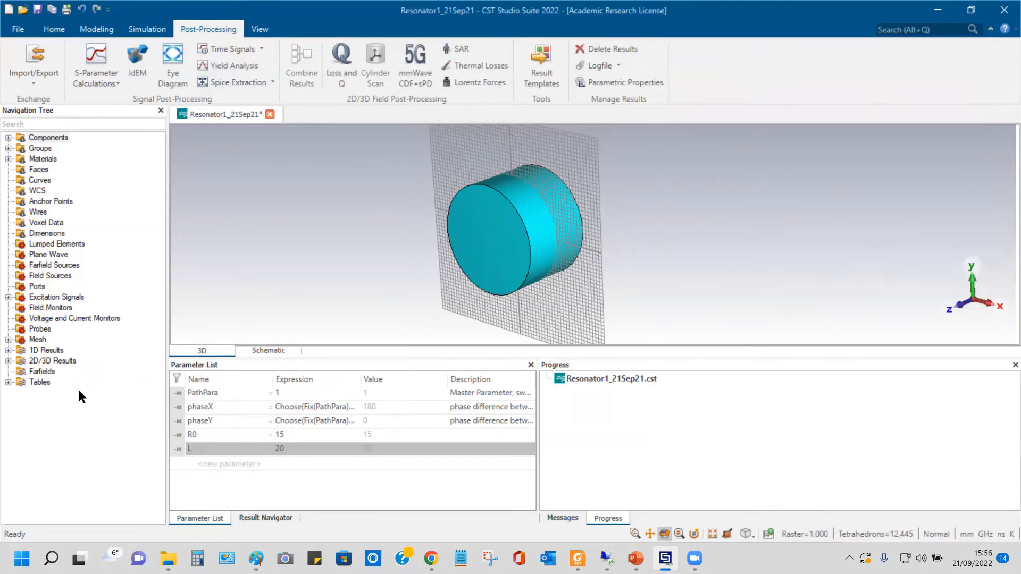
Step: Show the Frequency (Mode 3) 0D result from Tables as a single-point plot
{"action": "left_click", "coordinate": [8, 382]}
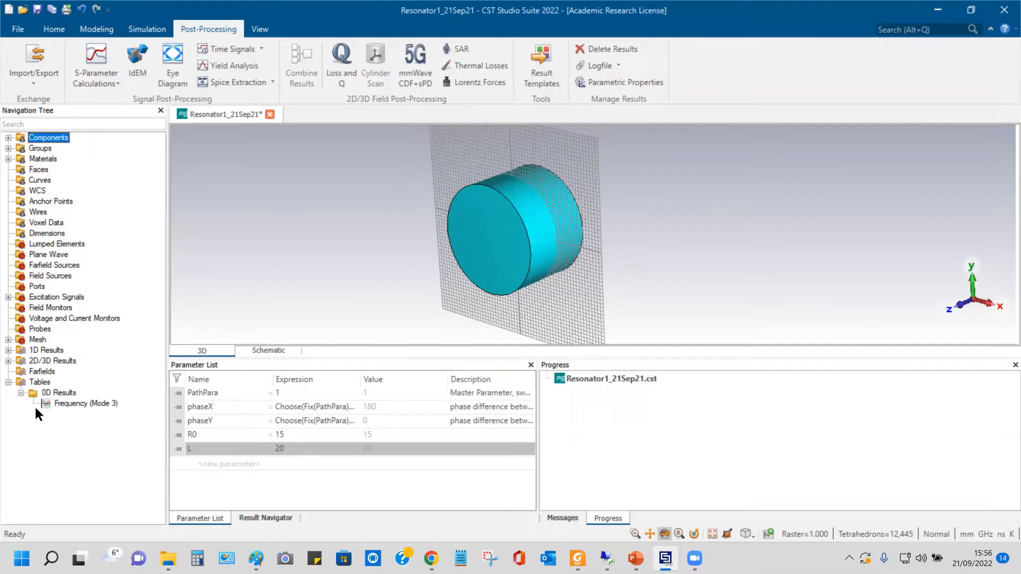
{"action": "double_click", "coordinate": [85, 404]}
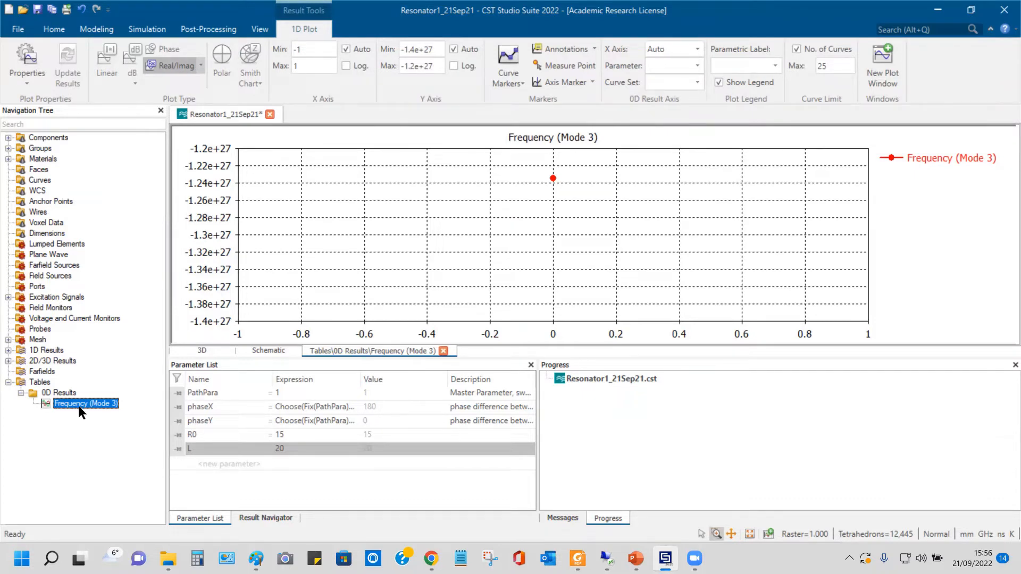
{"action": "mouse_move", "coordinate": [572, 198]}
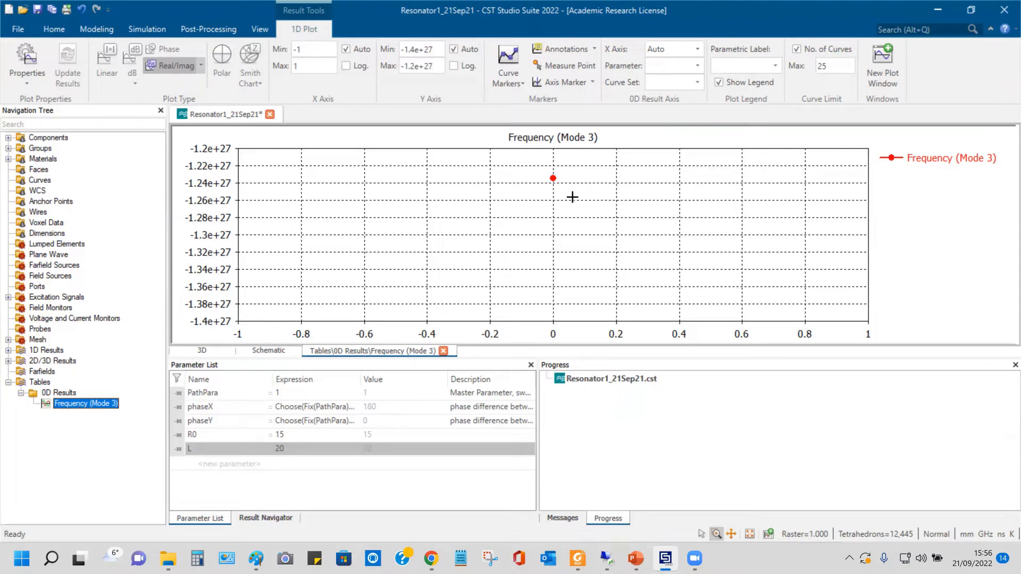
{"action": "mouse_move", "coordinate": [567, 211]}
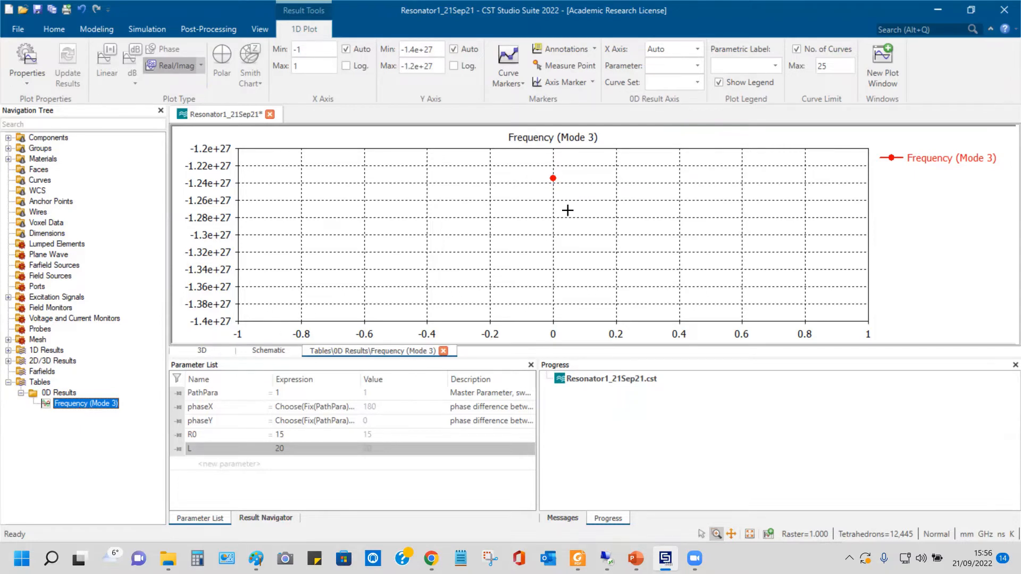
{"action": "mouse_move", "coordinate": [449, 223]}
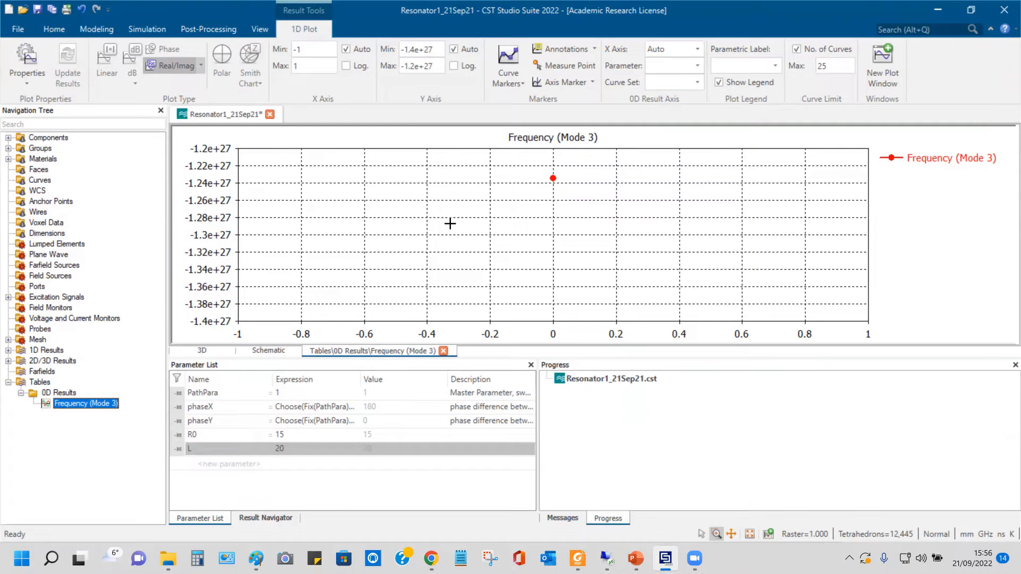
{"action": "mouse_move", "coordinate": [428, 210]}
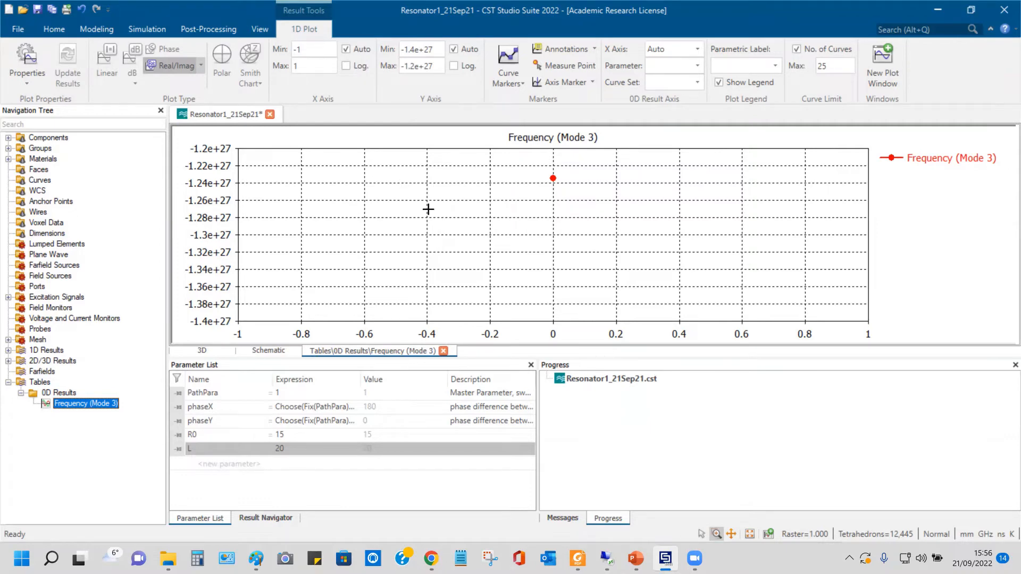
{"action": "mouse_move", "coordinate": [404, 202]}
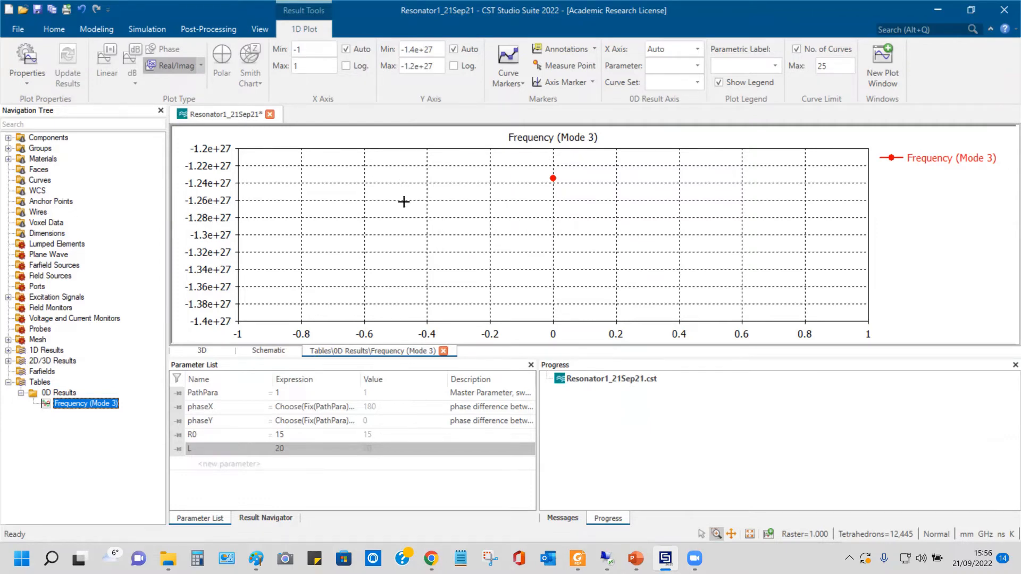
{"action": "mouse_move", "coordinate": [209, 29]}
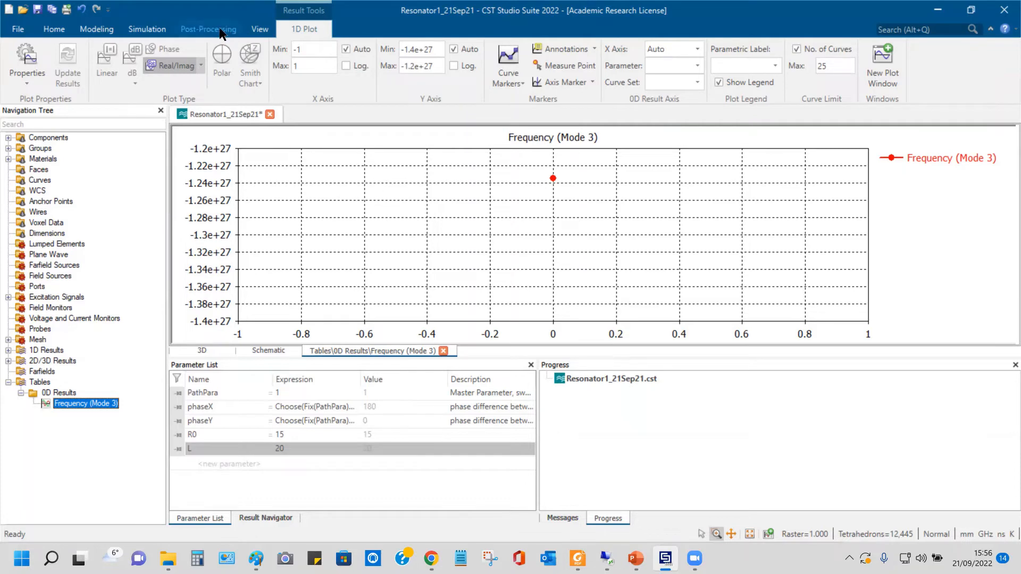
Step: Return from the Mode 3 plot to the 3D unit cell view with the Home ribbon active
{"action": "left_click", "coordinate": [209, 29]}
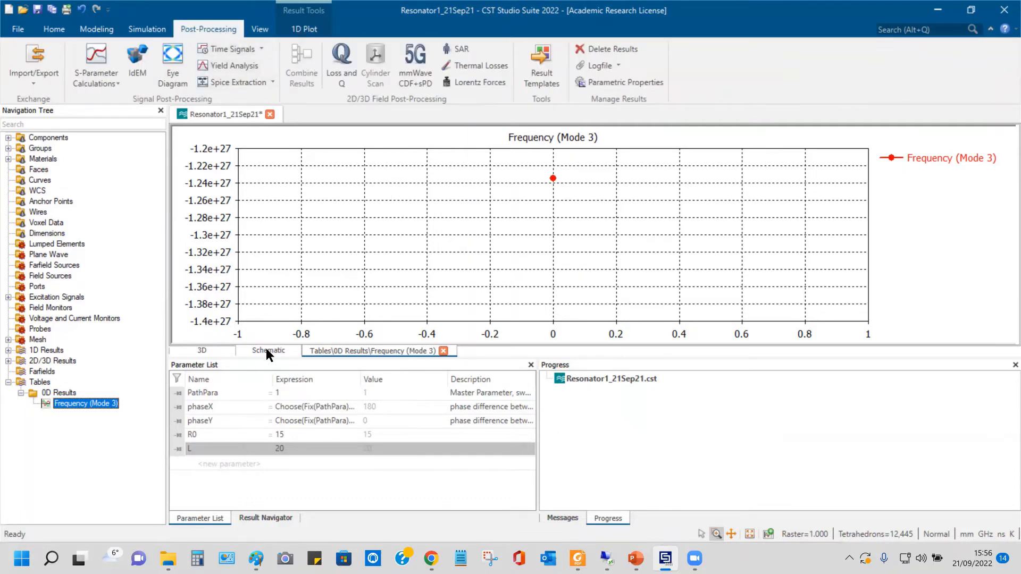
{"action": "left_click", "coordinate": [268, 350]}
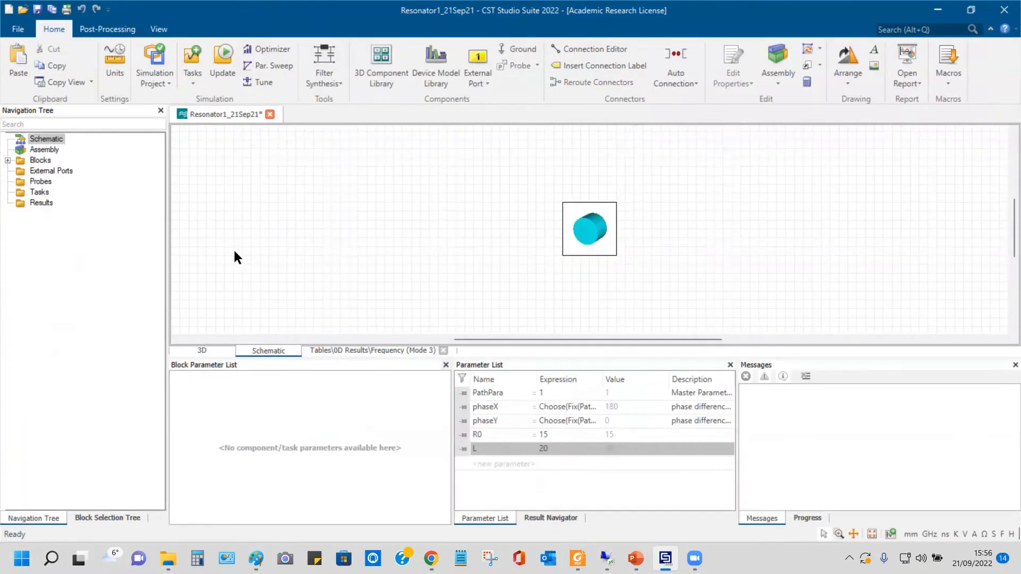
{"action": "left_click", "coordinate": [202, 350]}
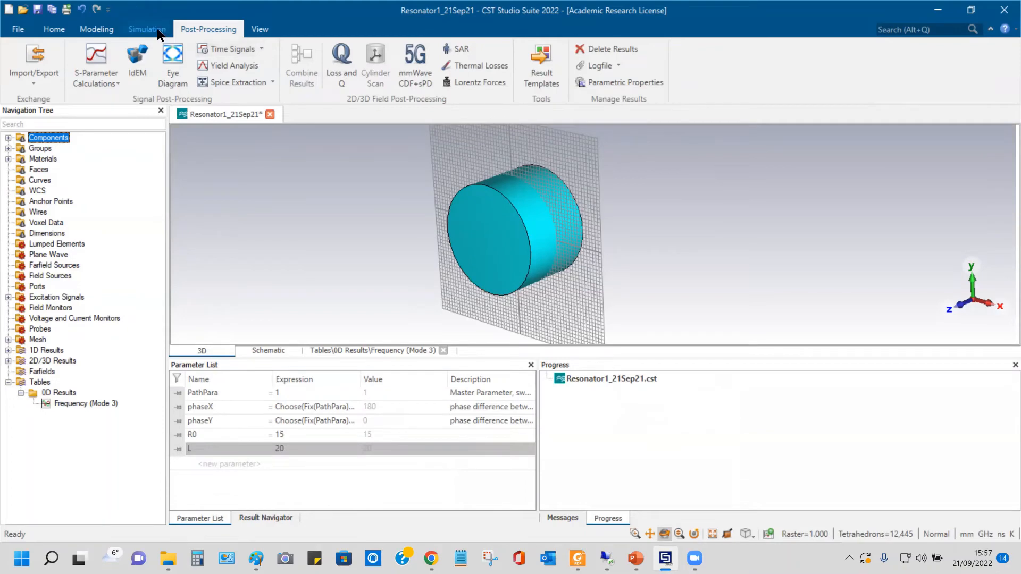
{"action": "left_click", "coordinate": [146, 29]}
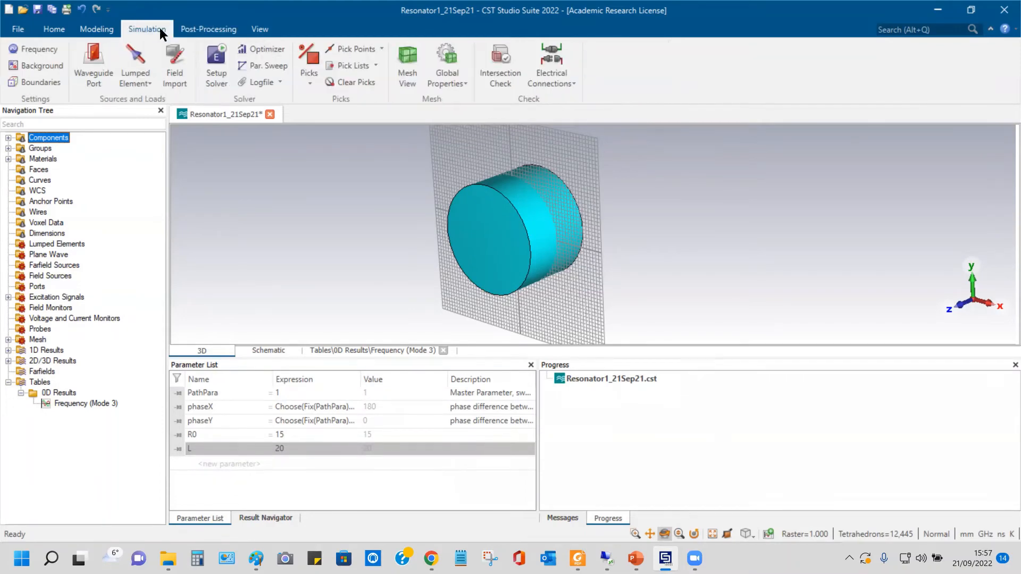
{"action": "mouse_move", "coordinate": [71, 33]}
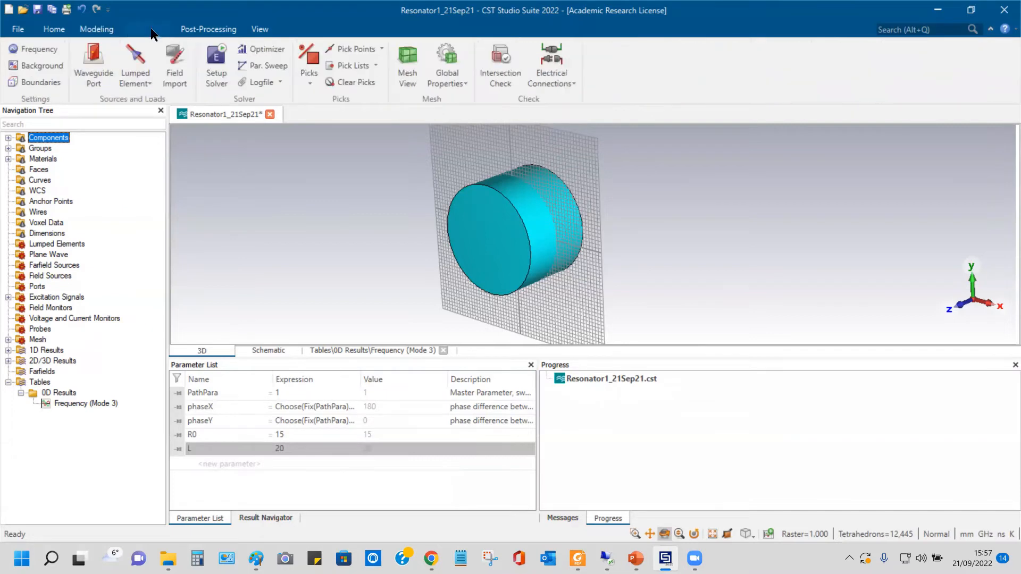
{"action": "left_click", "coordinate": [53, 29]}
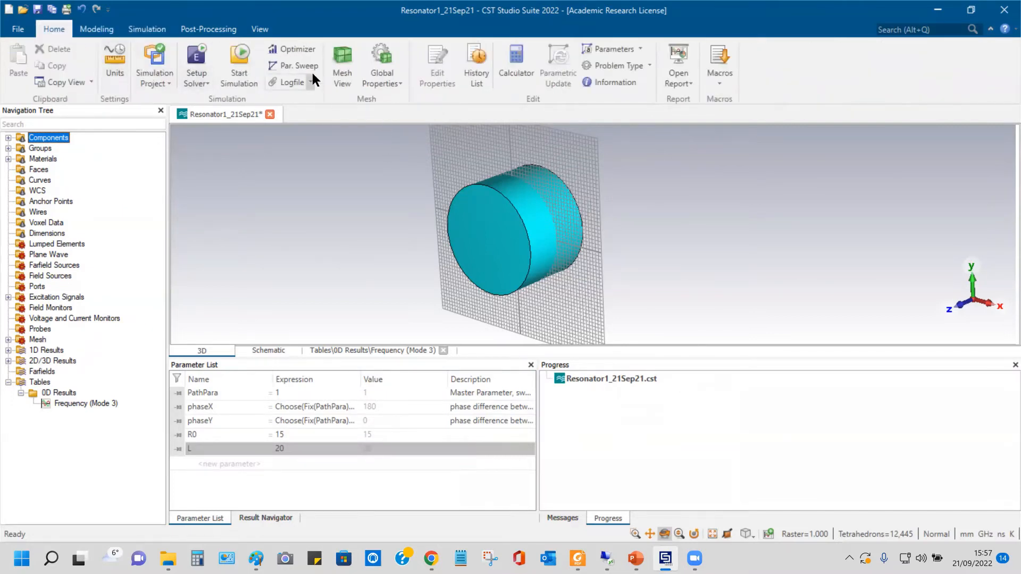
Step: Review Sequence 1 (PathPara 0.1–2.9, 11 linear steps) in Parameter Sweep and start it
{"action": "left_click", "coordinate": [294, 65]}
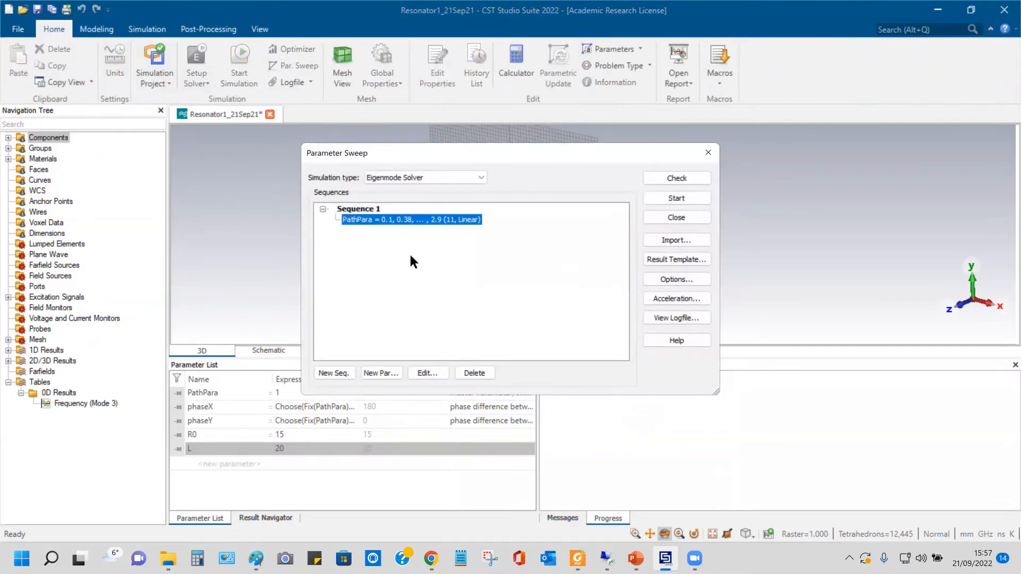
{"action": "mouse_move", "coordinate": [472, 263]}
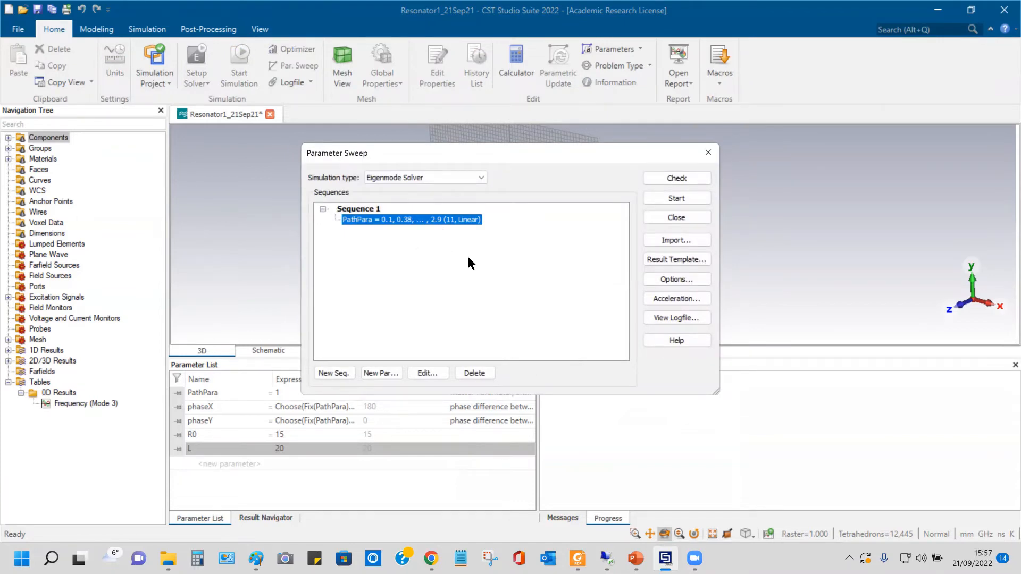
{"action": "mouse_move", "coordinate": [477, 262]}
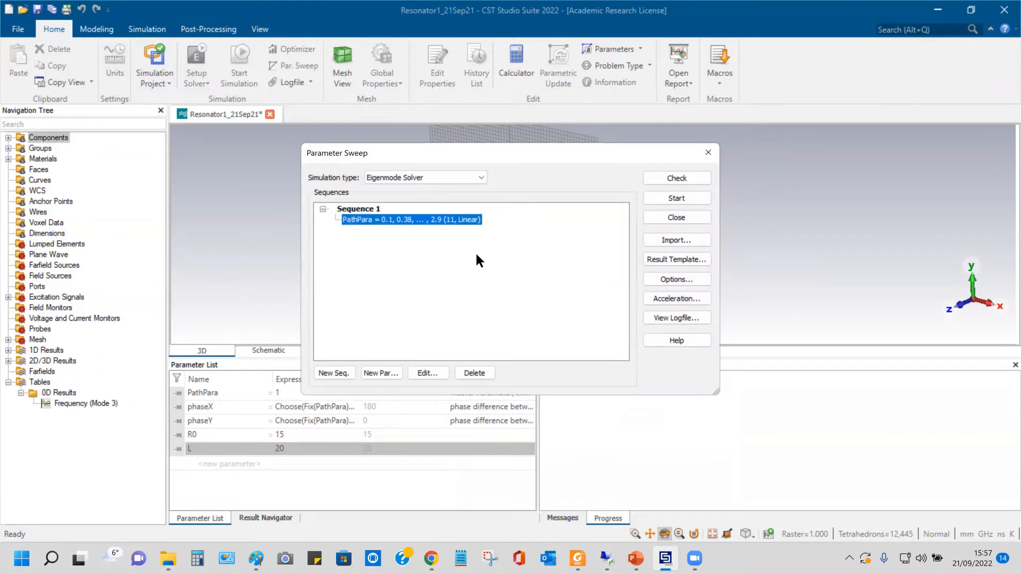
{"action": "mouse_move", "coordinate": [399, 256]}
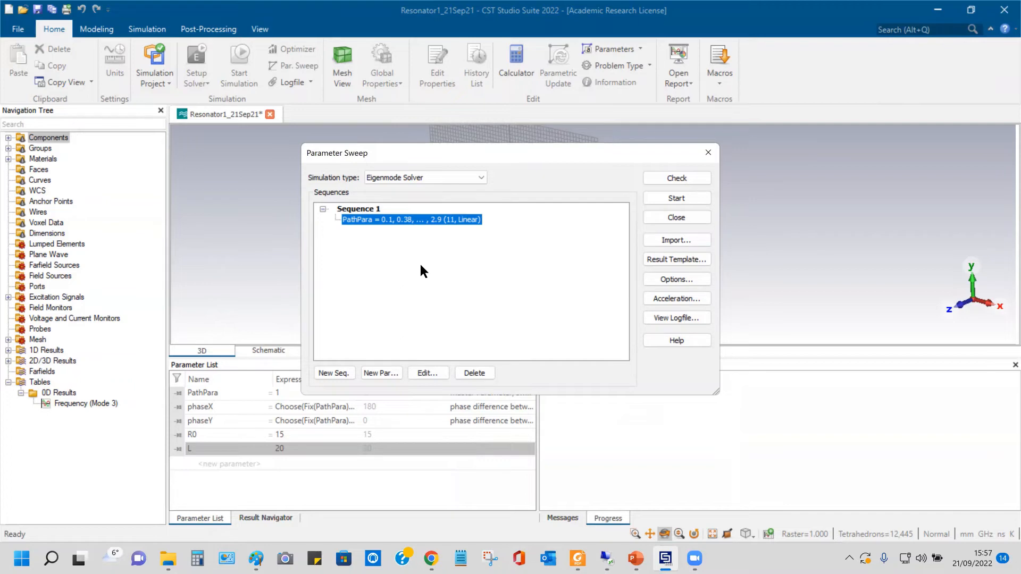
{"action": "mouse_move", "coordinate": [350, 233]}
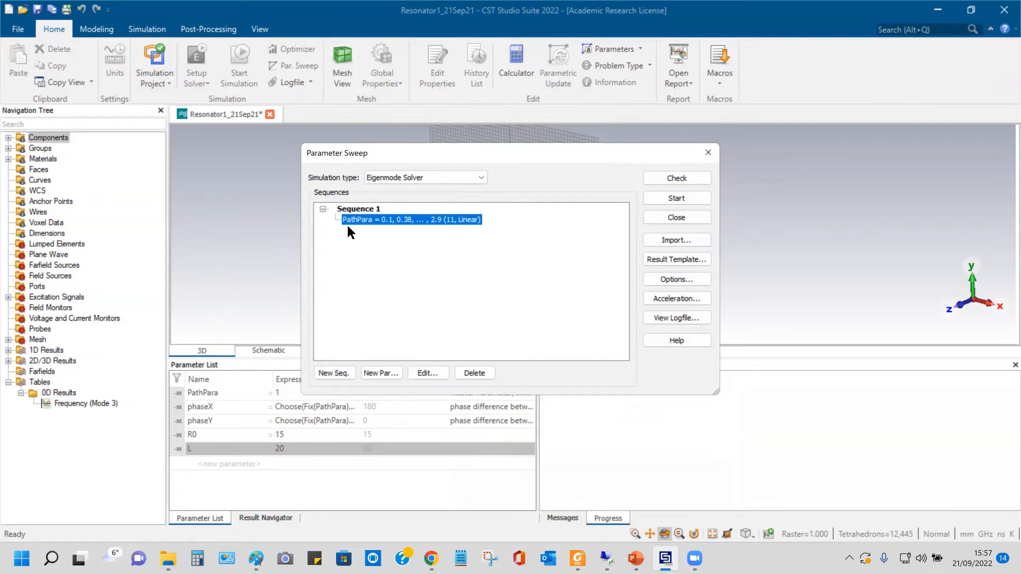
{"action": "mouse_move", "coordinate": [383, 228]}
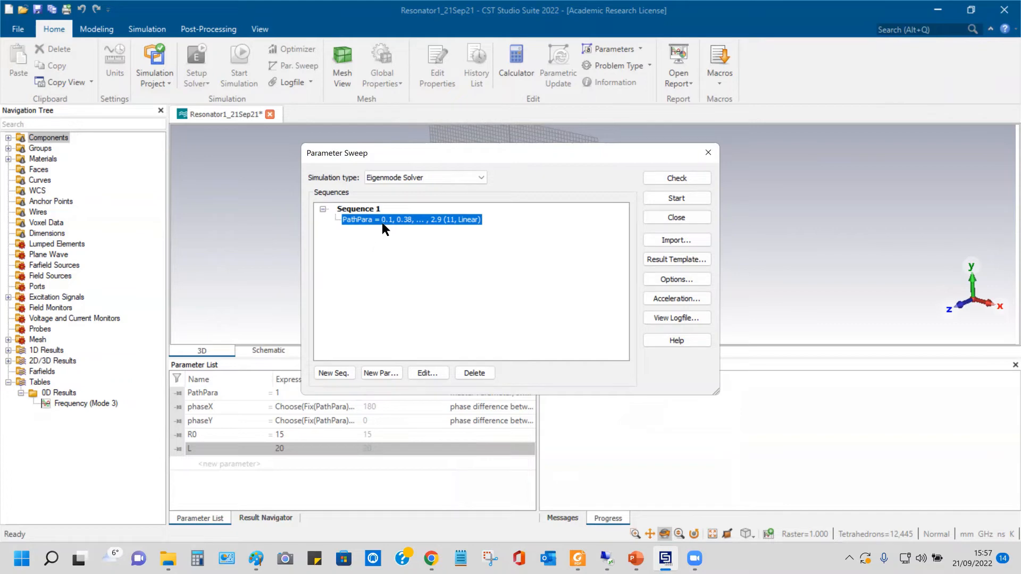
{"action": "mouse_move", "coordinate": [384, 273]}
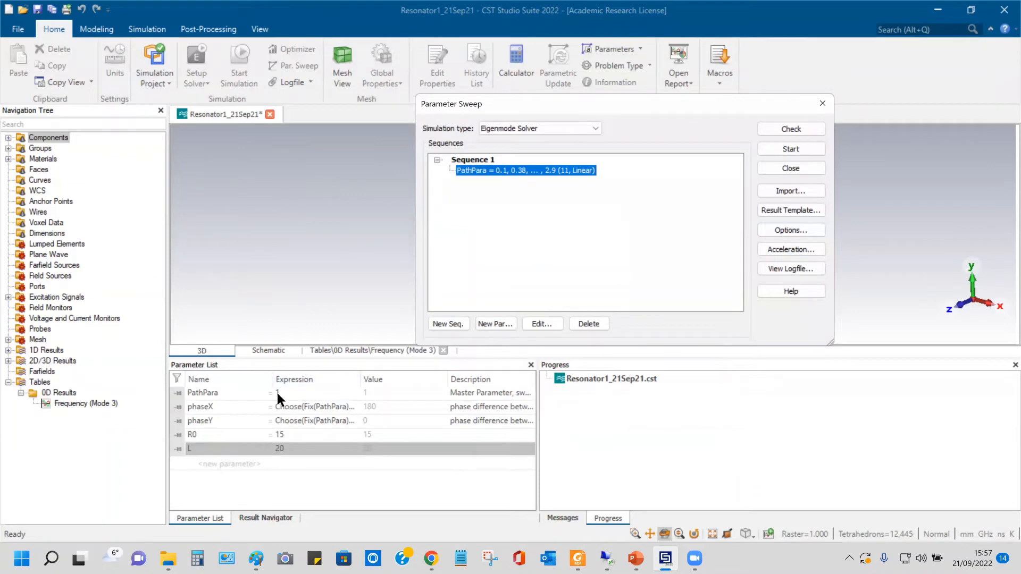
{"action": "mouse_move", "coordinate": [628, 144]}
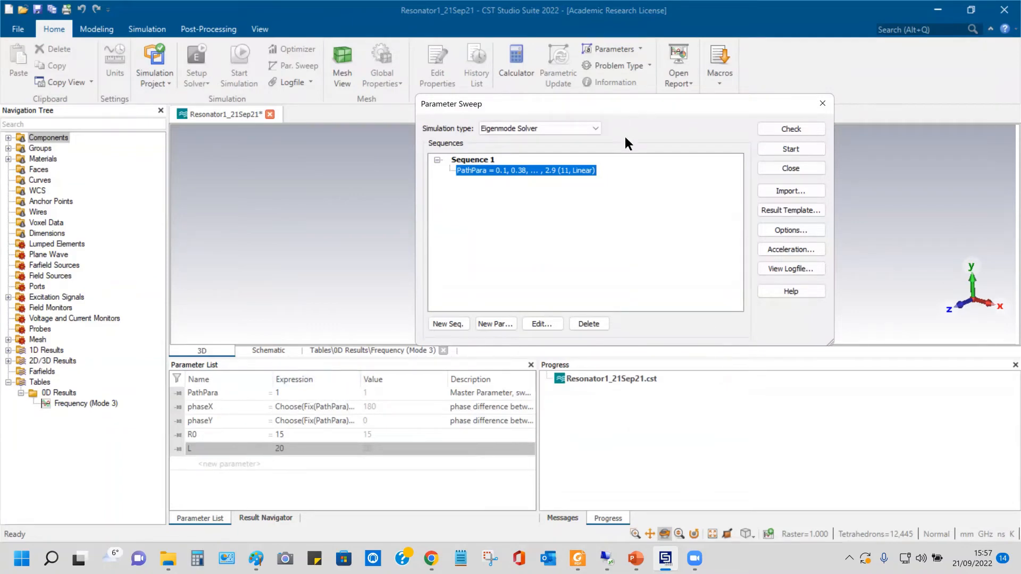
{"action": "mouse_move", "coordinate": [556, 175]}
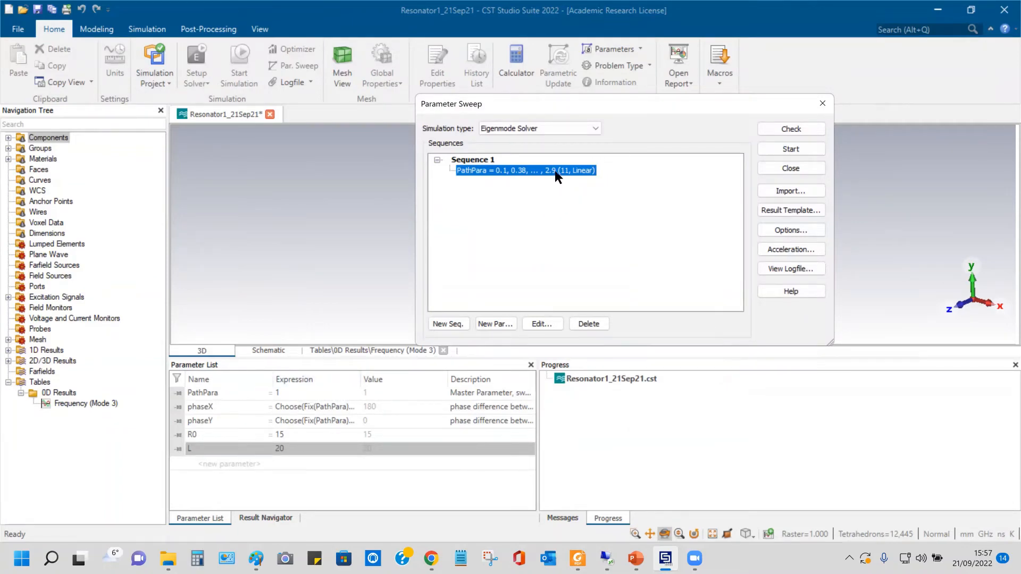
{"action": "mouse_move", "coordinate": [545, 253]}
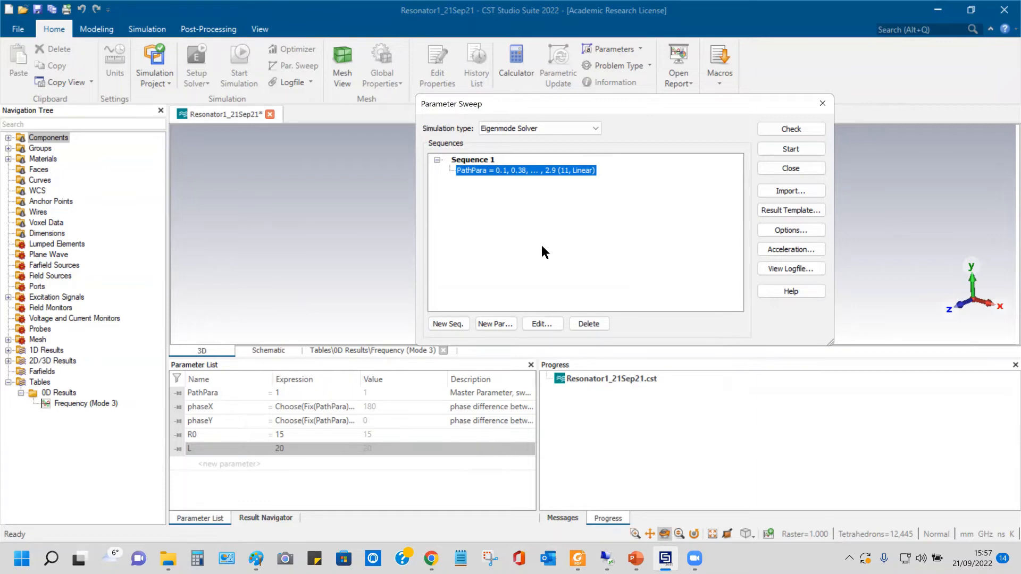
{"action": "mouse_move", "coordinate": [572, 233]}
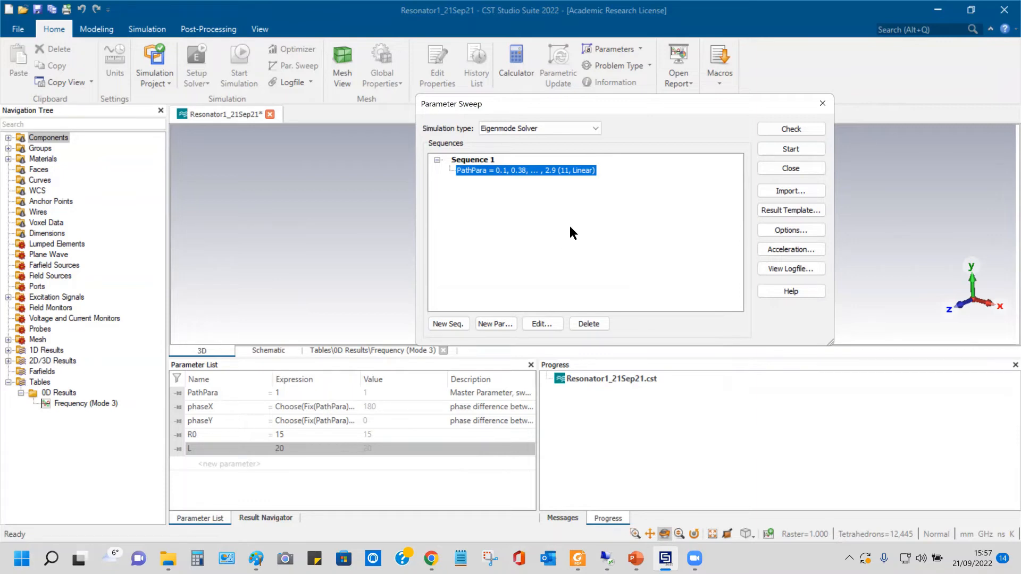
{"action": "mouse_move", "coordinate": [614, 230]}
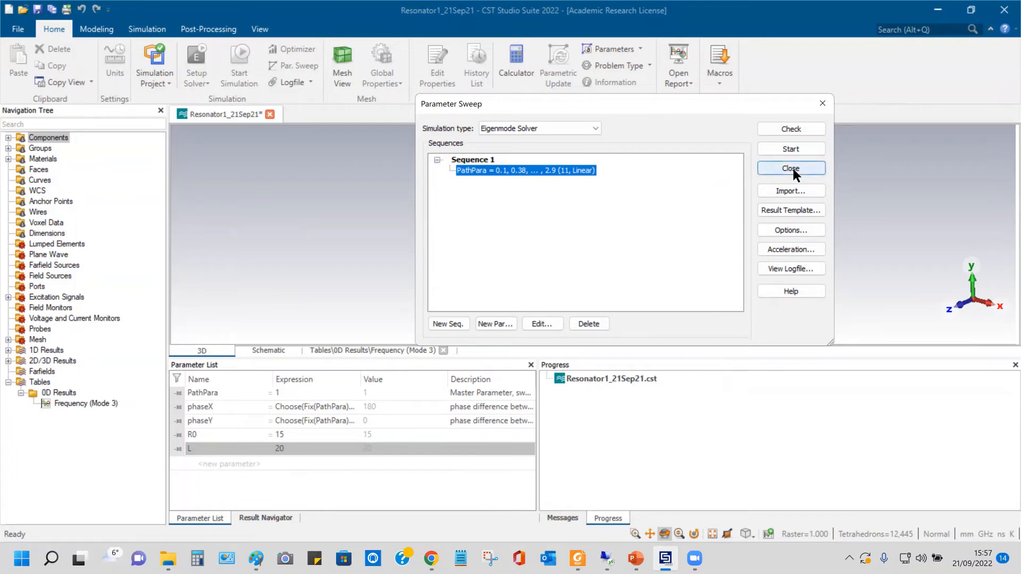
{"action": "mouse_move", "coordinate": [595, 174]}
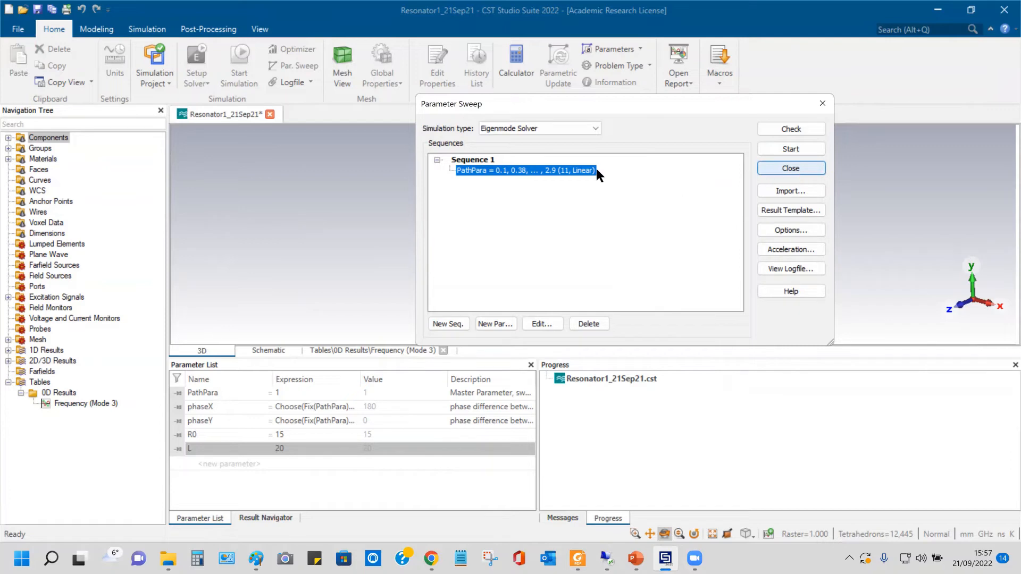
{"action": "mouse_move", "coordinate": [790, 149]}
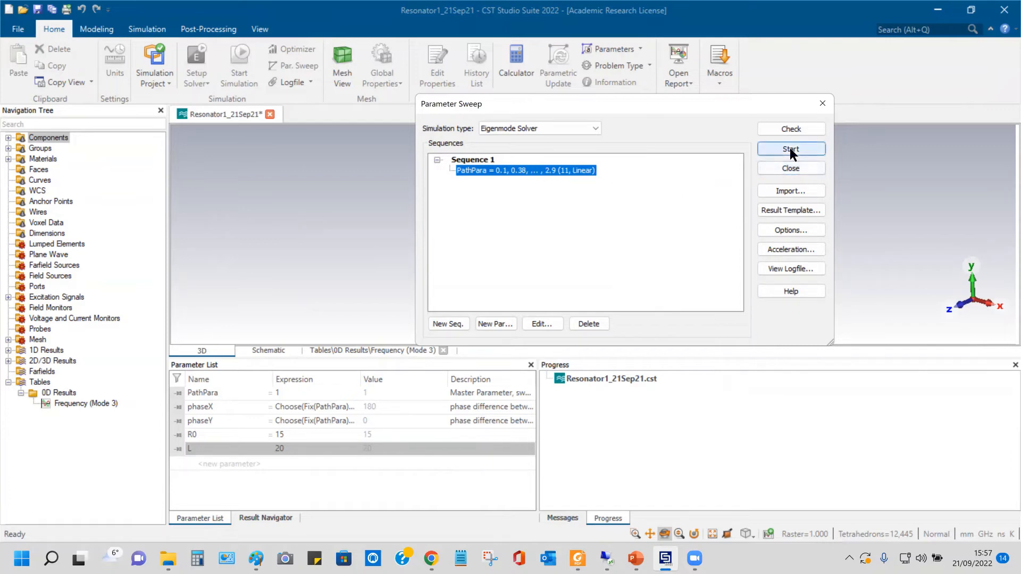
{"action": "left_click", "coordinate": [790, 149]}
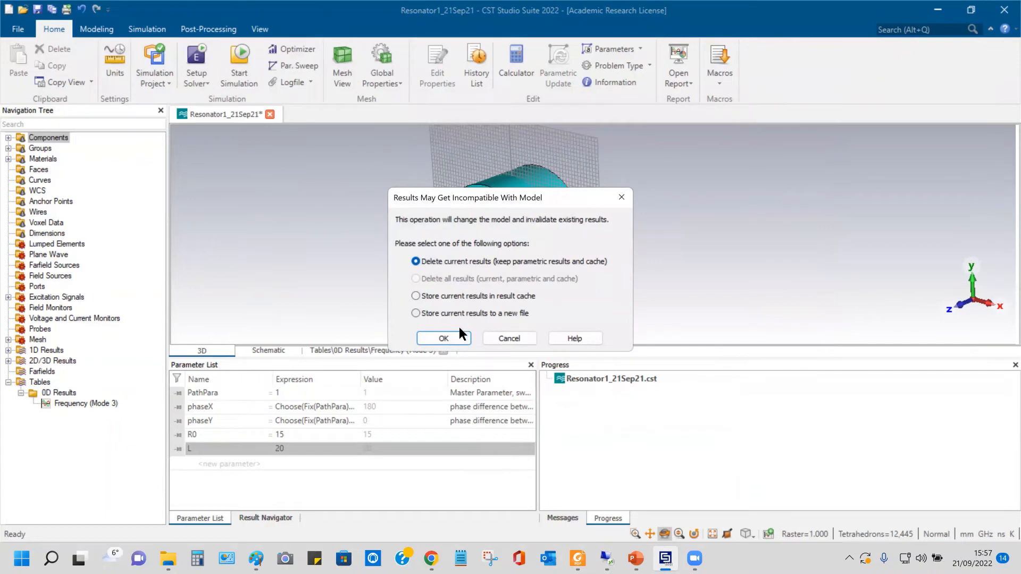
Step: Discard the old results, run the sweep, and show the Frequency (Mode 3) table plot
{"action": "left_click", "coordinate": [442, 338]}
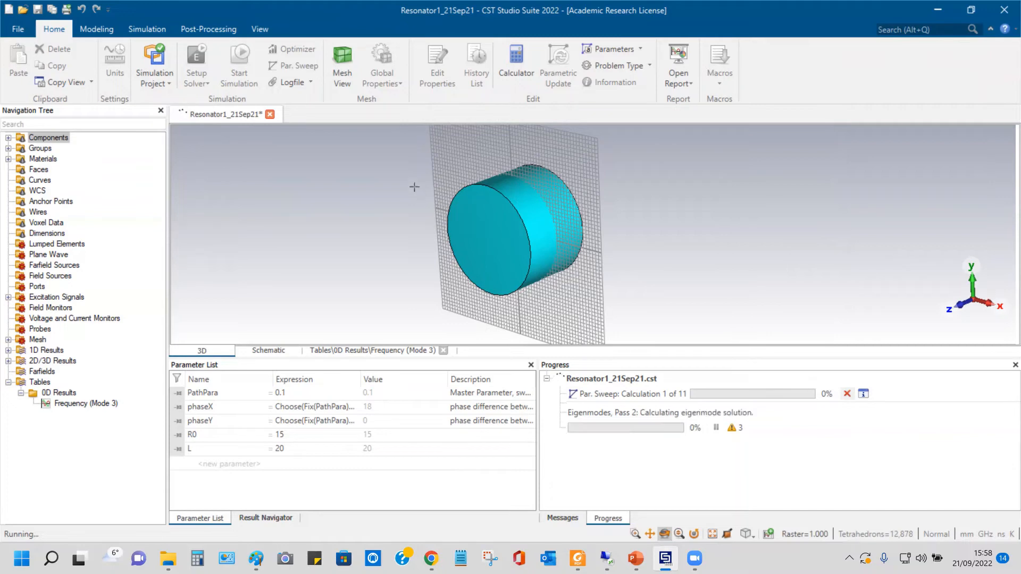
{"action": "mouse_move", "coordinate": [393, 199]}
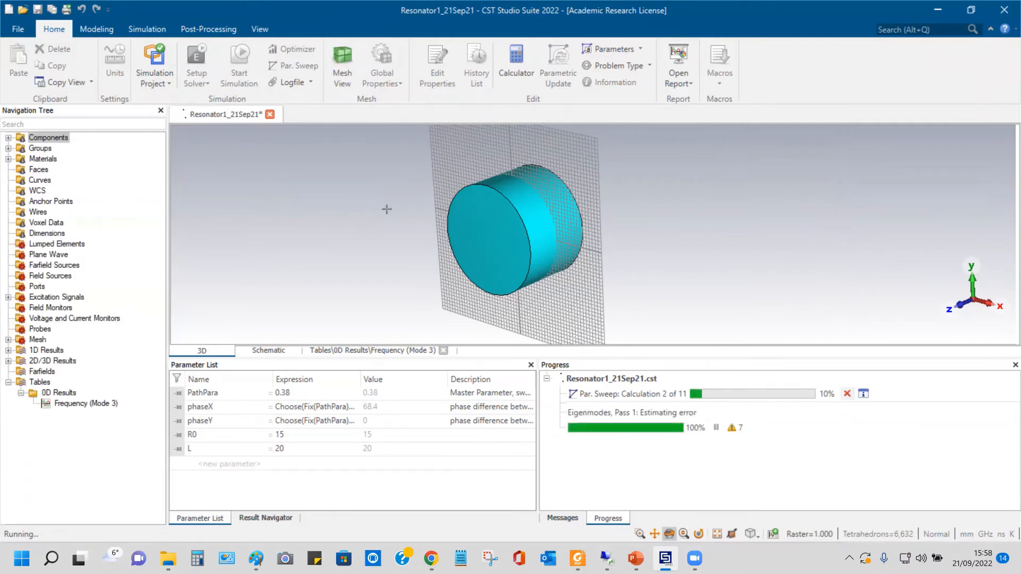
{"action": "left_click", "coordinate": [8, 350]}
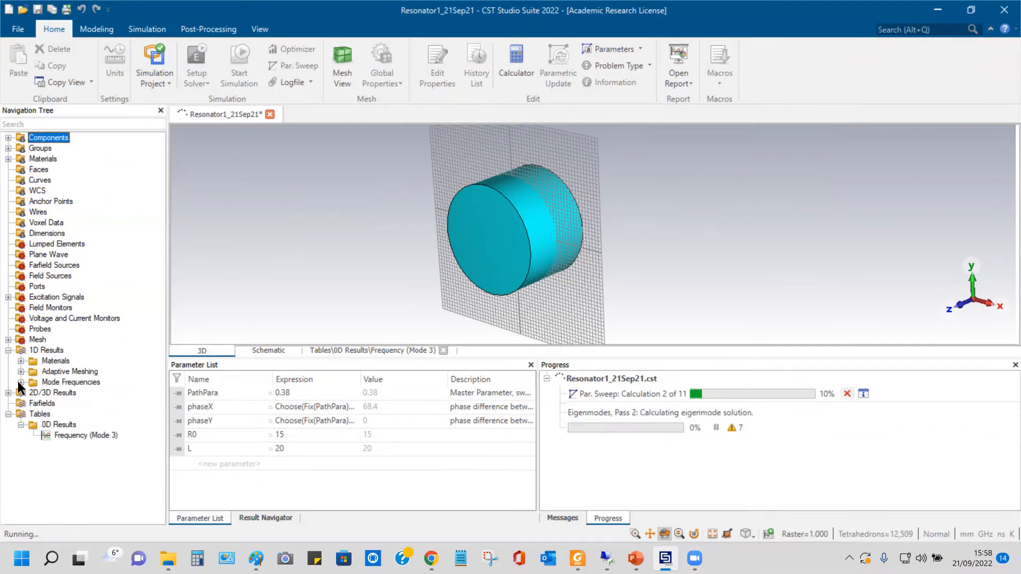
{"action": "left_click", "coordinate": [21, 381]}
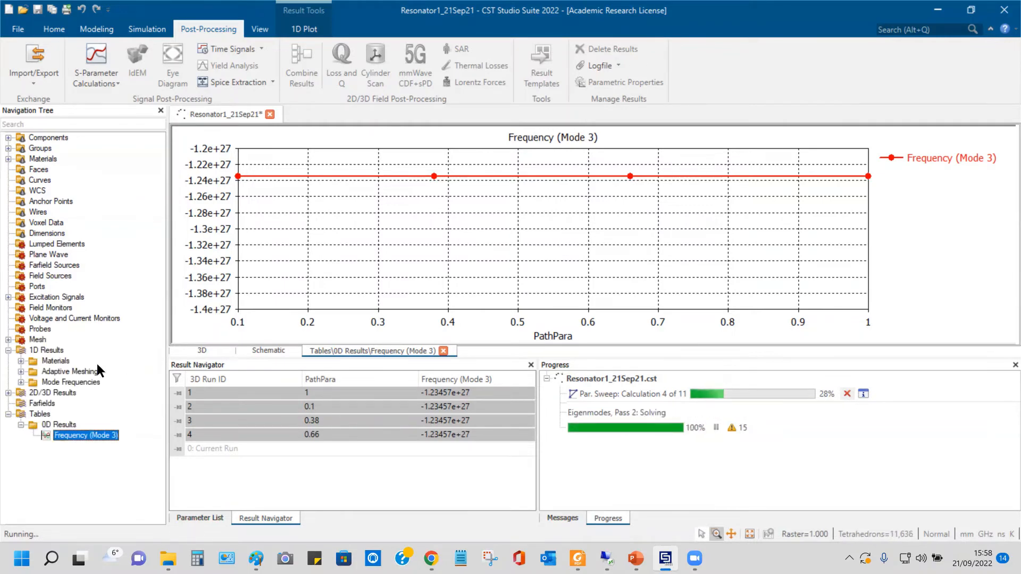
Step: Plot Mode 1 frequency versus PathPara and watch the Parameter List and Result Navigator as it grows
{"action": "left_click", "coordinate": [70, 382]}
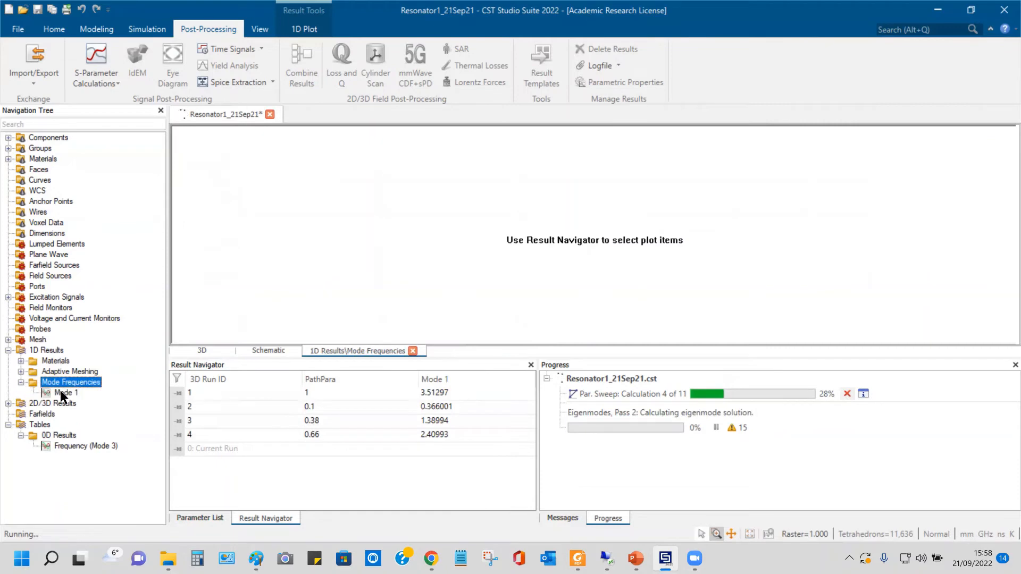
{"action": "left_click", "coordinate": [66, 393]}
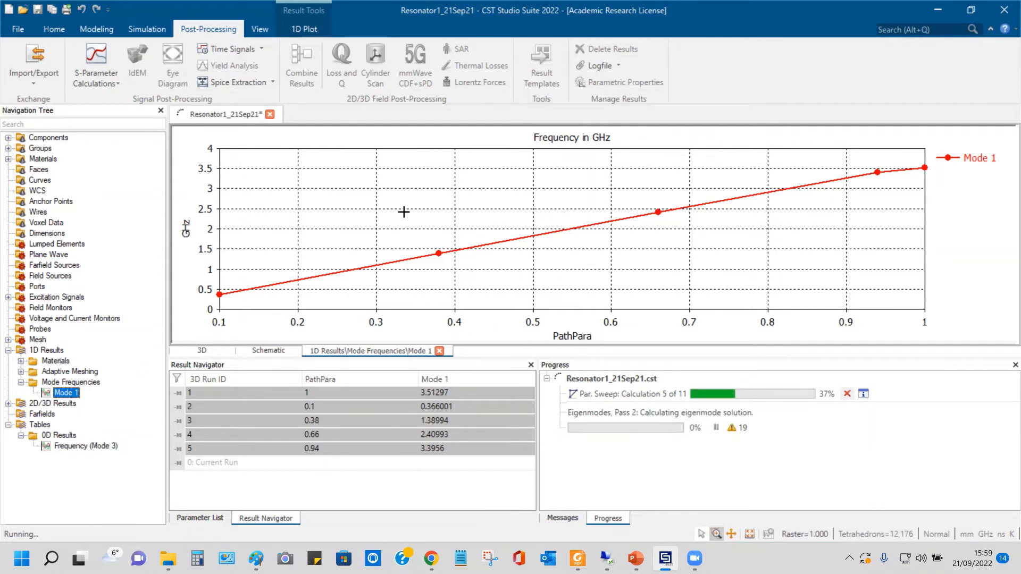
{"action": "mouse_move", "coordinate": [189, 495]}
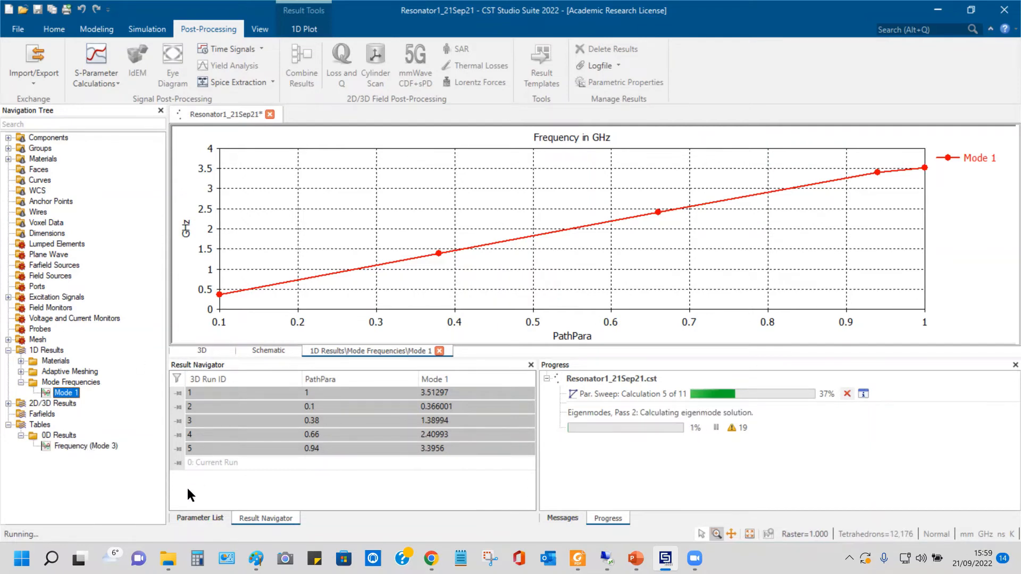
{"action": "left_click", "coordinate": [200, 518]}
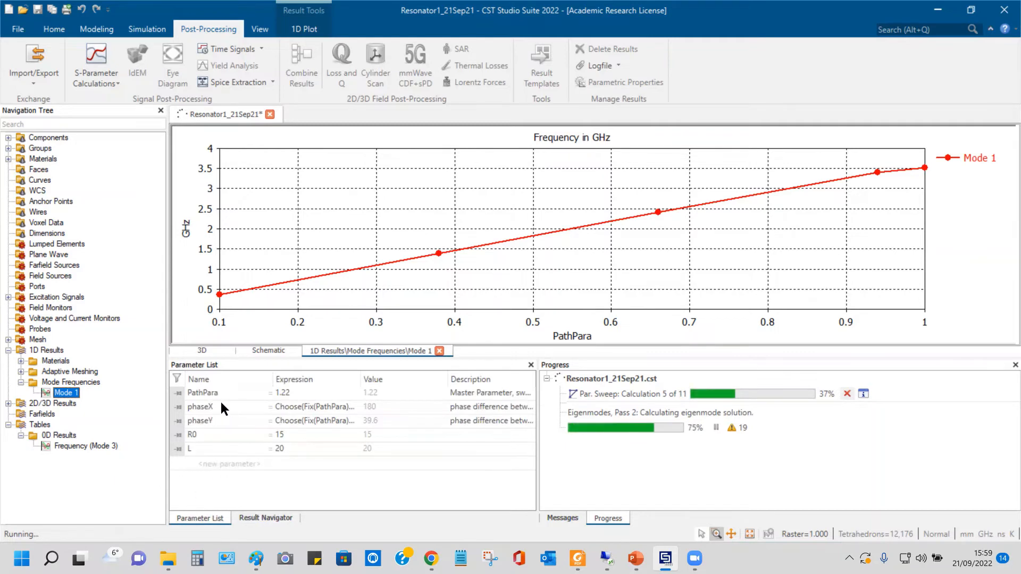
{"action": "left_click", "coordinate": [266, 518]}
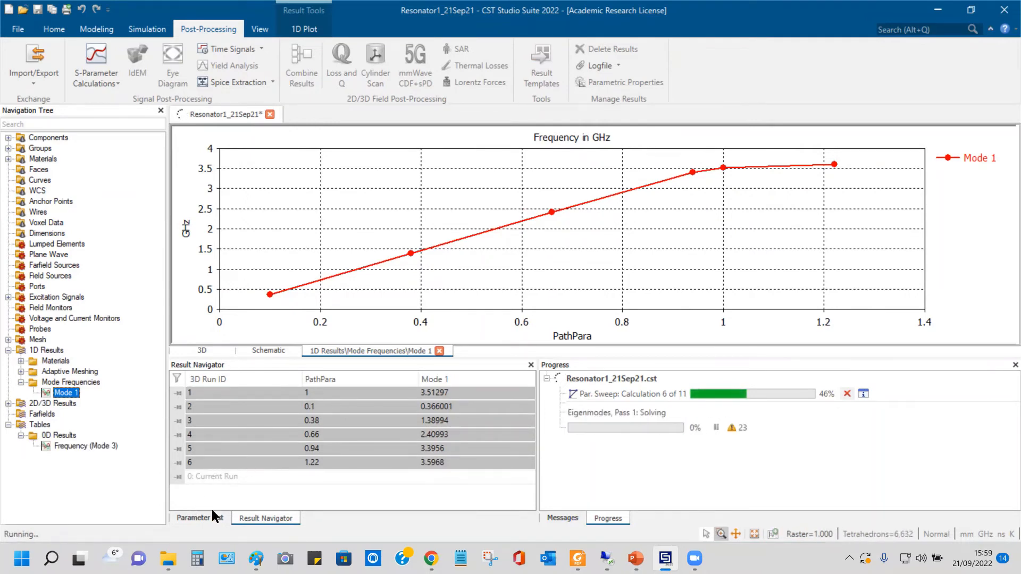
{"action": "left_click", "coordinate": [198, 518]}
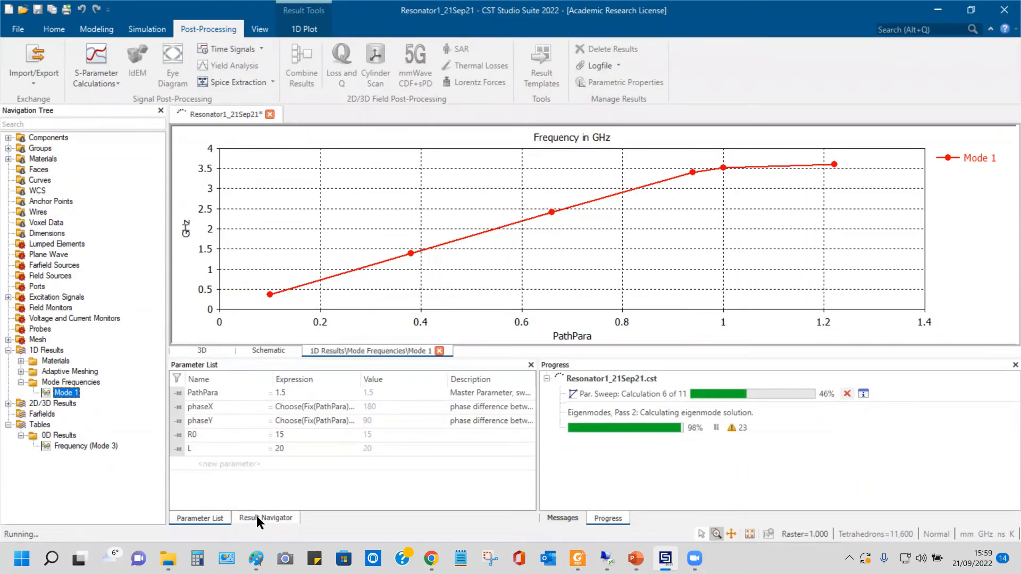
{"action": "left_click", "coordinate": [266, 518]}
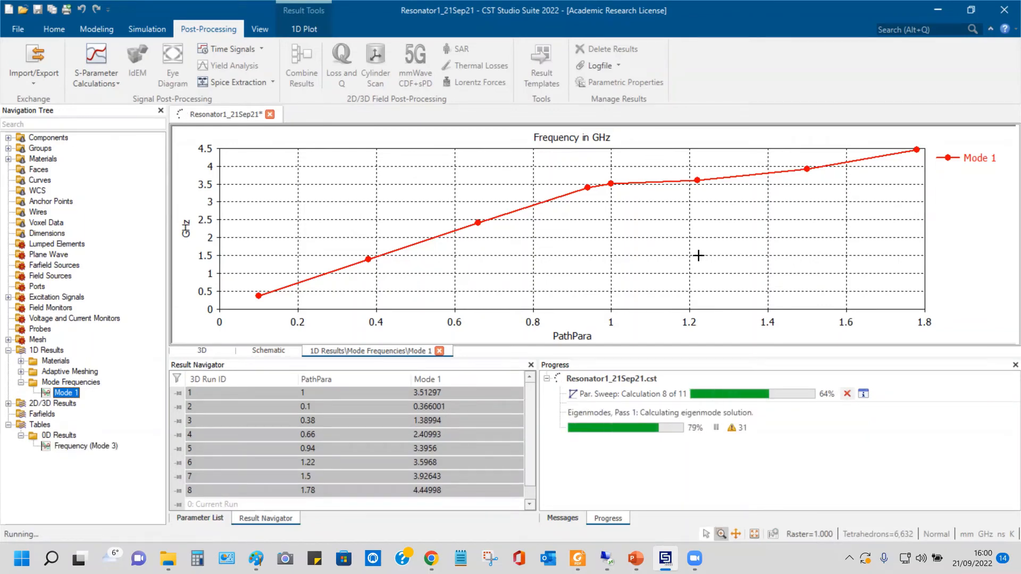
{"action": "mouse_move", "coordinate": [230, 276]}
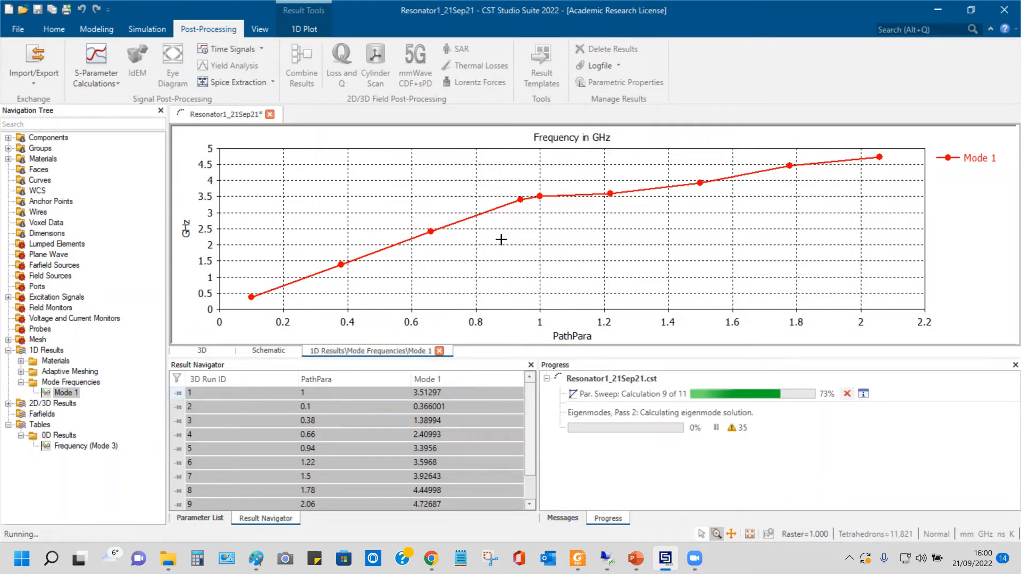
{"action": "mouse_move", "coordinate": [525, 265]}
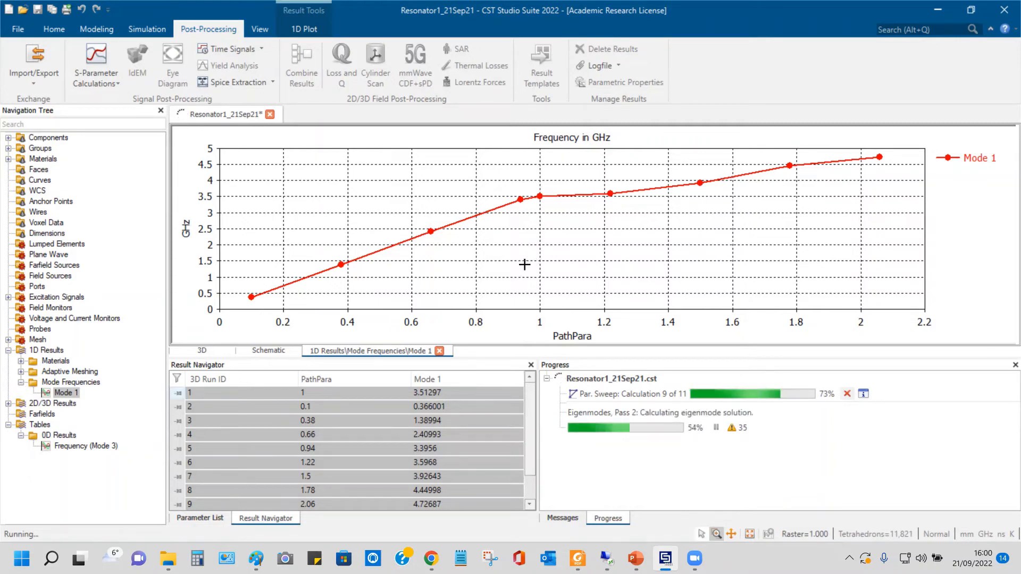
{"action": "mouse_move", "coordinate": [501, 267]}
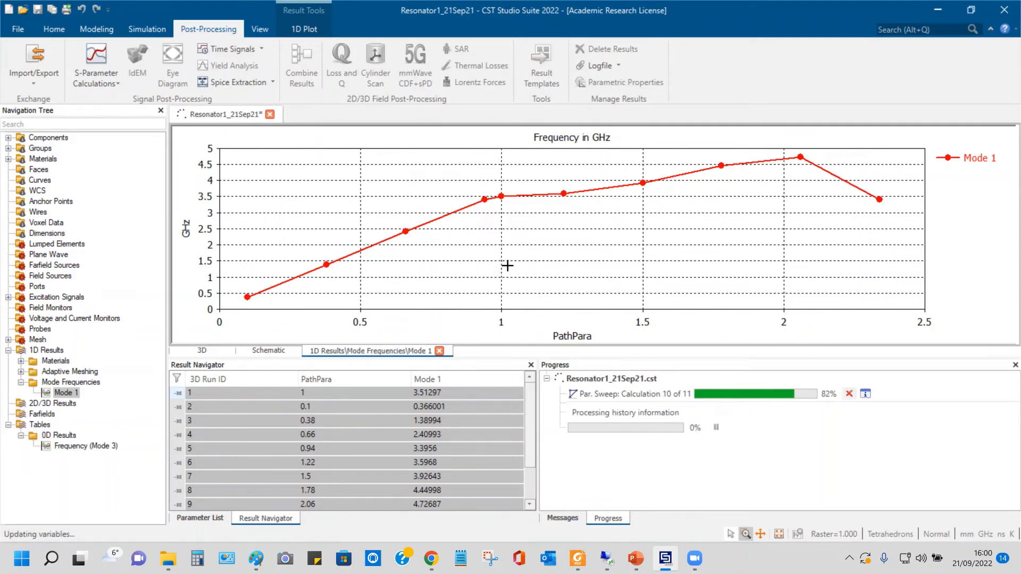
Step: Compare the flat Frequency (Mode 3) table with the solver log and the full Mode 1 vs PathPara curve
{"action": "left_click", "coordinate": [85, 446]}
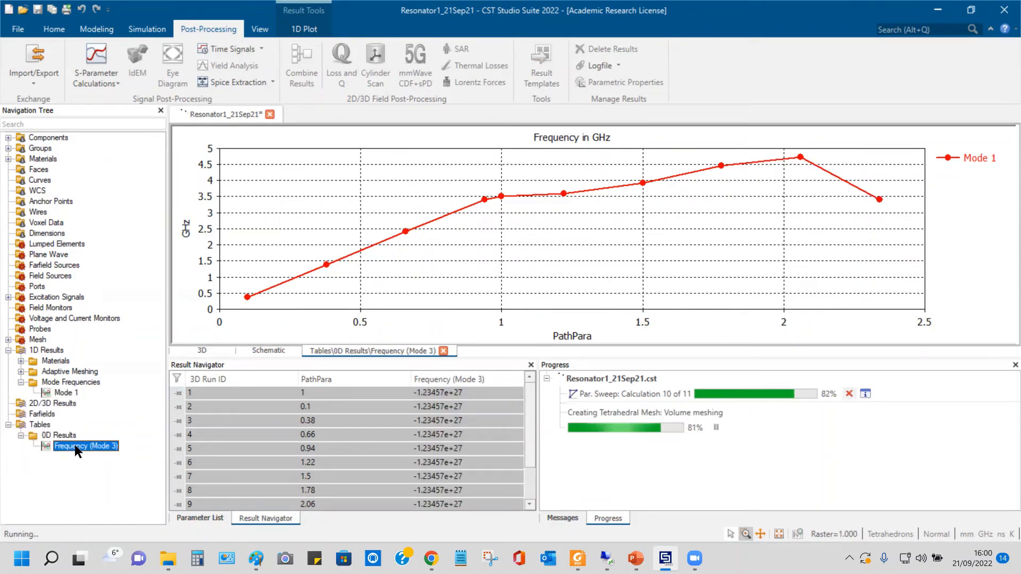
{"action": "left_click", "coordinate": [85, 446]}
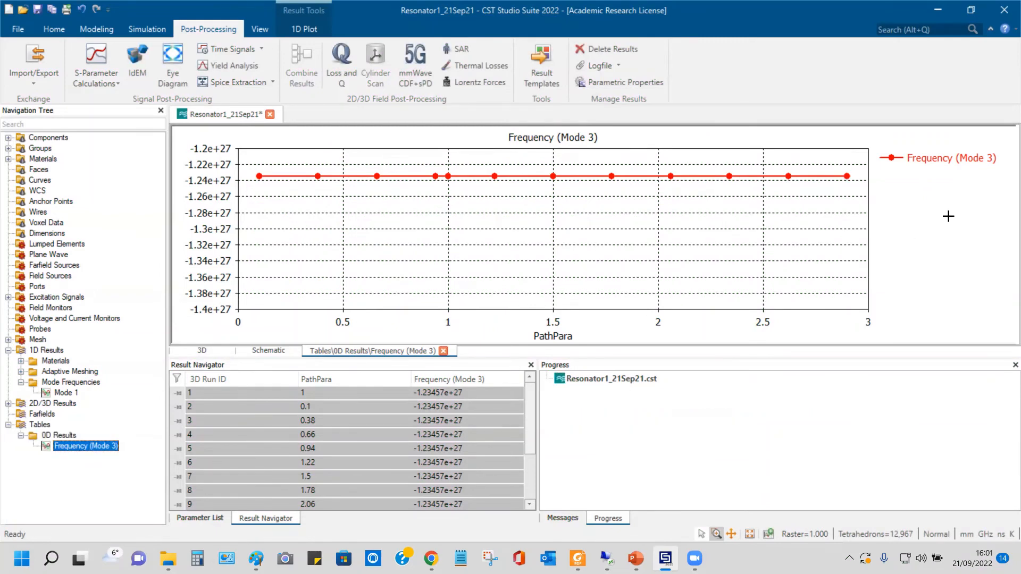
{"action": "left_click", "coordinate": [562, 518]}
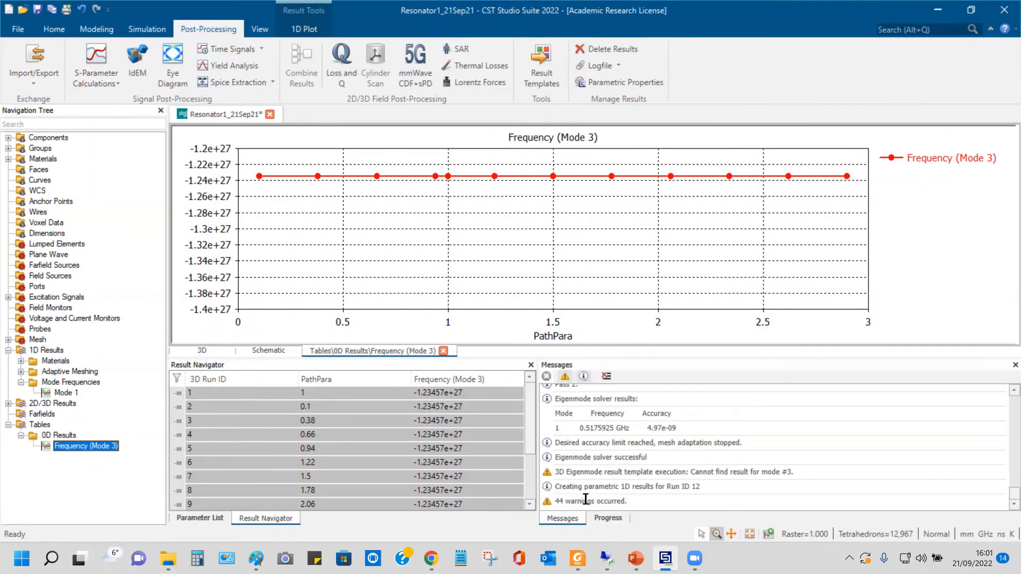
{"action": "mouse_move", "coordinate": [55, 470]}
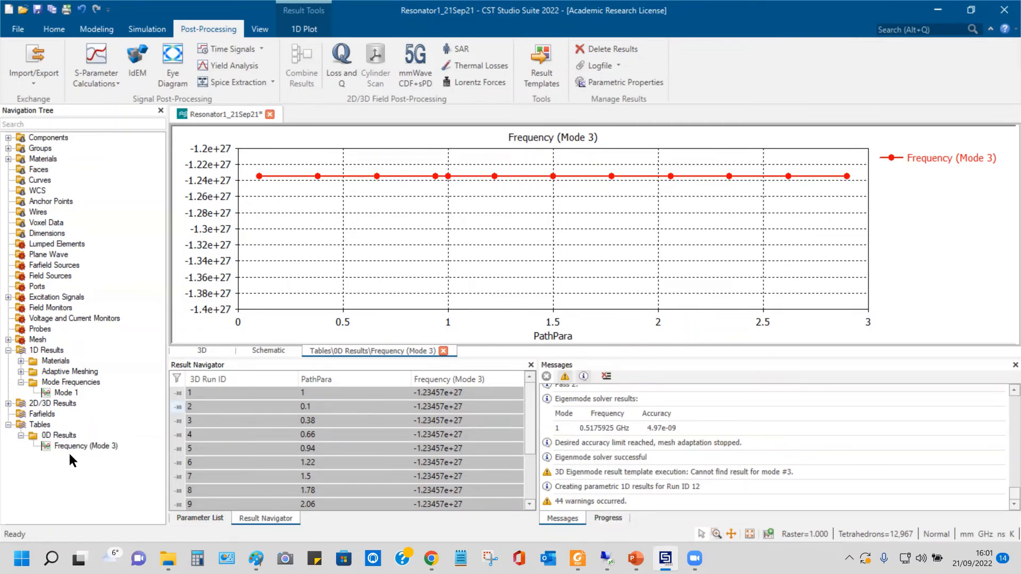
{"action": "mouse_move", "coordinate": [82, 493]}
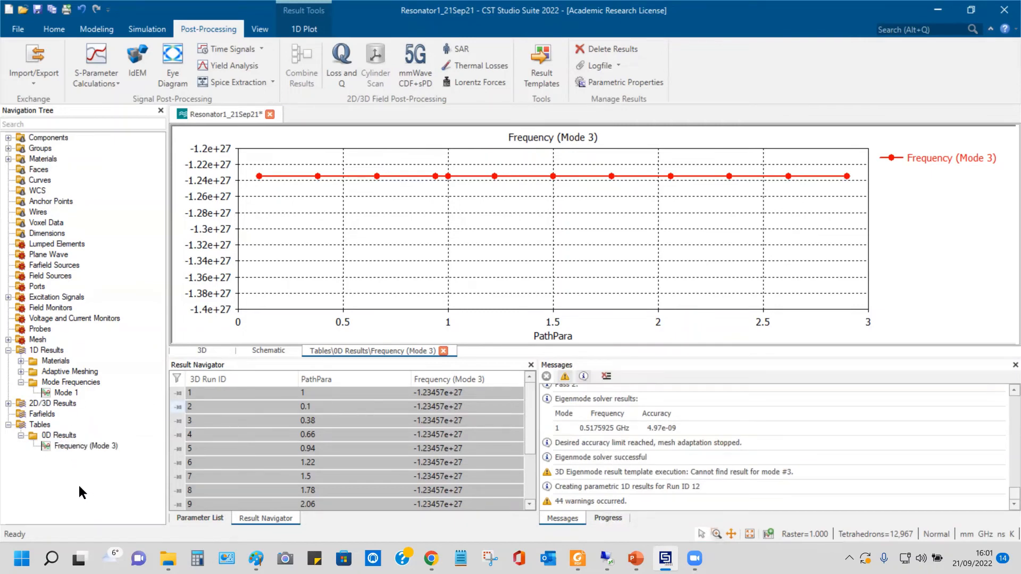
{"action": "left_click", "coordinate": [85, 445]}
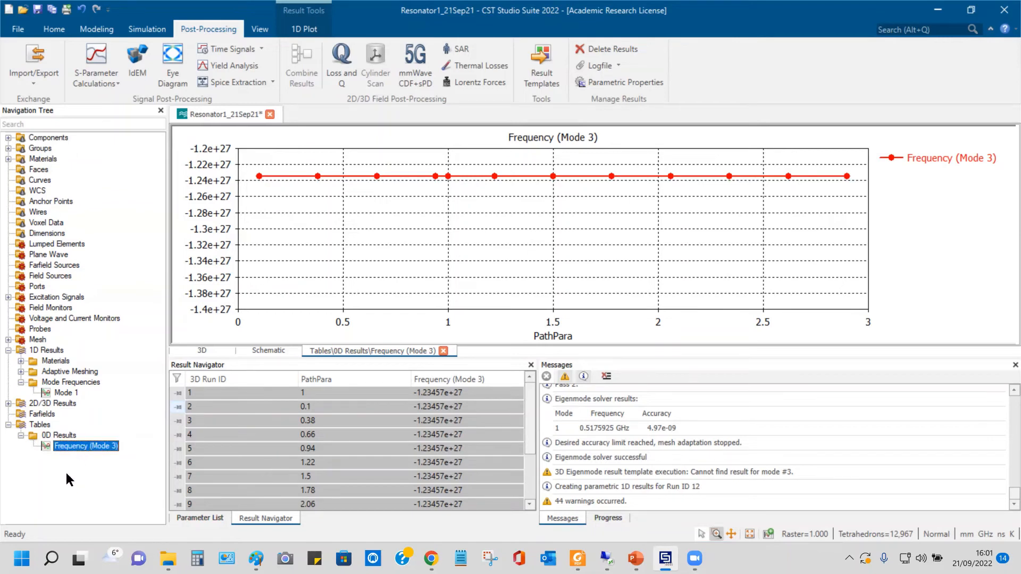
{"action": "mouse_move", "coordinate": [85, 446]}
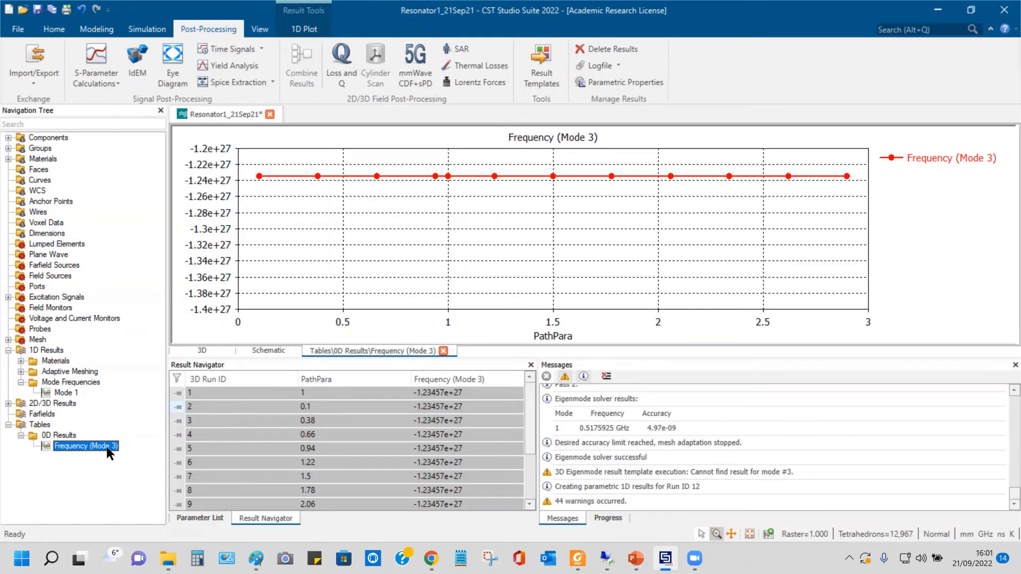
{"action": "mouse_move", "coordinate": [116, 454]}
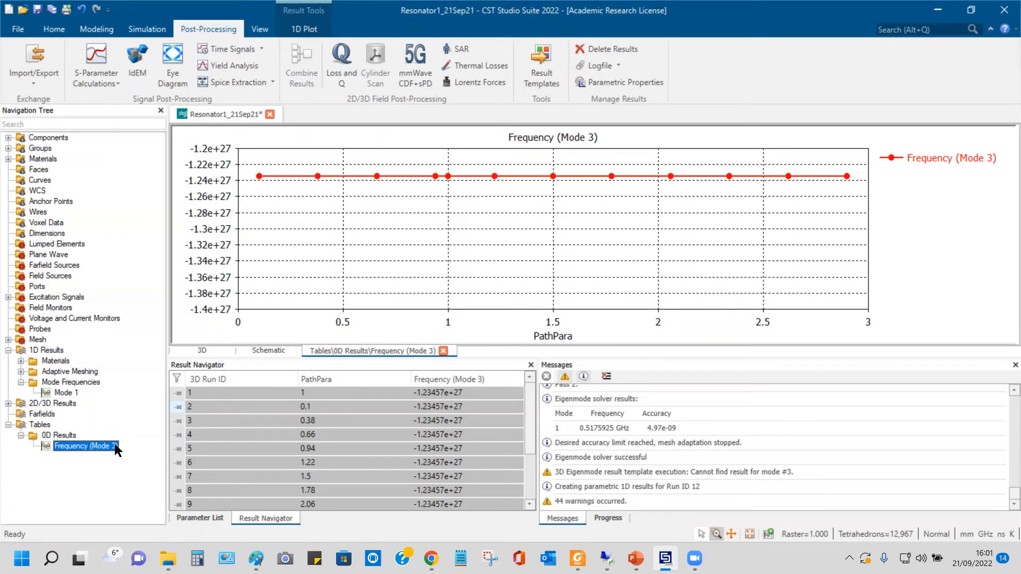
{"action": "mouse_move", "coordinate": [114, 454]}
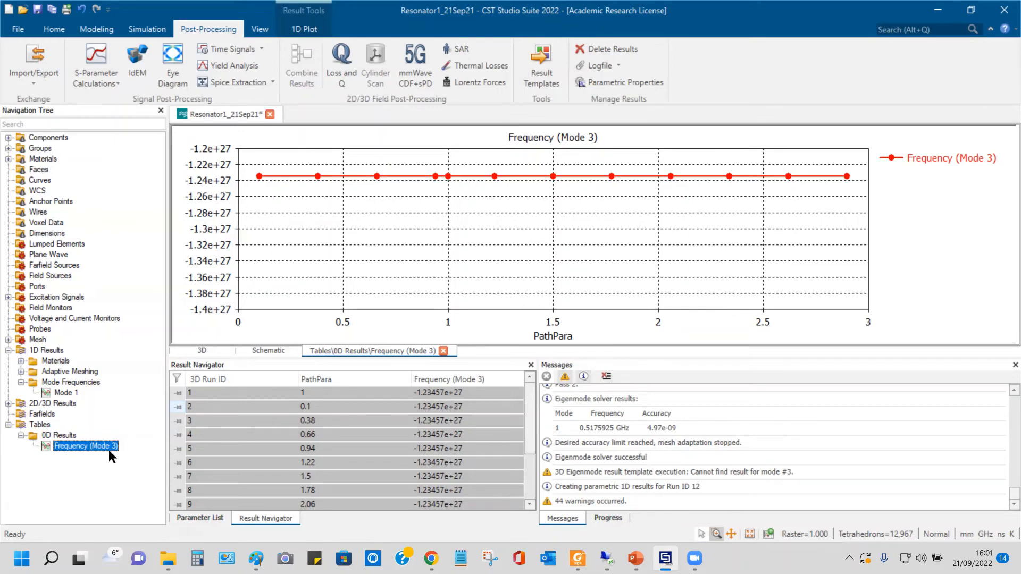
{"action": "mouse_move", "coordinate": [83, 485]}
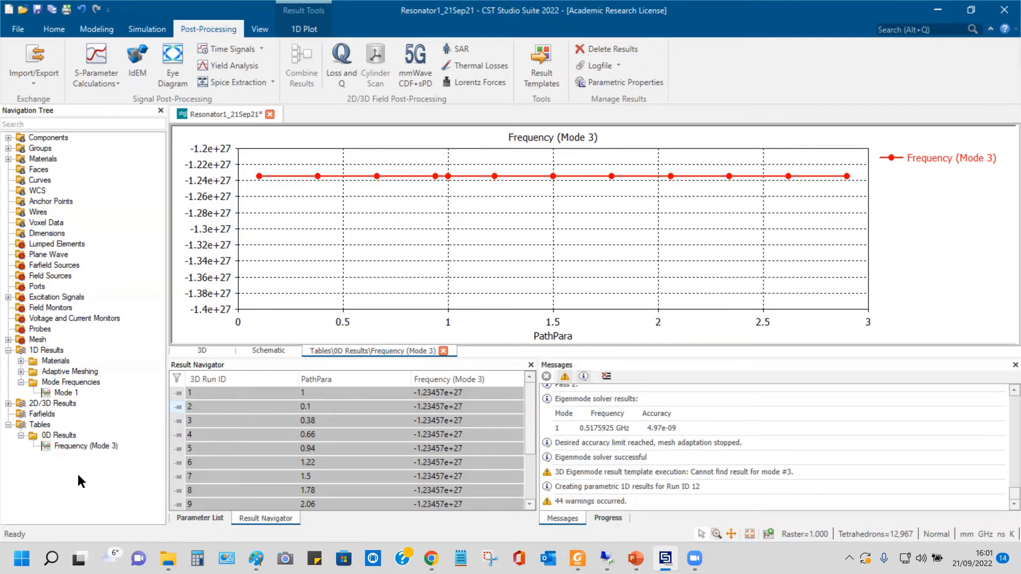
{"action": "left_click", "coordinate": [65, 392]}
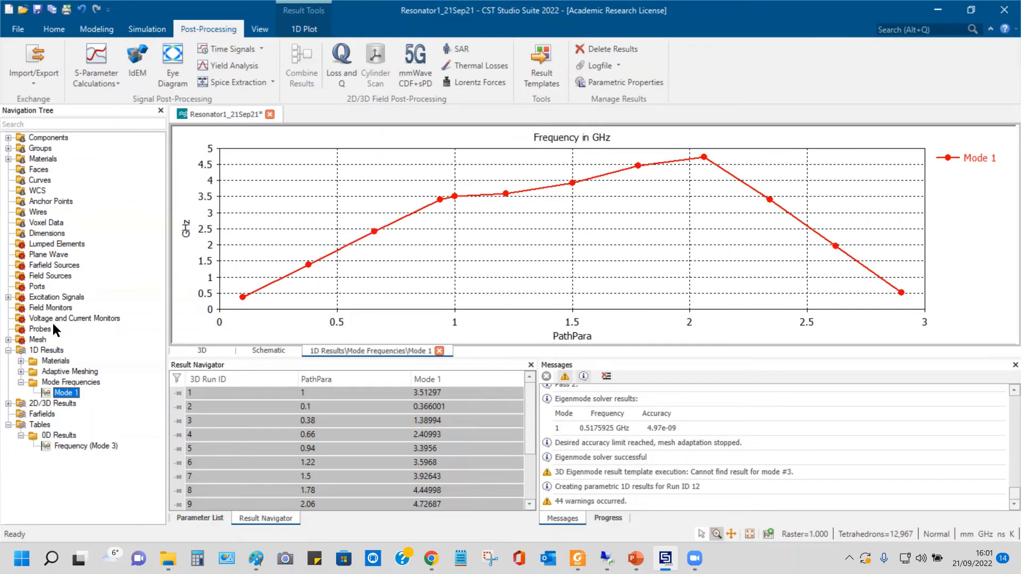
Step: Collapse 1D Results and show the 3D cylinder unit cell via Components
{"action": "left_click", "coordinate": [46, 350]}
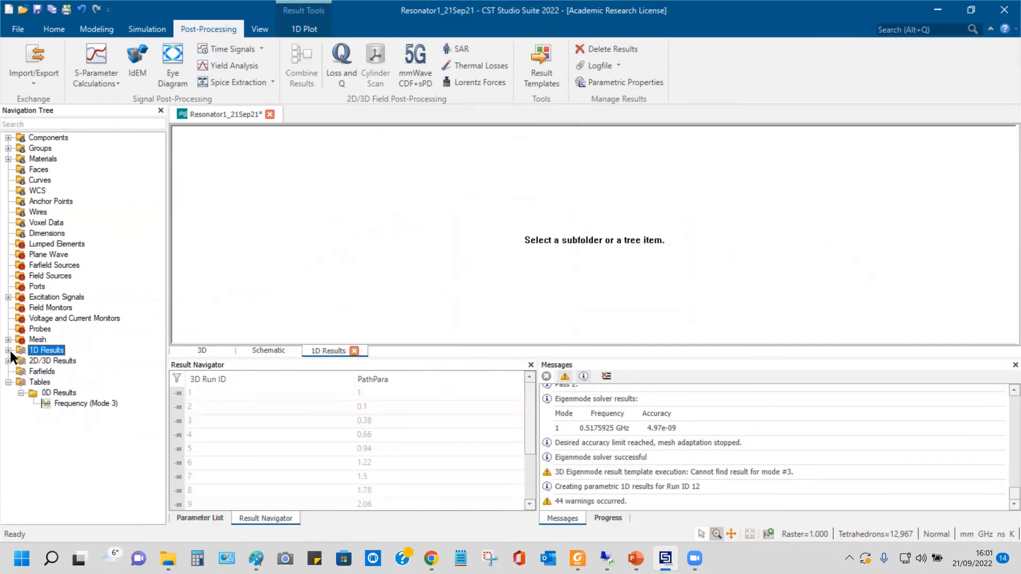
{"action": "left_click", "coordinate": [48, 137]}
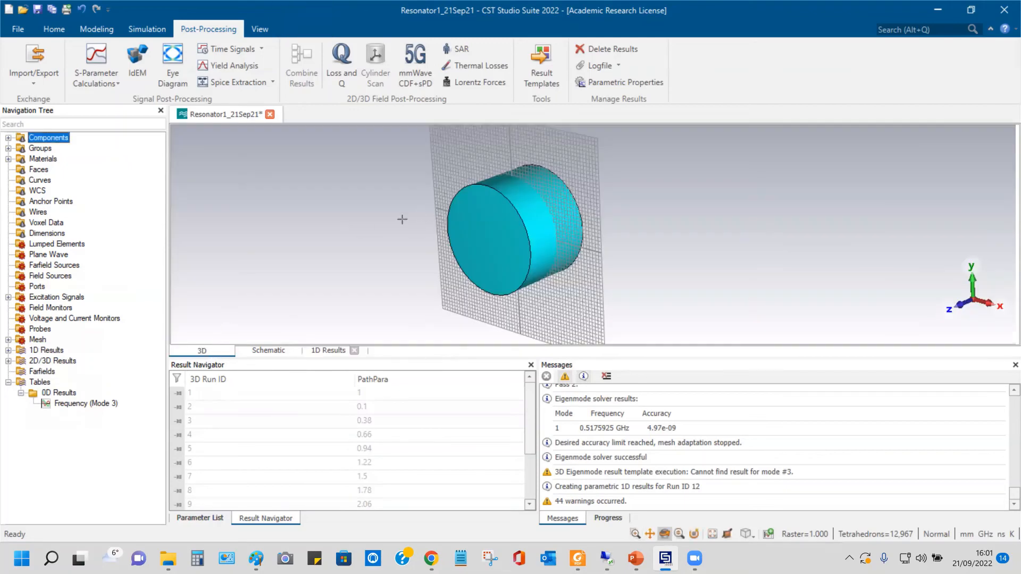
{"action": "scroll", "scroll_direction": "up", "scroll_amount": 3}
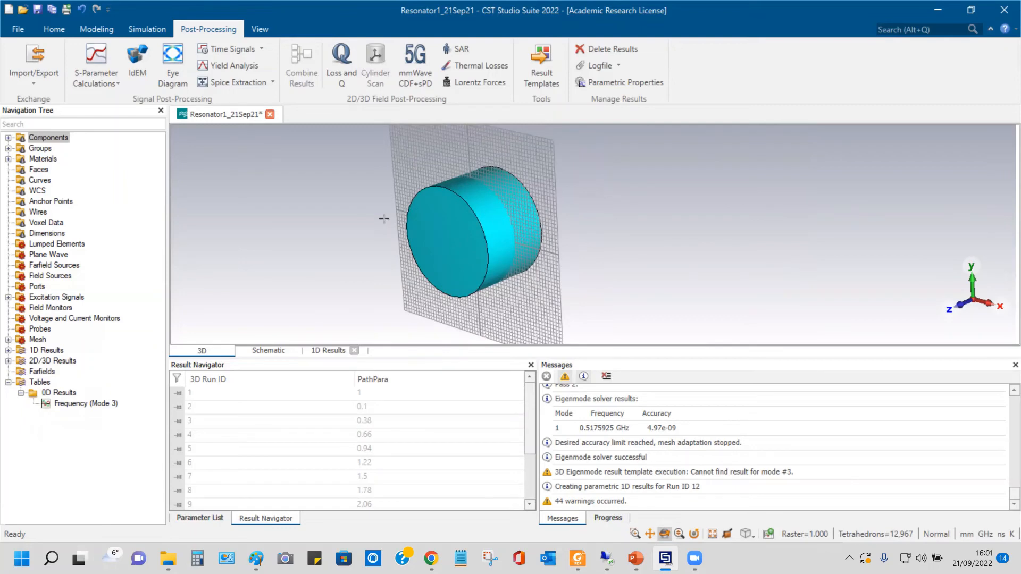
{"action": "mouse_move", "coordinate": [375, 202]}
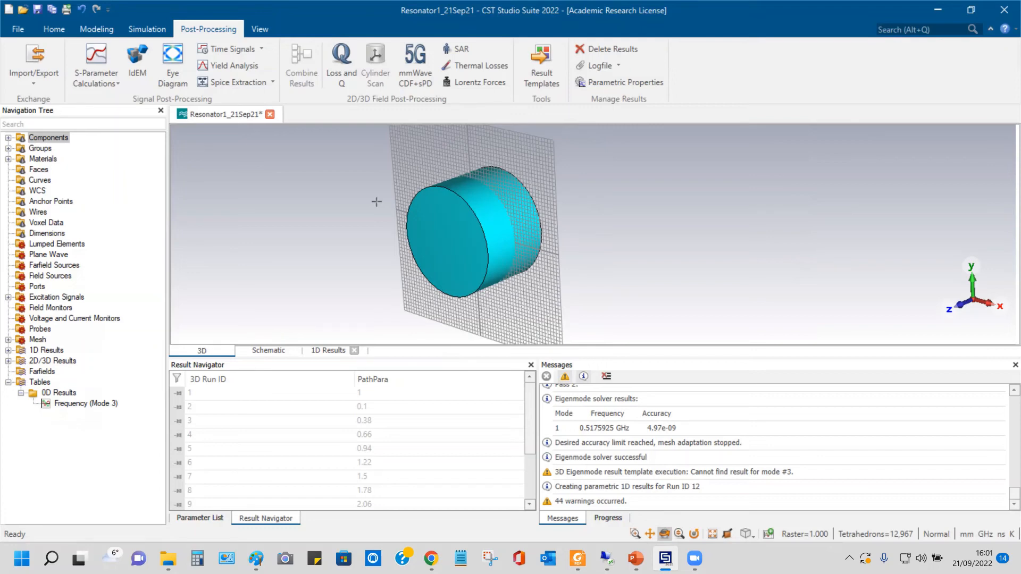
{"action": "mouse_move", "coordinate": [365, 179]}
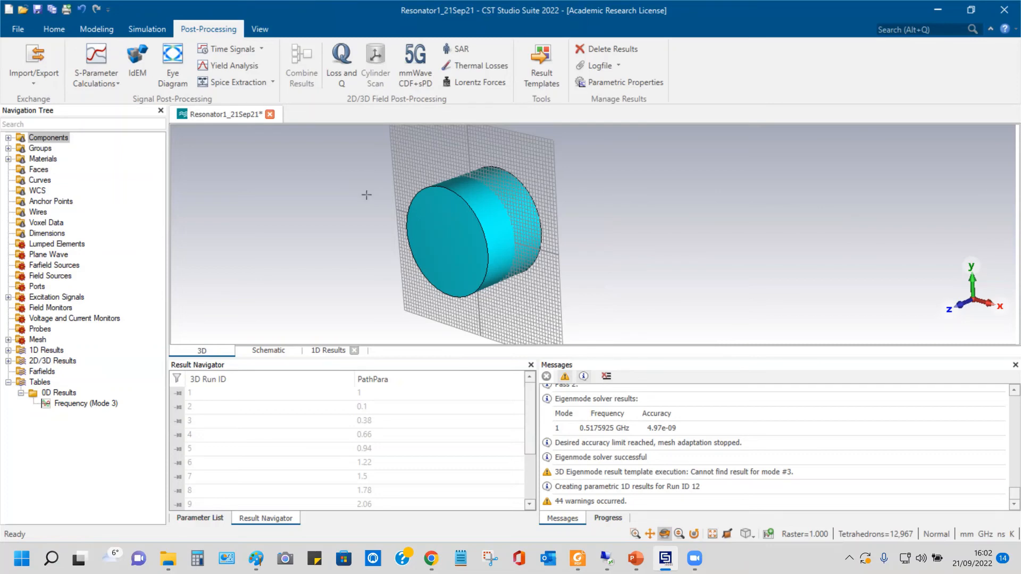
{"action": "mouse_move", "coordinate": [95, 29]}
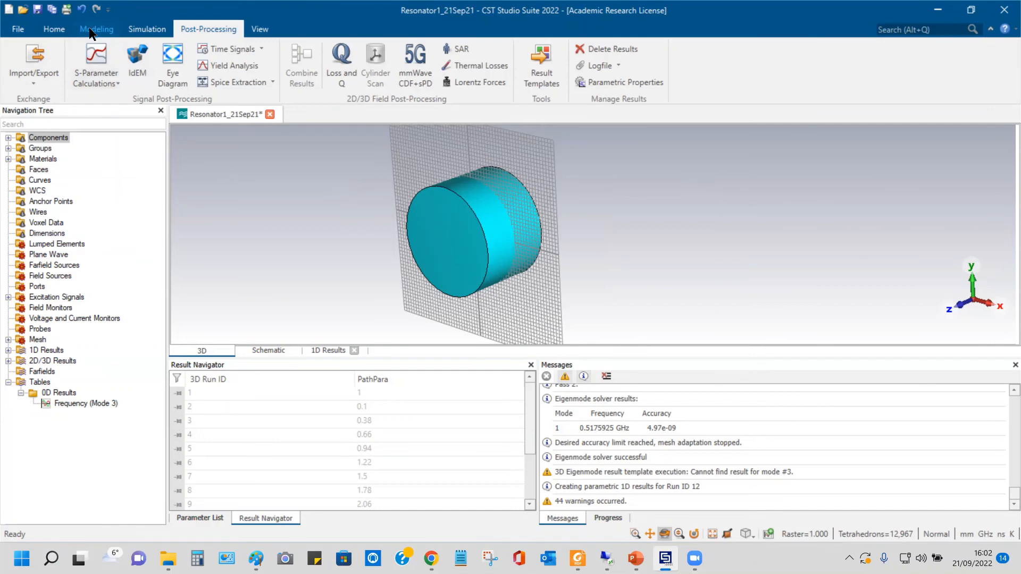
Step: Review the boundary conditions—periodic in X and Y, electric in Z—and close without changes
{"action": "left_click", "coordinate": [146, 28]}
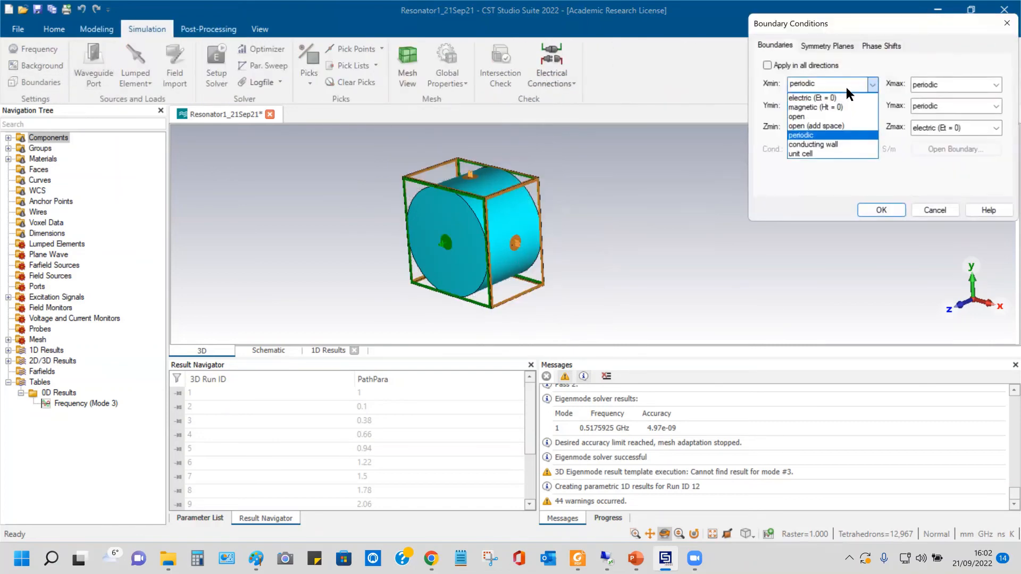
{"action": "left_click", "coordinate": [800, 135]}
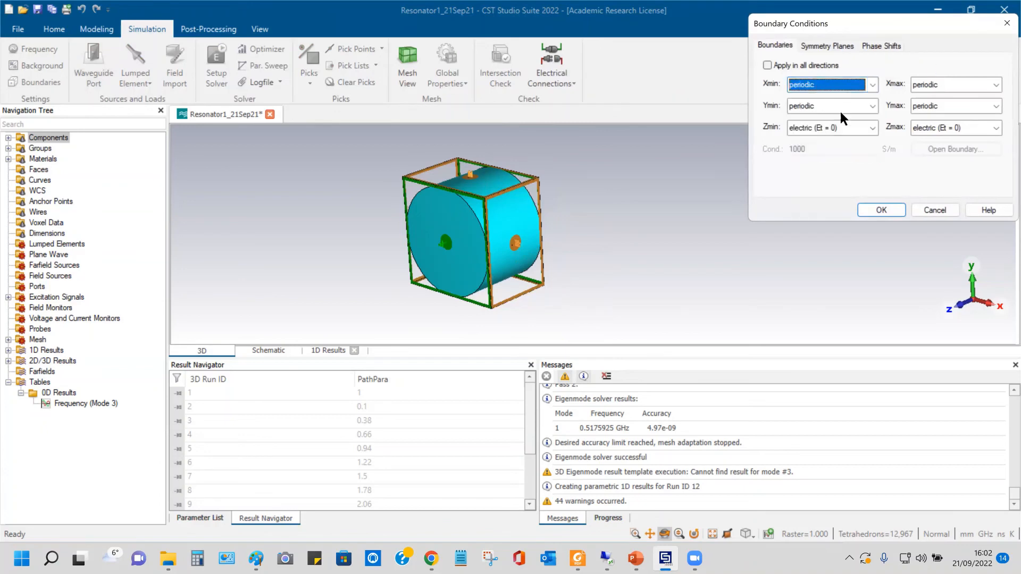
{"action": "left_click", "coordinate": [873, 84]}
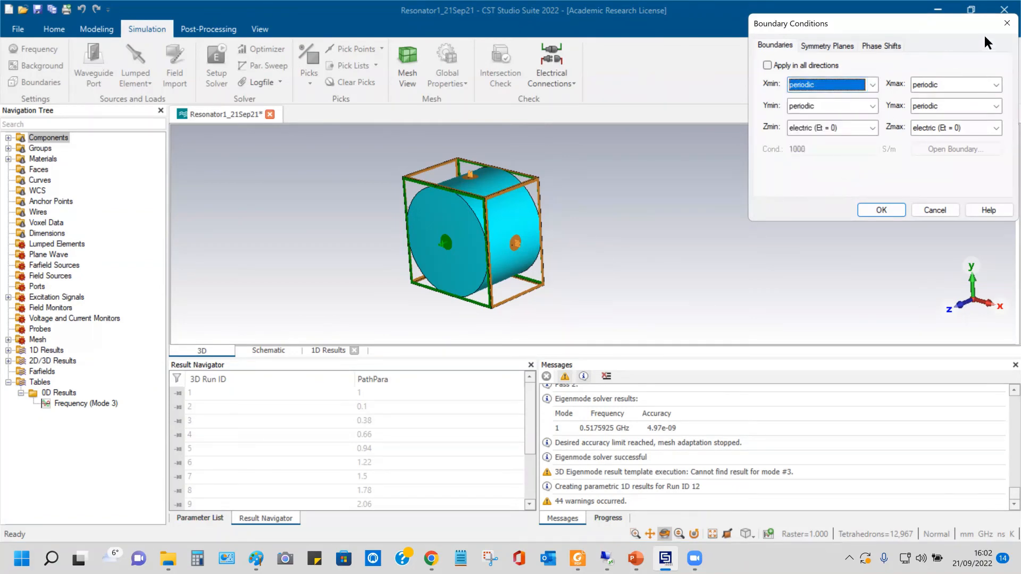
{"action": "mouse_move", "coordinate": [1007, 24]}
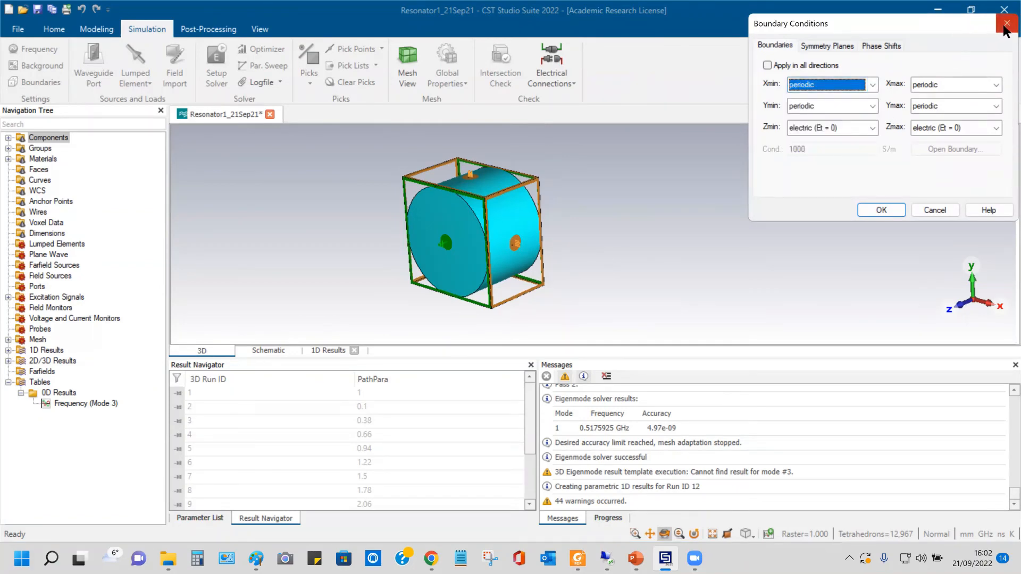
{"action": "left_click", "coordinate": [873, 84]}
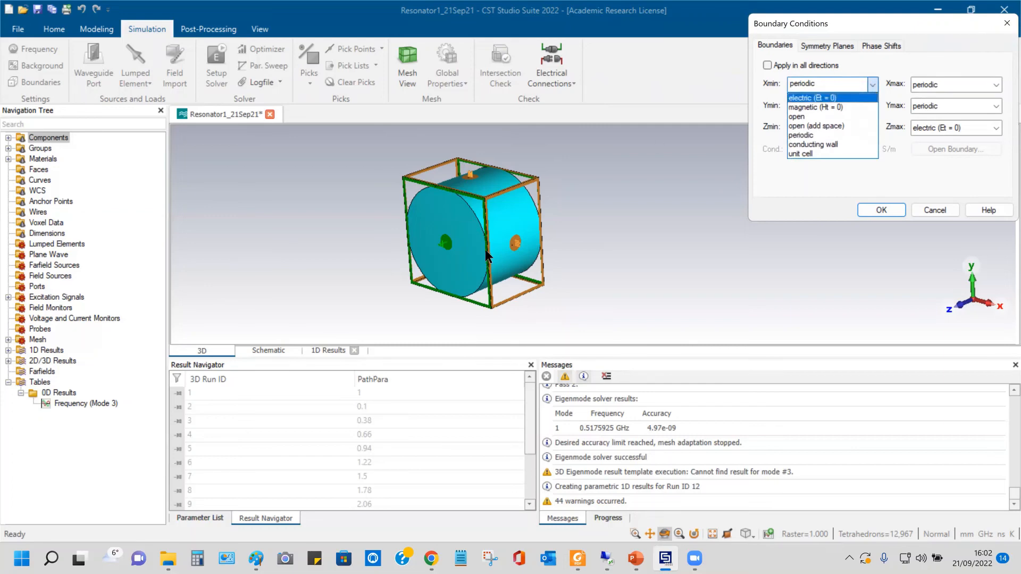
{"action": "mouse_move", "coordinate": [511, 260]}
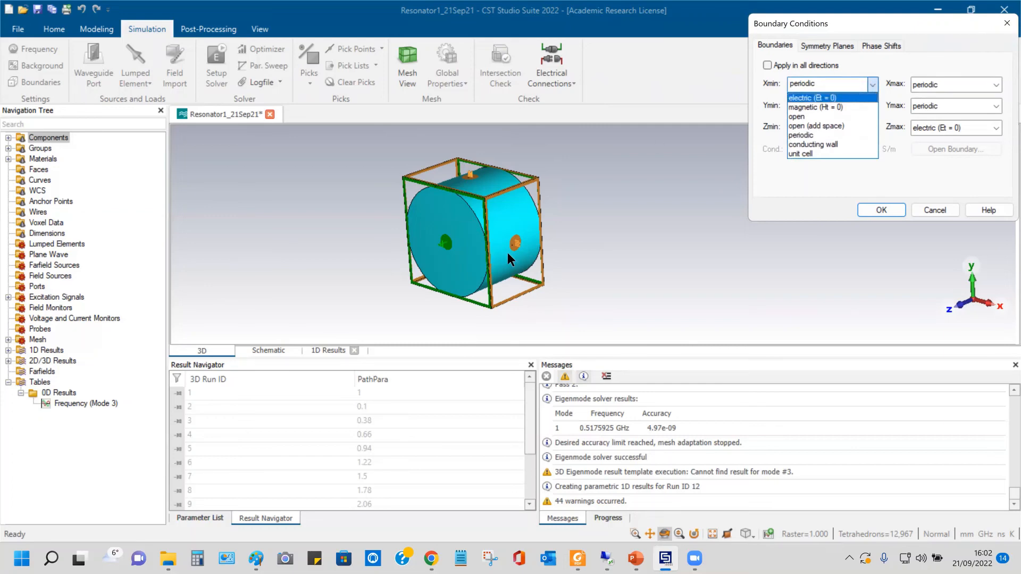
{"action": "mouse_move", "coordinate": [800, 190]}
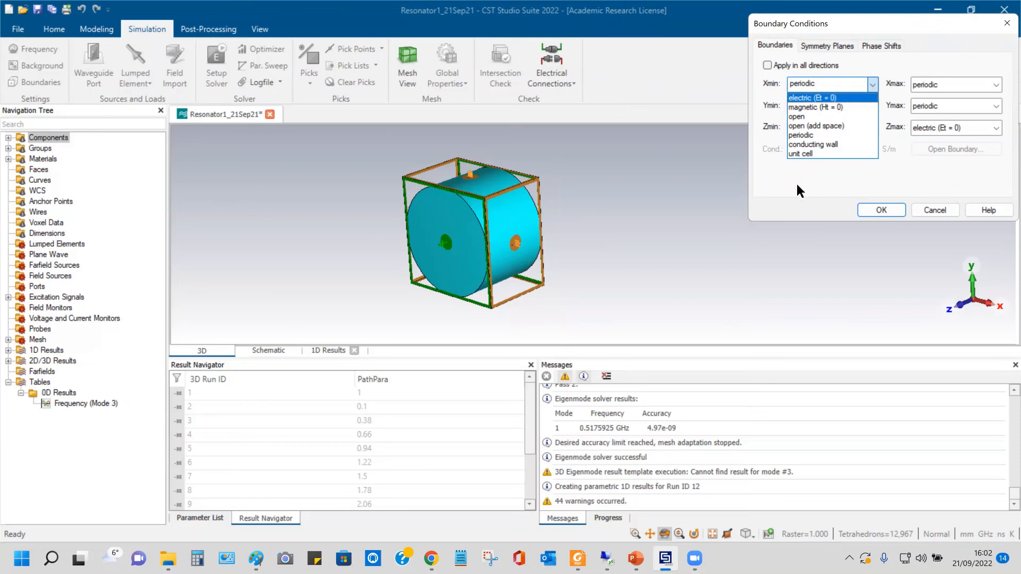
{"action": "left_click", "coordinate": [828, 135]}
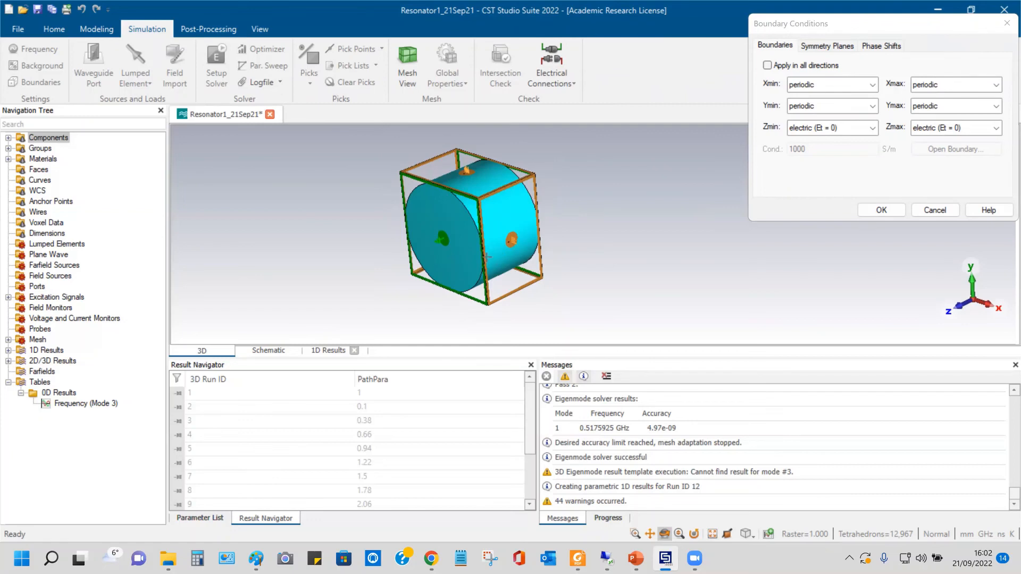
{"action": "left_click", "coordinate": [872, 84]}
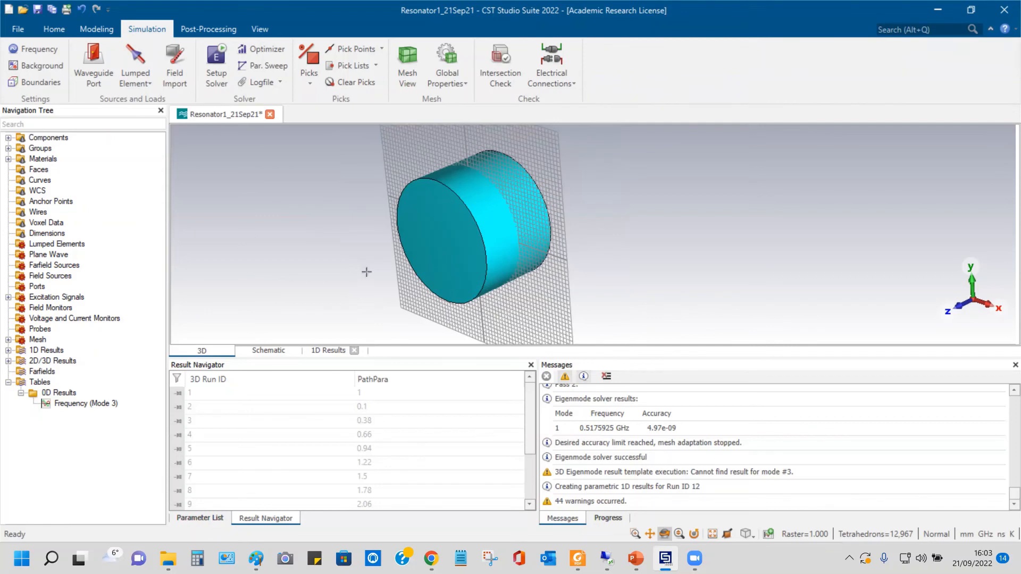
{"action": "mouse_move", "coordinate": [382, 271]}
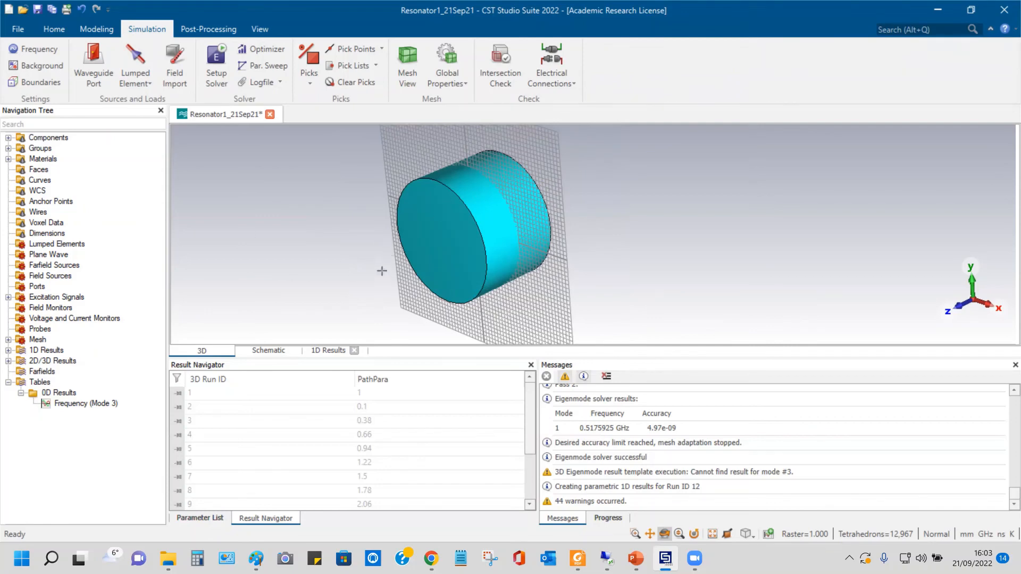
{"action": "mouse_move", "coordinate": [373, 262]}
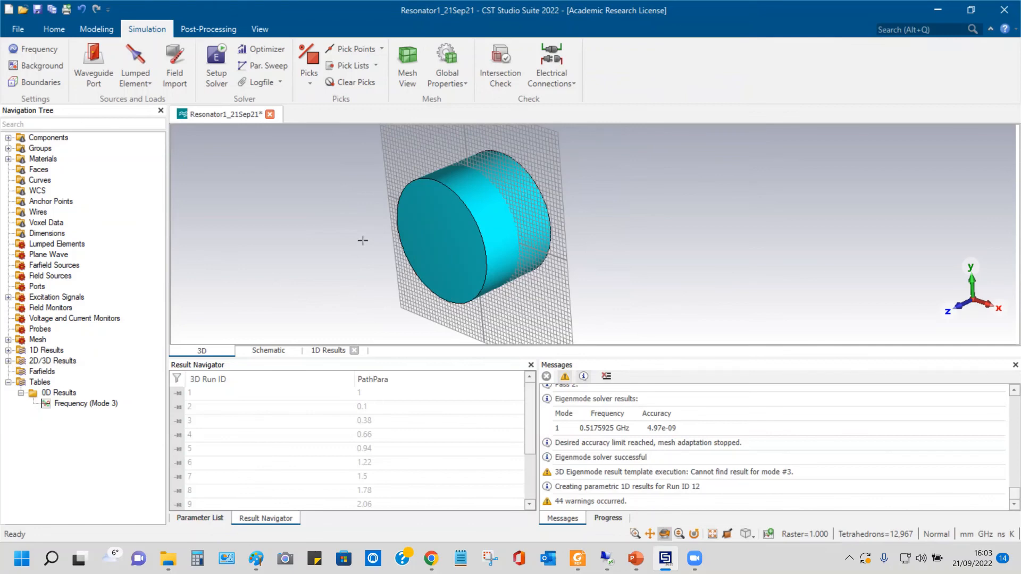
{"action": "mouse_move", "coordinate": [355, 234]}
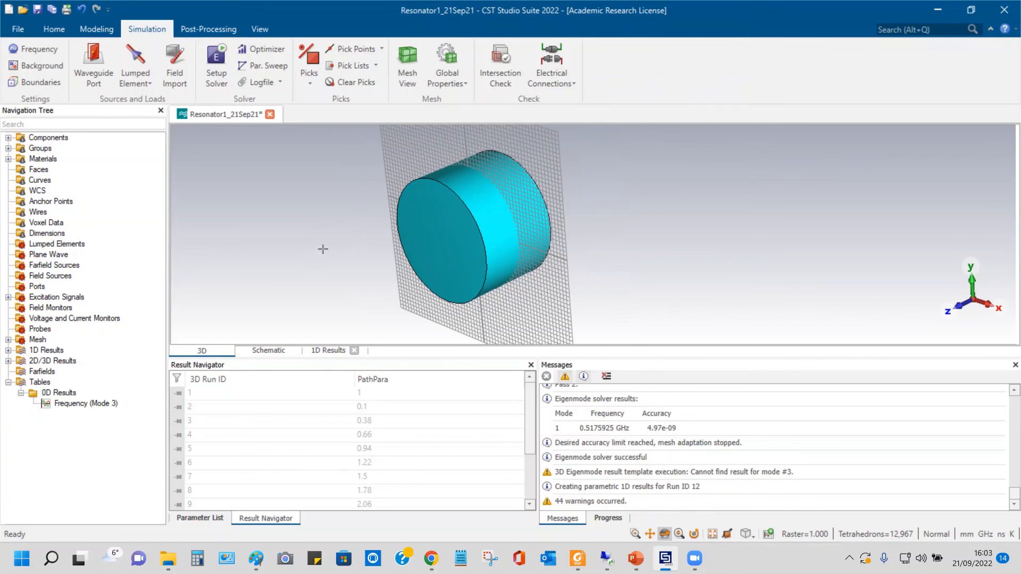
{"action": "mouse_move", "coordinate": [365, 217]}
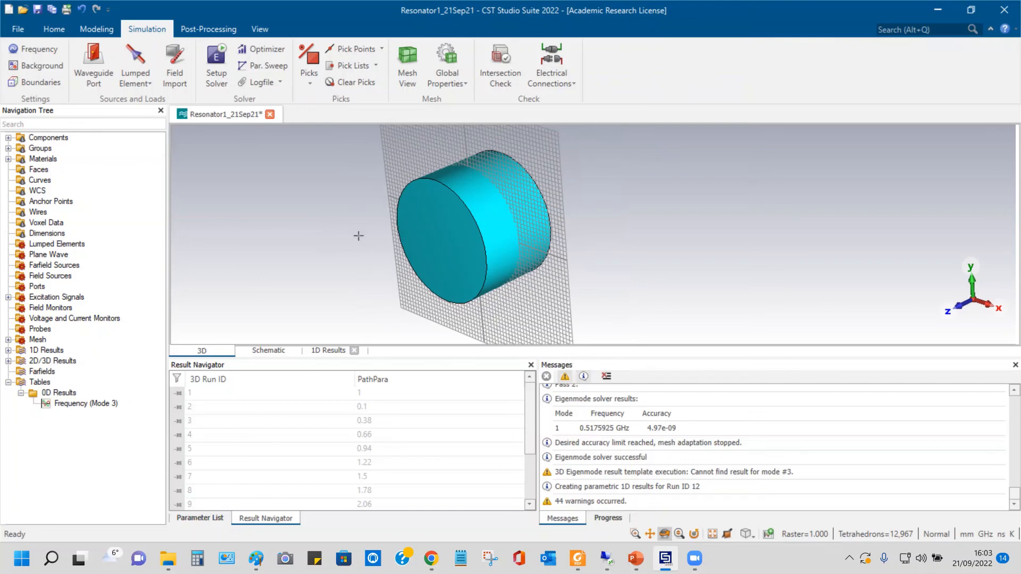
{"action": "mouse_move", "coordinate": [345, 219]}
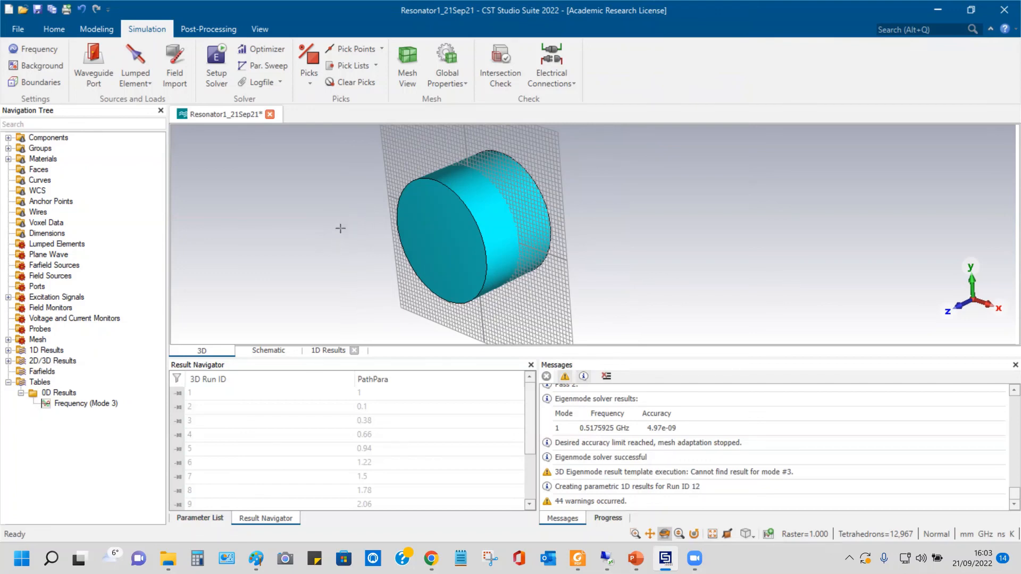
{"action": "mouse_move", "coordinate": [332, 225]}
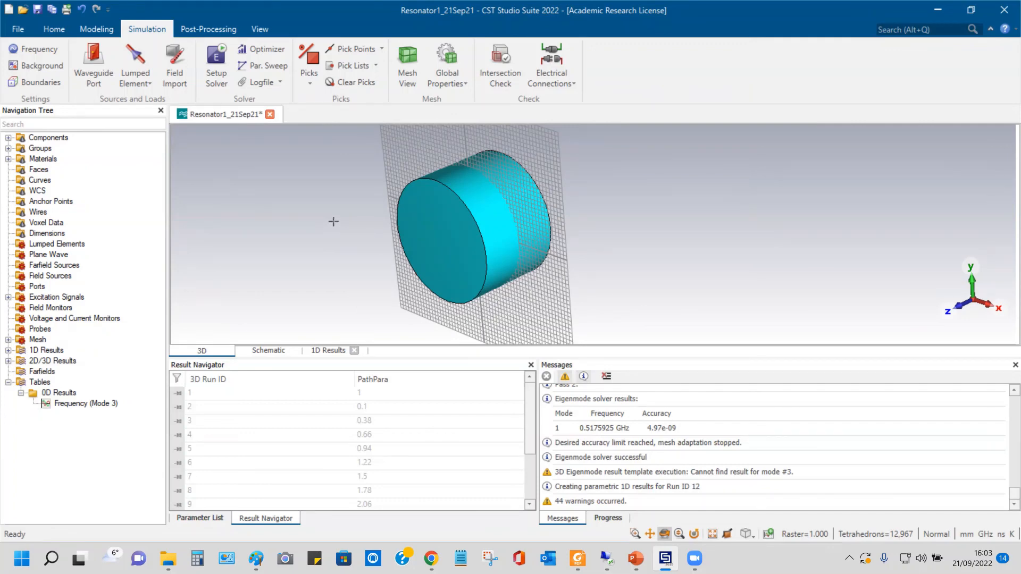
{"action": "mouse_move", "coordinate": [349, 212]}
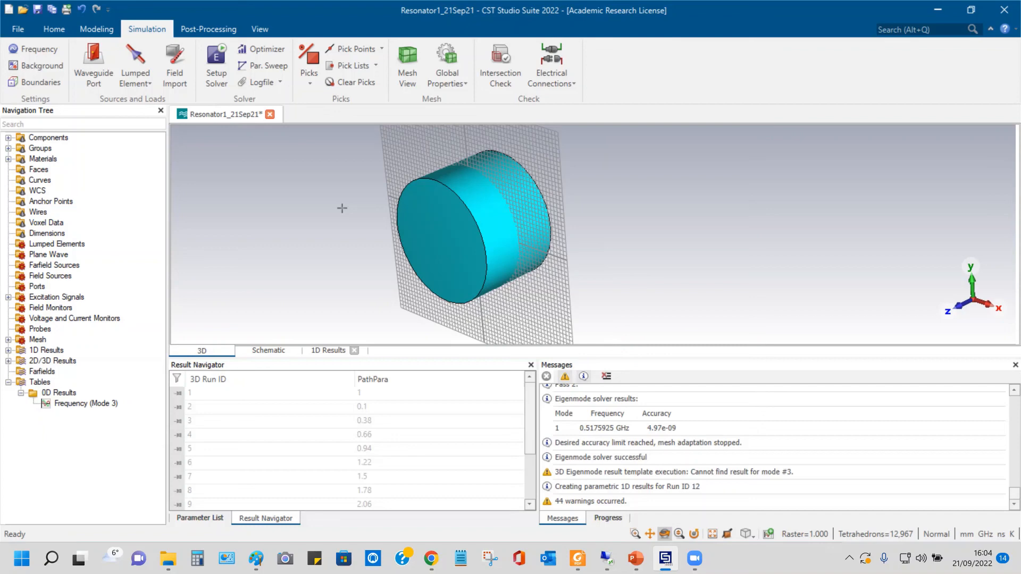
{"action": "mouse_move", "coordinate": [328, 225]}
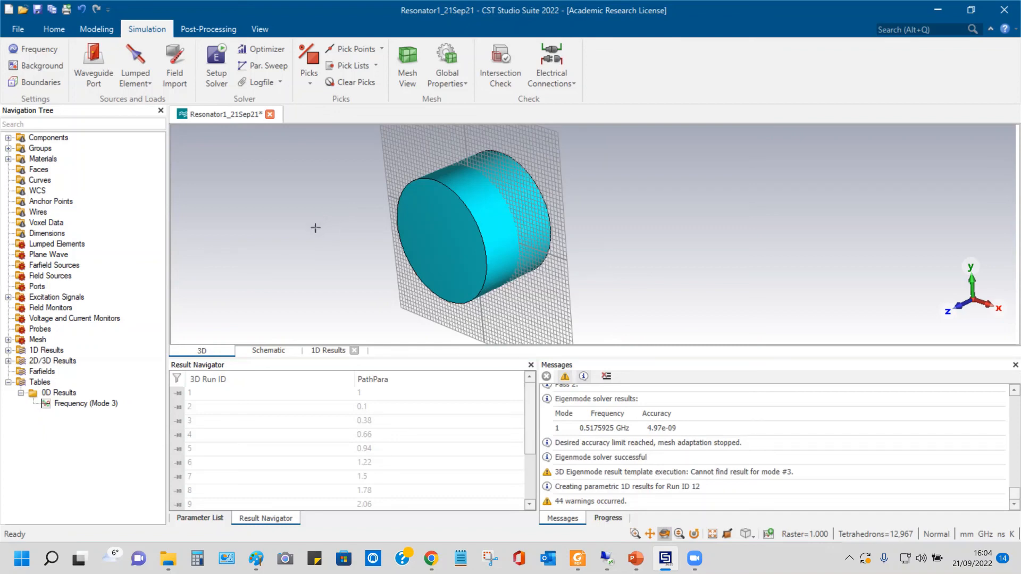
{"action": "mouse_move", "coordinate": [562, 171]}
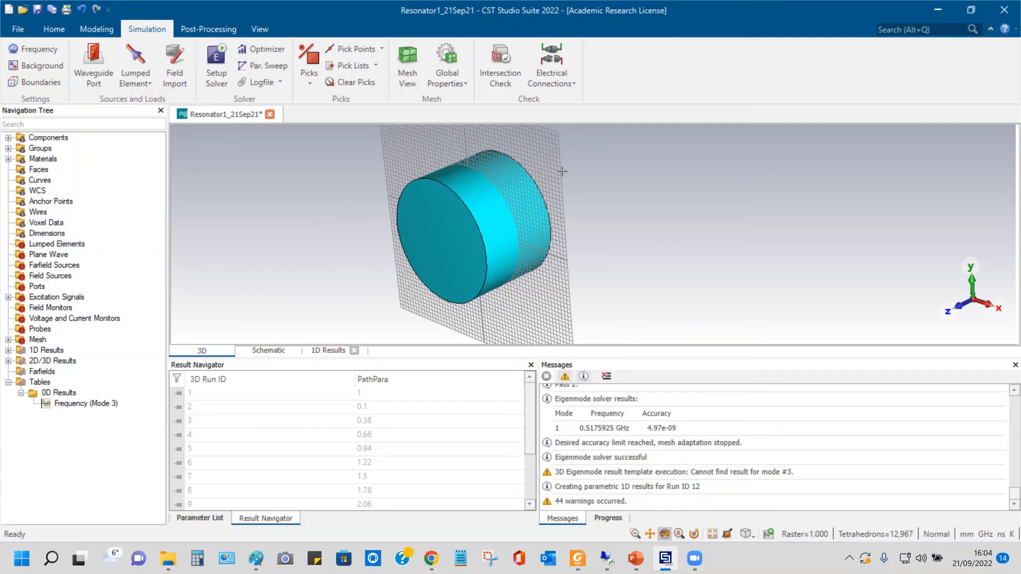
{"action": "mouse_move", "coordinate": [610, 28]}
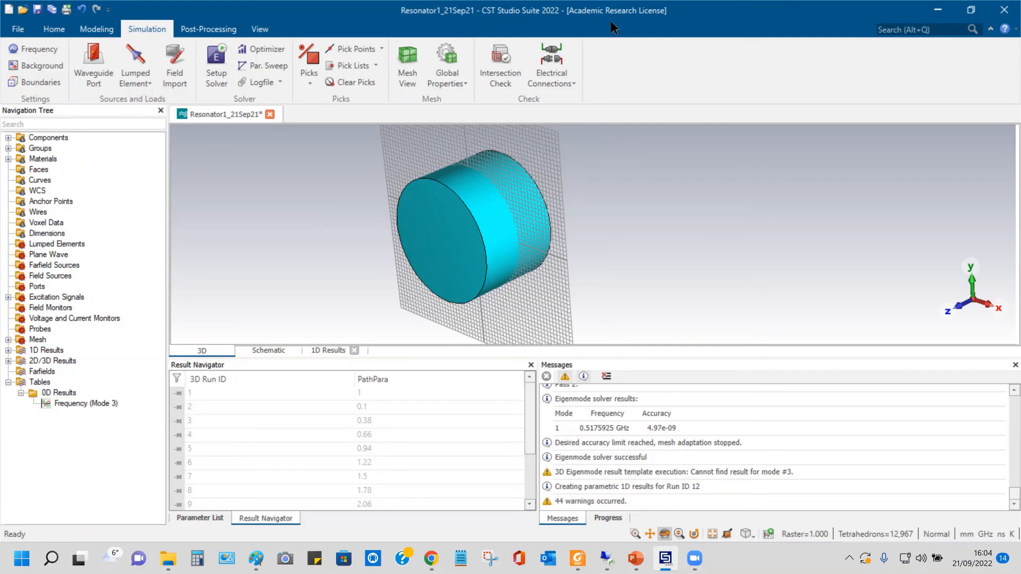